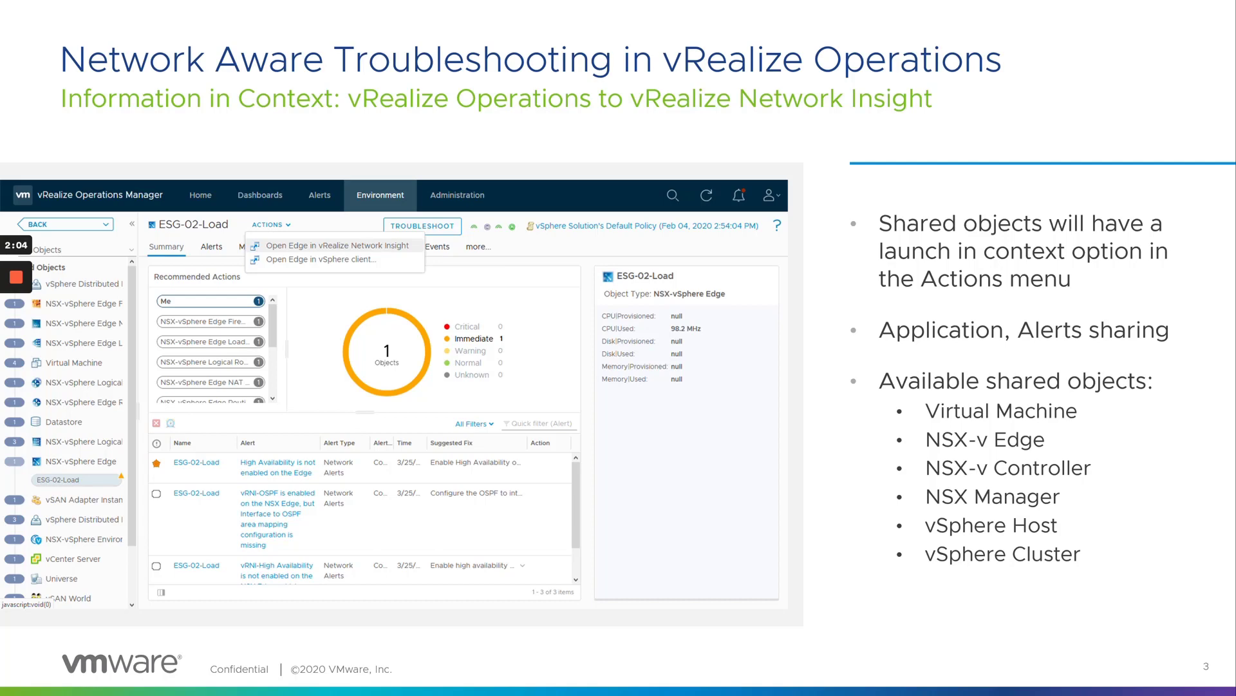
Advance the slideshow to slide 5 'Demo'.
{"action": "key", "text": "Right"}
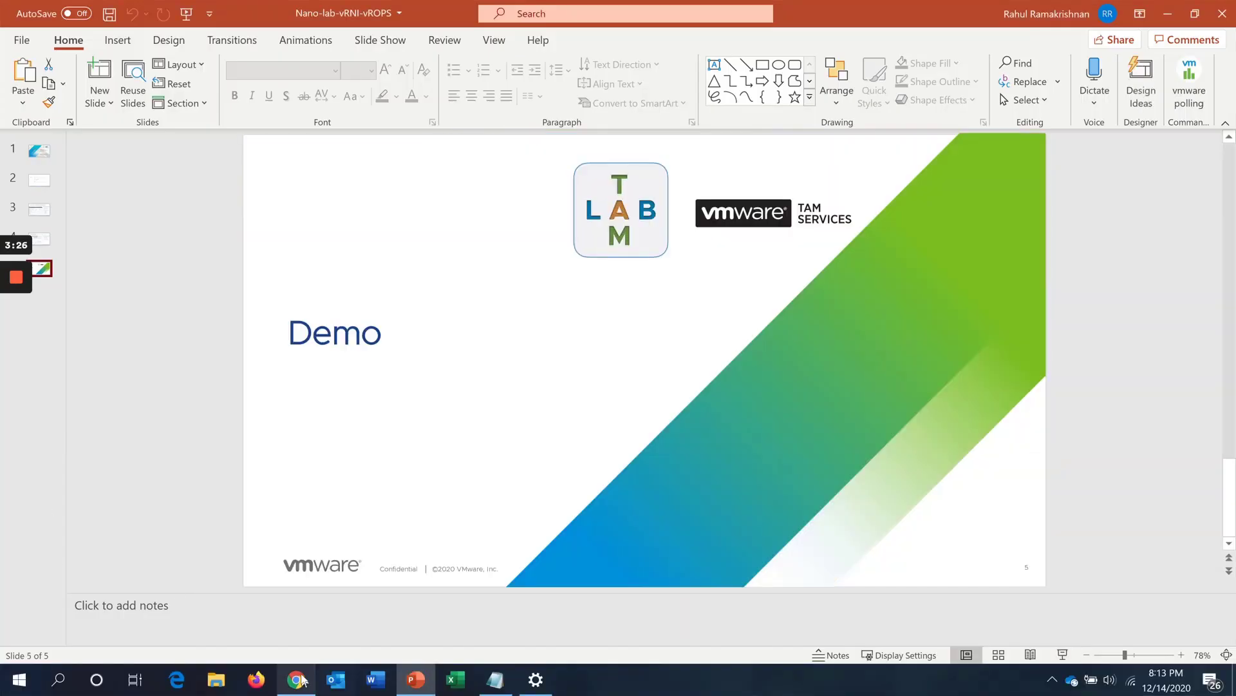
Show the options menu for the VMware vRealize Network Insight entry under Administration > Management > Integrations.
{"action": "left_click", "coordinate": [295, 680]}
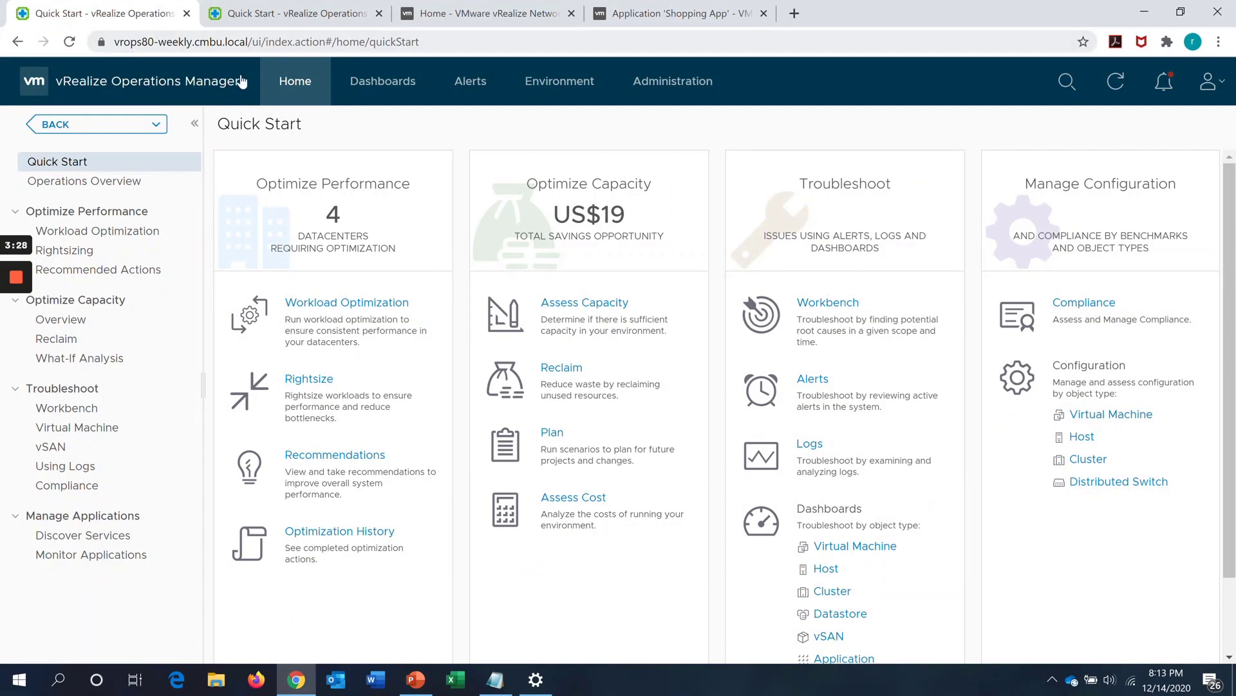
{"action": "mouse_move", "coordinate": [278, 178]}
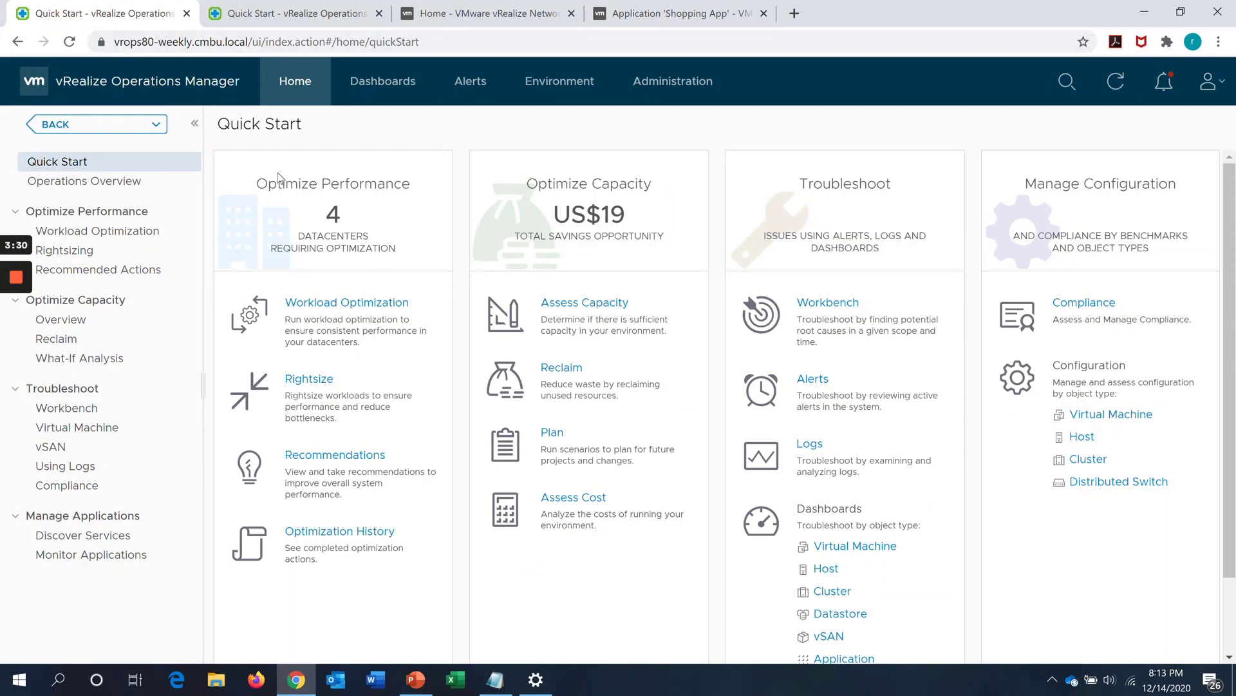
{"action": "mouse_move", "coordinate": [569, 152]}
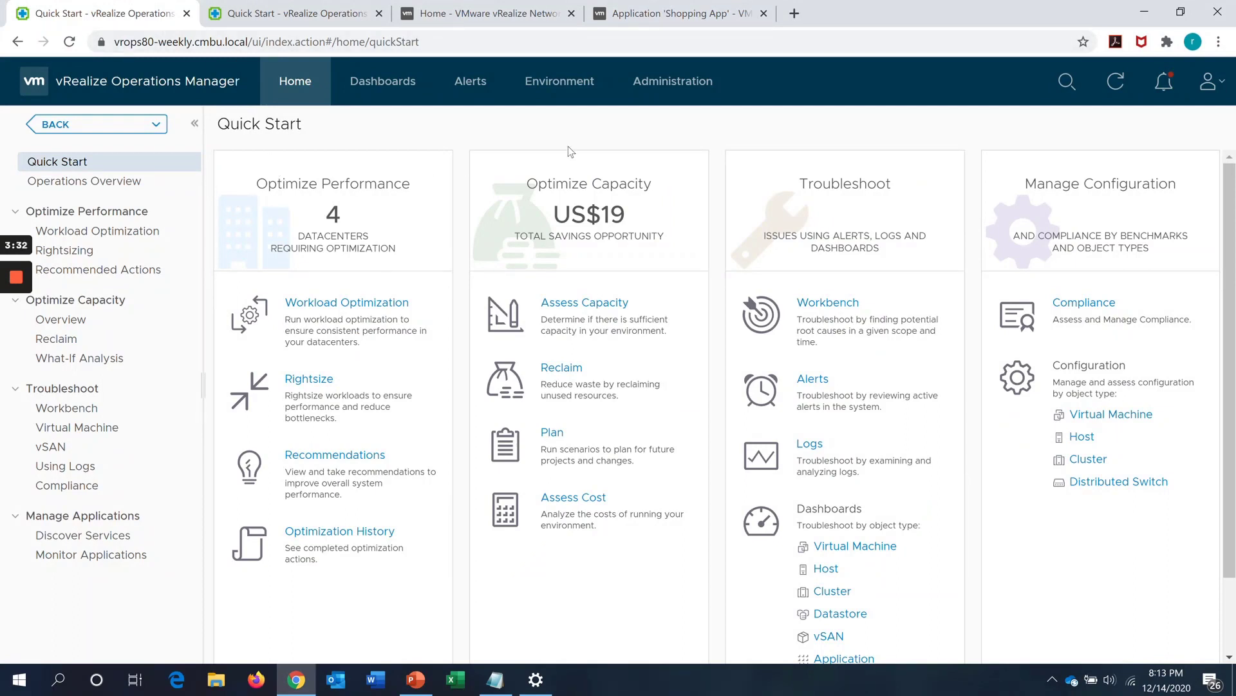
{"action": "left_click", "coordinate": [672, 81]}
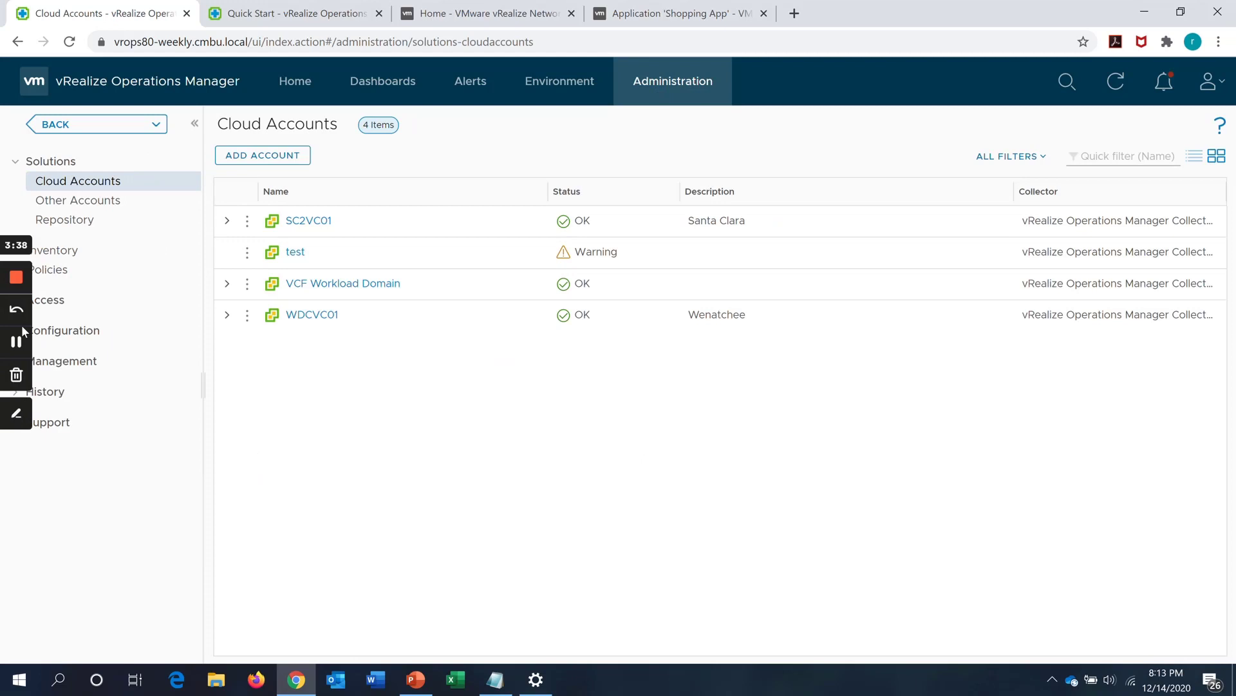
{"action": "left_click", "coordinate": [62, 361]}
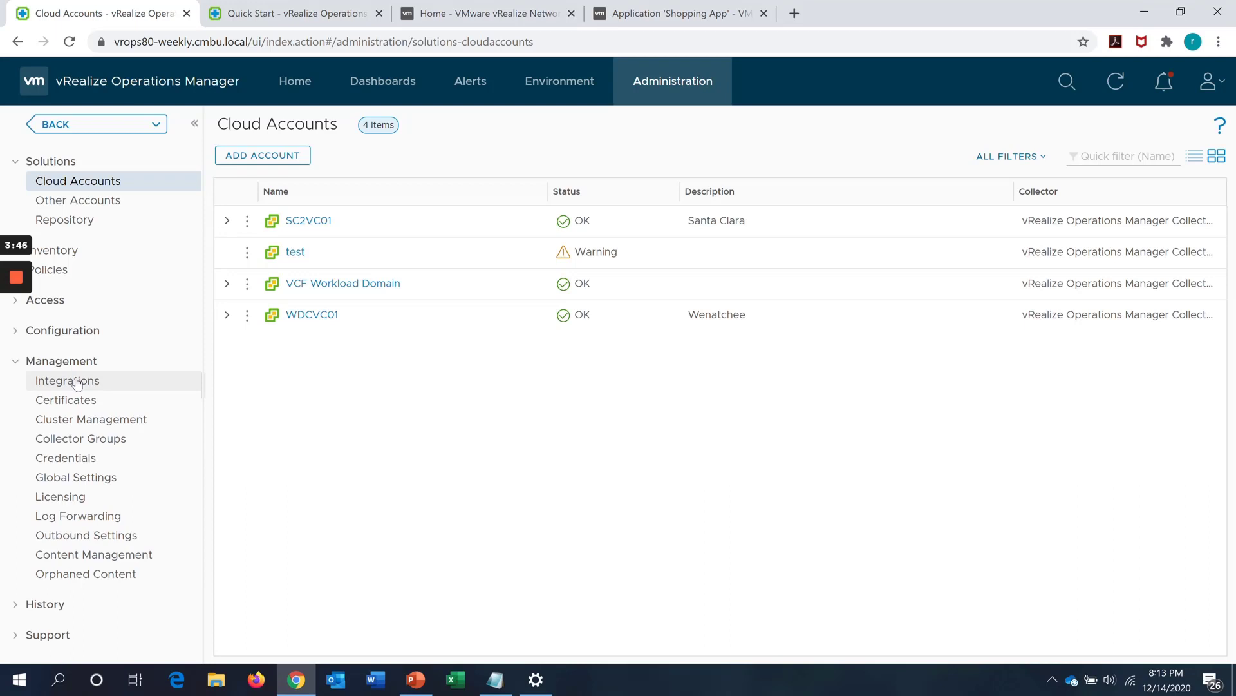
{"action": "left_click", "coordinate": [67, 380]}
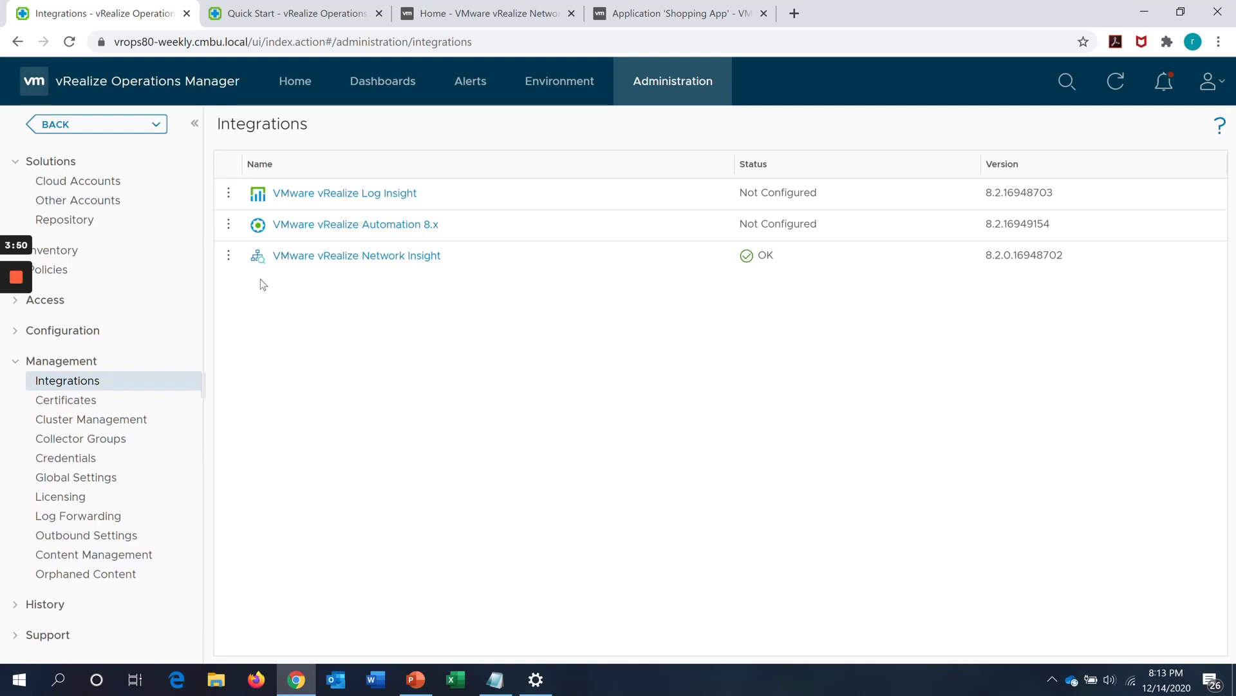
{"action": "left_click", "coordinate": [228, 255]}
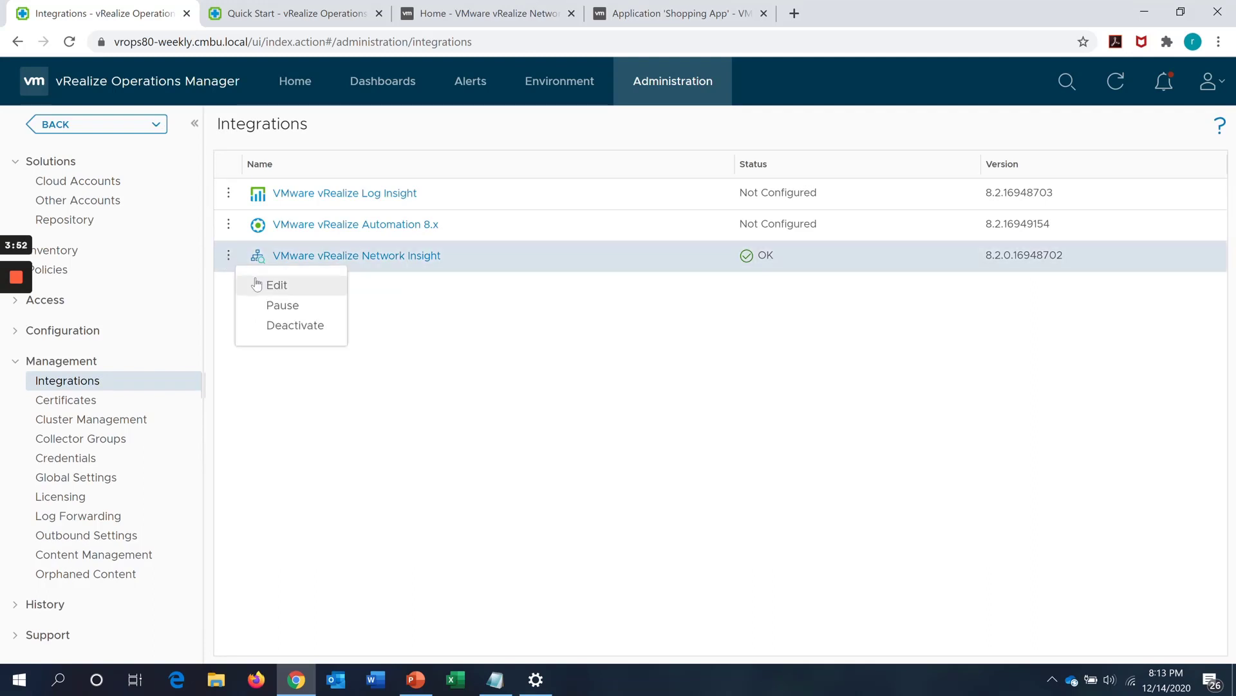
Edit the Network Insight integration and expand its Advanced Settings event import options.
{"action": "left_click", "coordinate": [276, 284]}
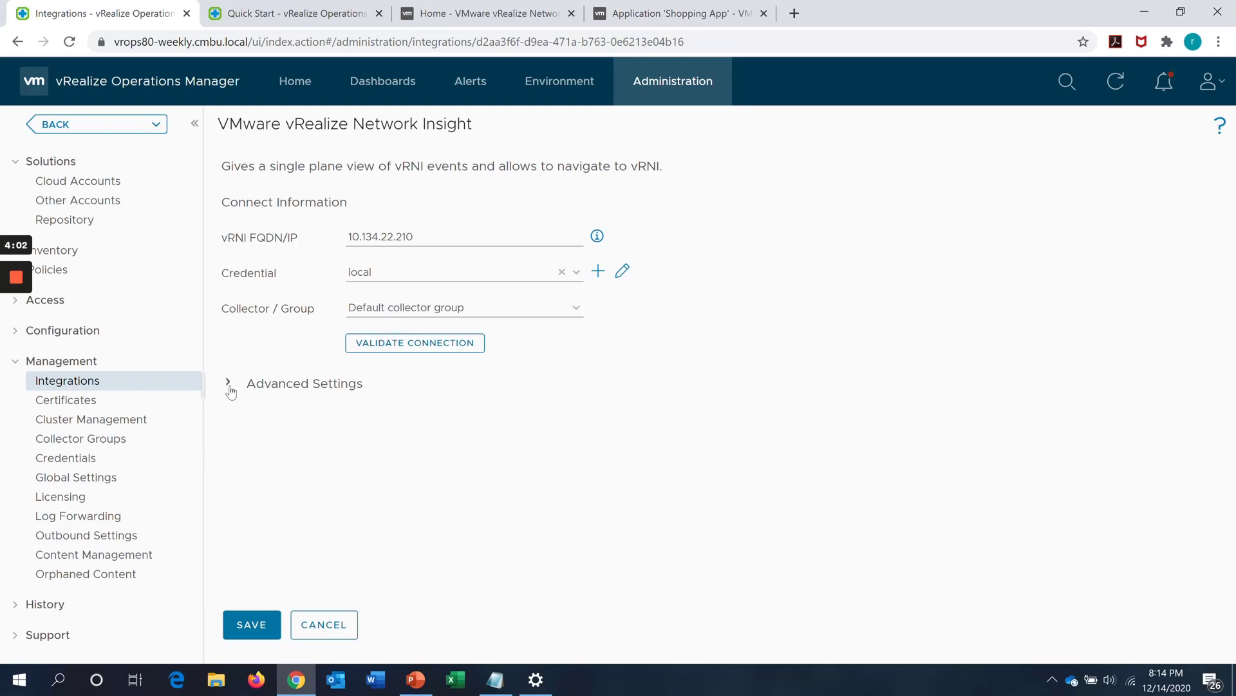
{"action": "left_click", "coordinate": [227, 383]}
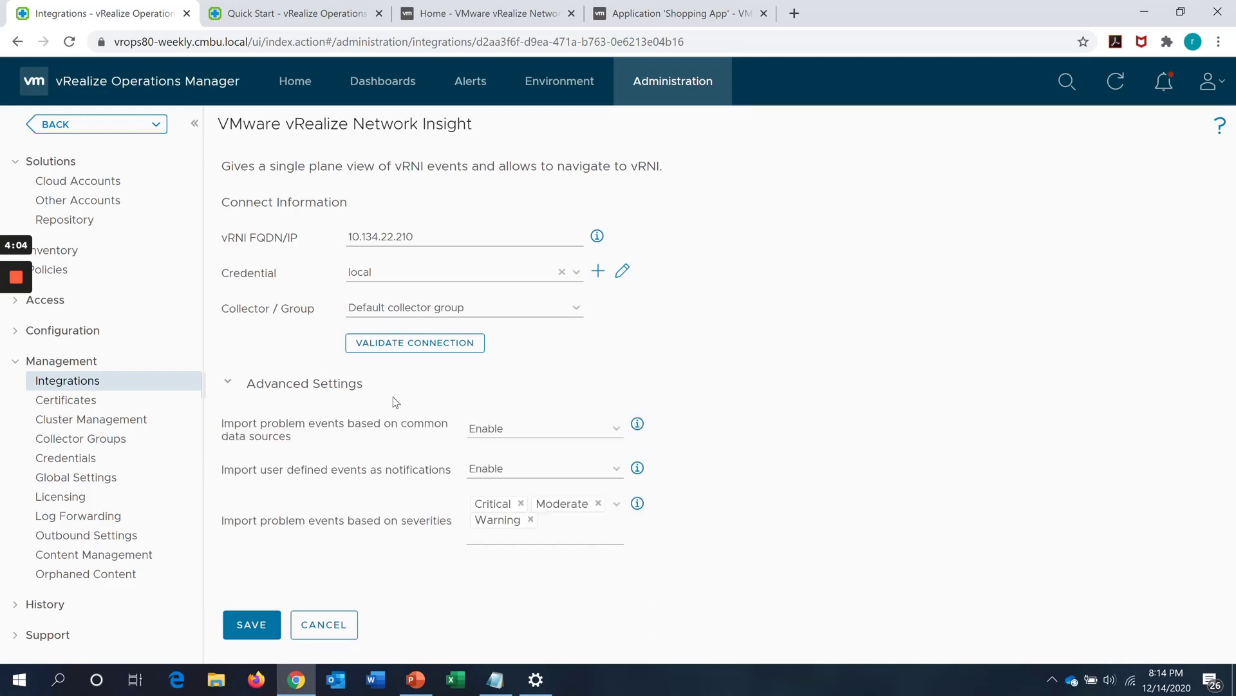
{"action": "mouse_move", "coordinate": [399, 394]}
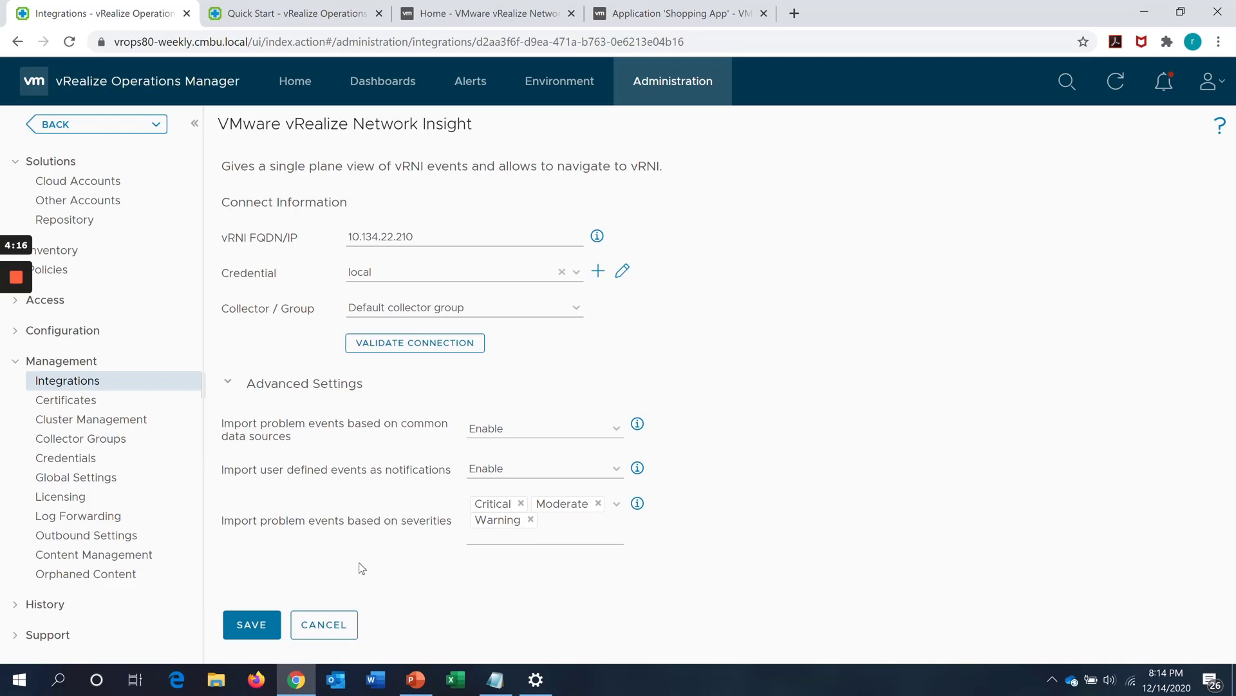
{"action": "mouse_move", "coordinate": [186, 341]}
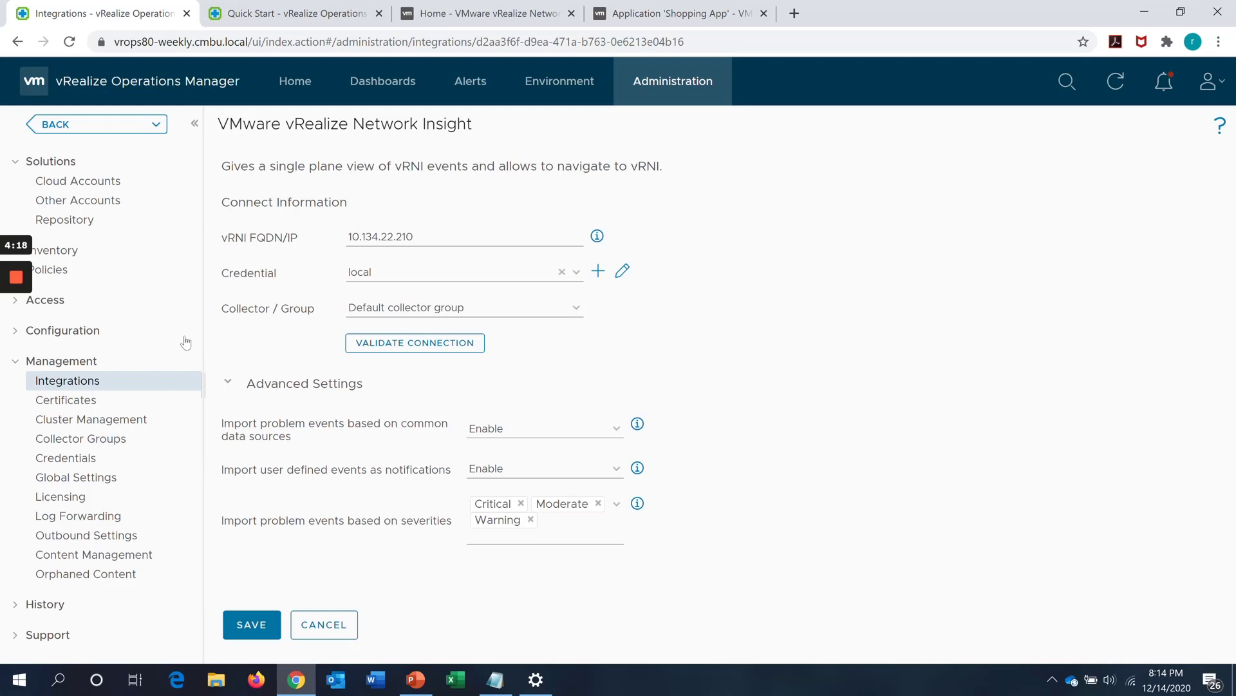
{"action": "mouse_move", "coordinate": [75, 257]}
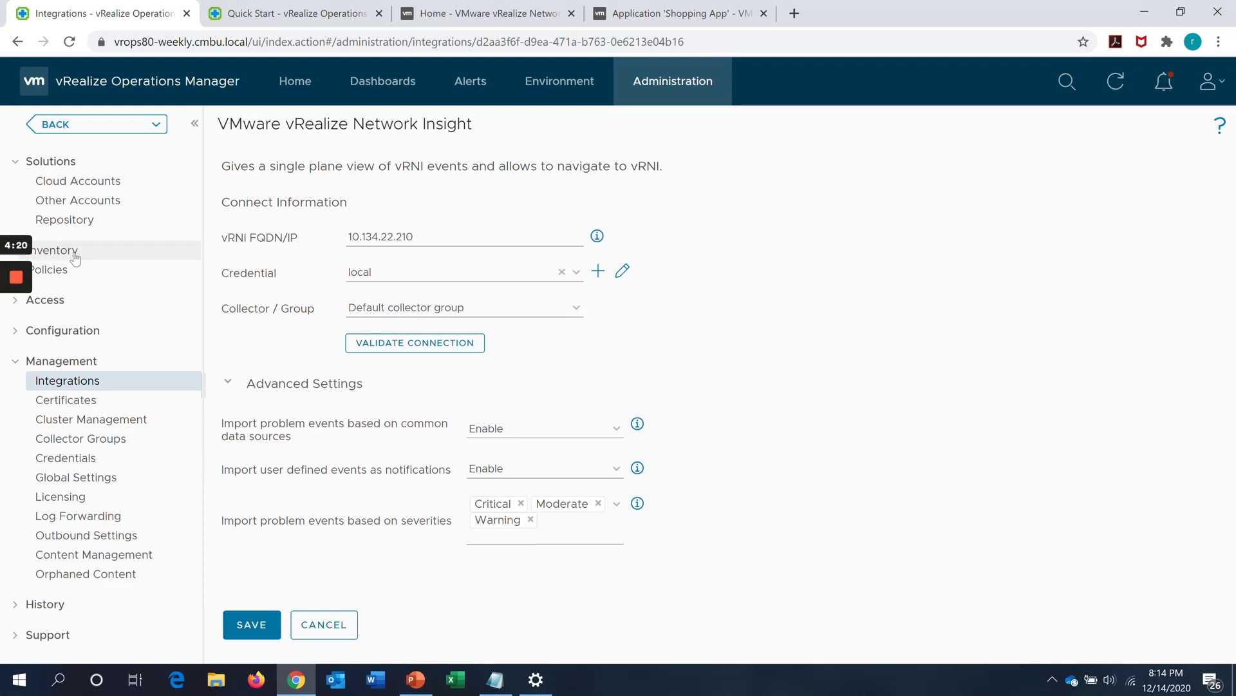
List the 15 vRealize Network Insight Adapter objects in Inventory, then switch to the field demo vROps instance.
{"action": "left_click", "coordinate": [52, 250]}
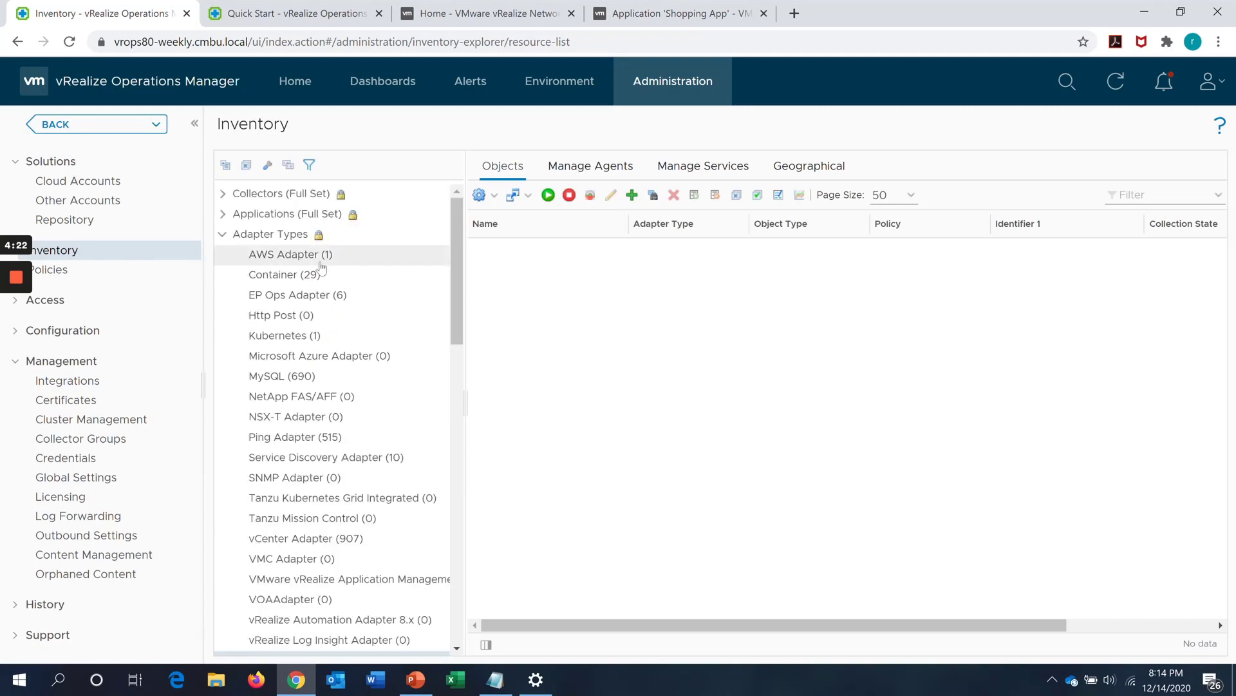
{"action": "left_click", "coordinate": [269, 234]}
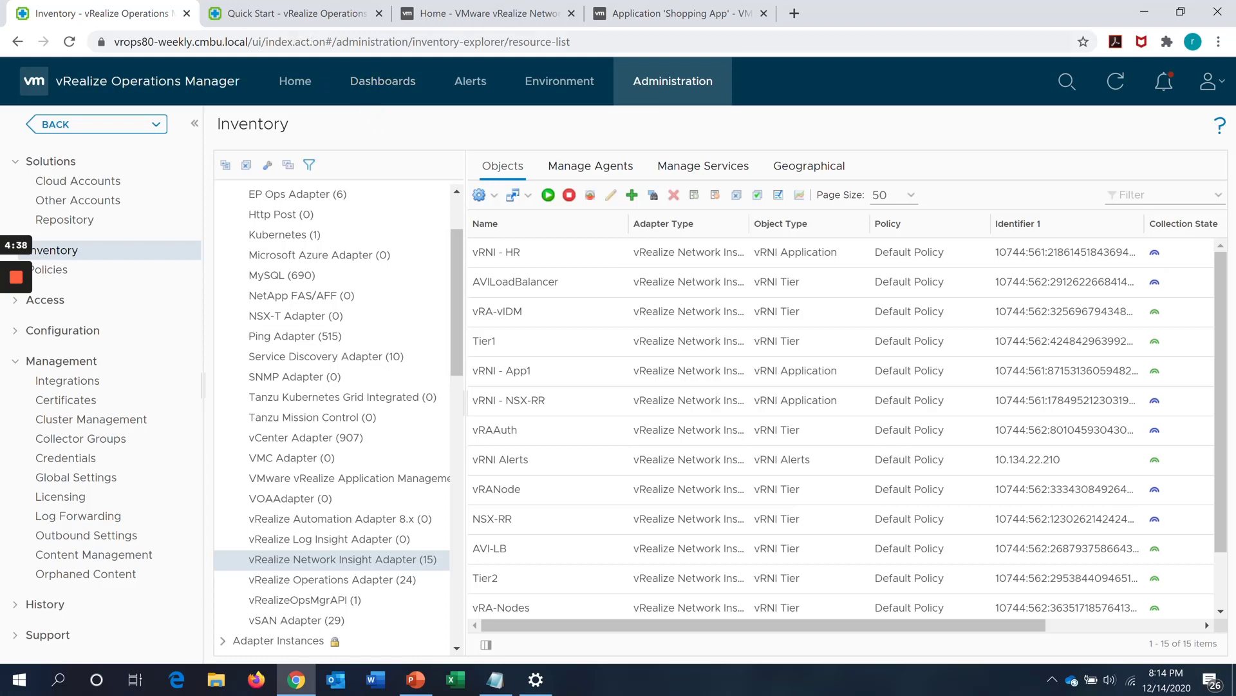
{"action": "left_click", "coordinate": [293, 13]}
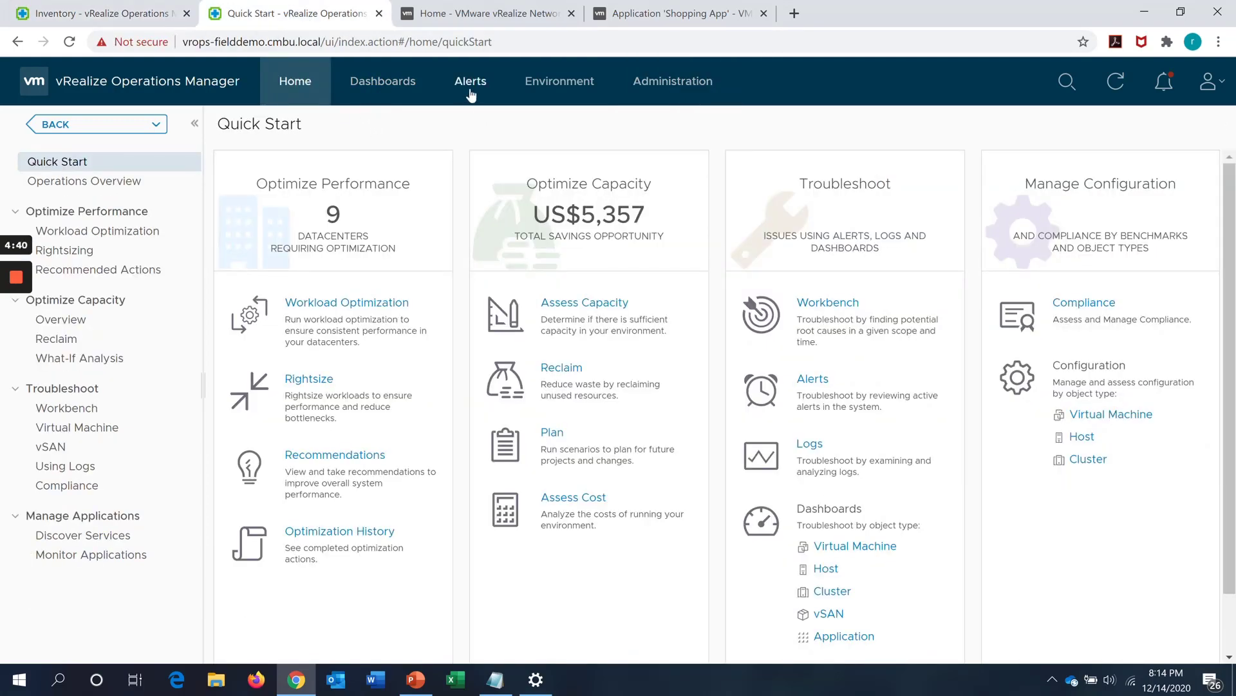
Show Triggered Alerts filtered on vrni and expand the vRNI Alerts group of 7562 alerts.
{"action": "left_click", "coordinate": [470, 81]}
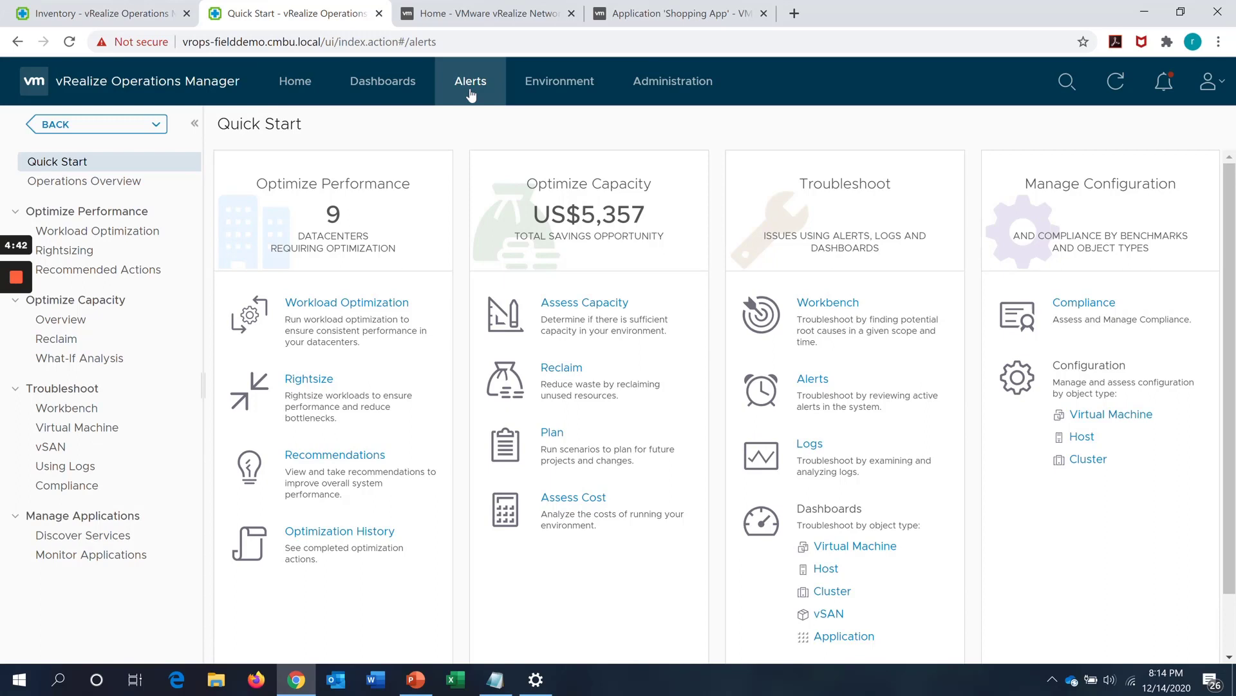
{"action": "left_click", "coordinate": [471, 80]}
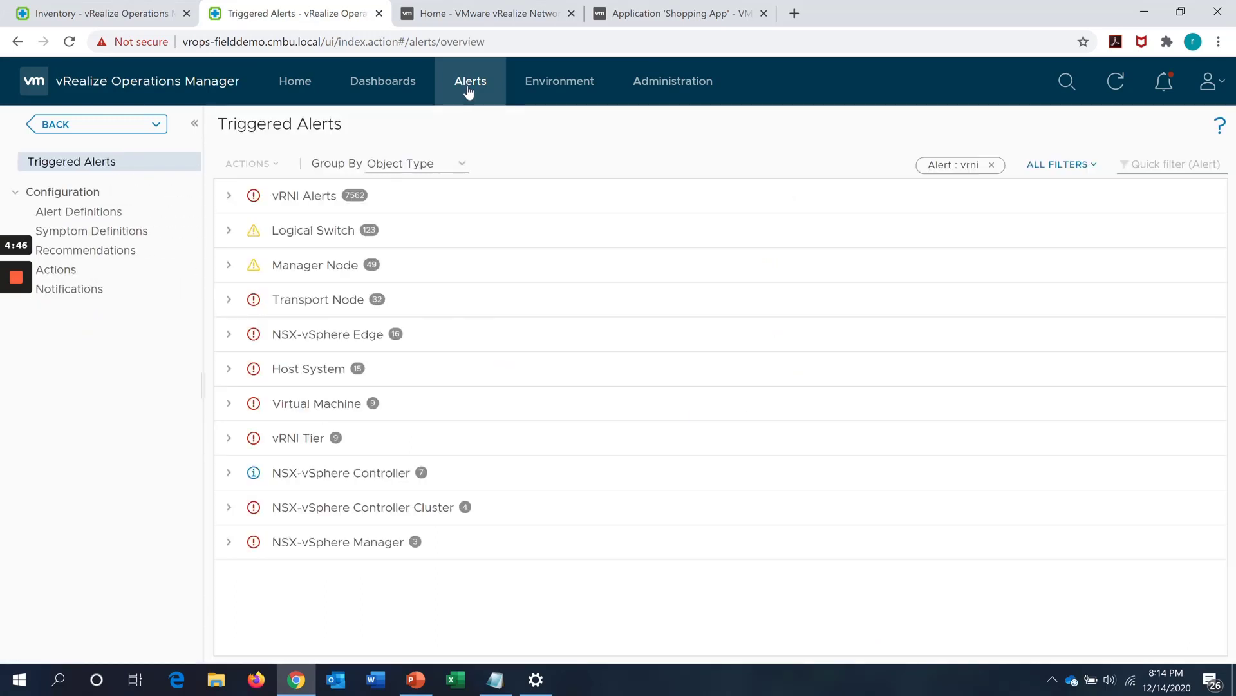
{"action": "mouse_move", "coordinate": [459, 121]}
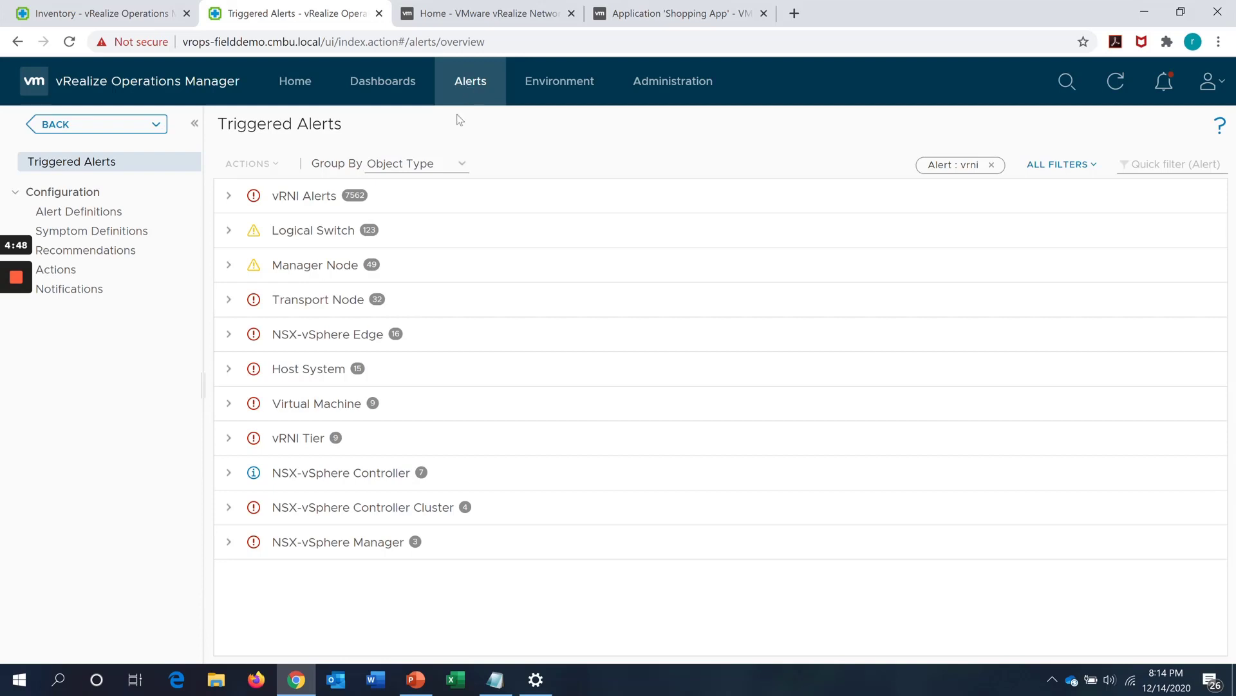
{"action": "mouse_move", "coordinate": [375, 193]}
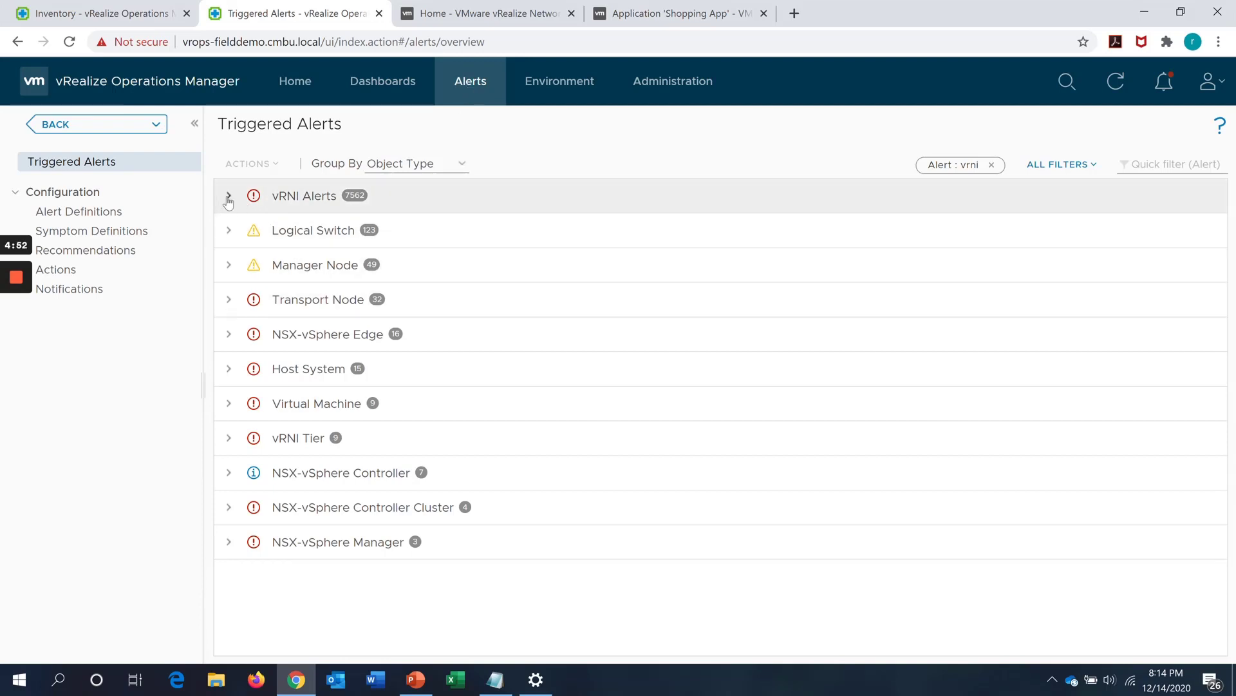
{"action": "left_click", "coordinate": [229, 196]}
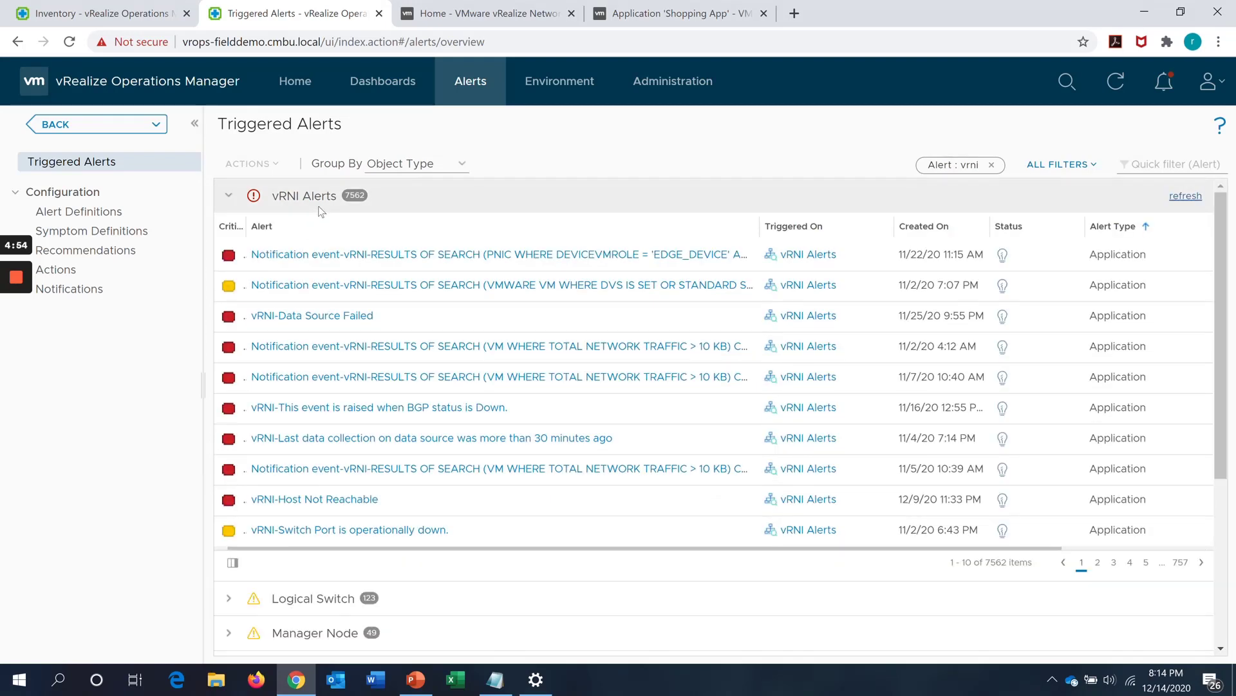
{"action": "mouse_move", "coordinate": [815, 259]}
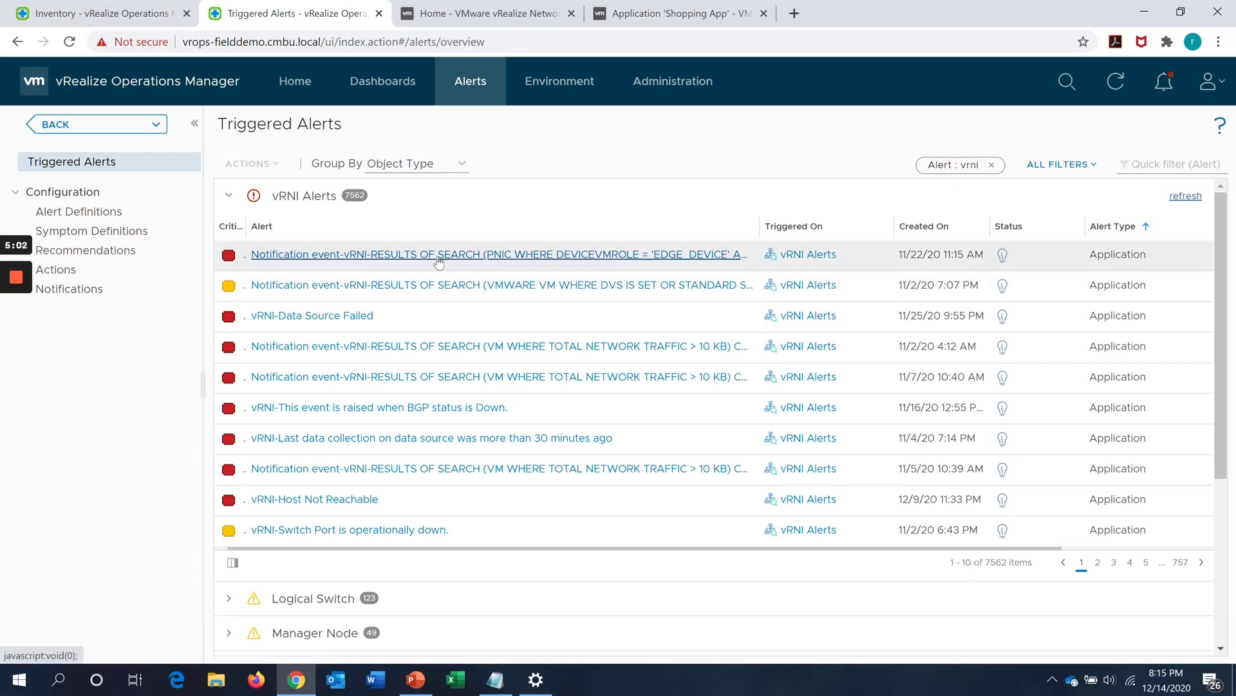
{"action": "mouse_move", "coordinate": [439, 261]}
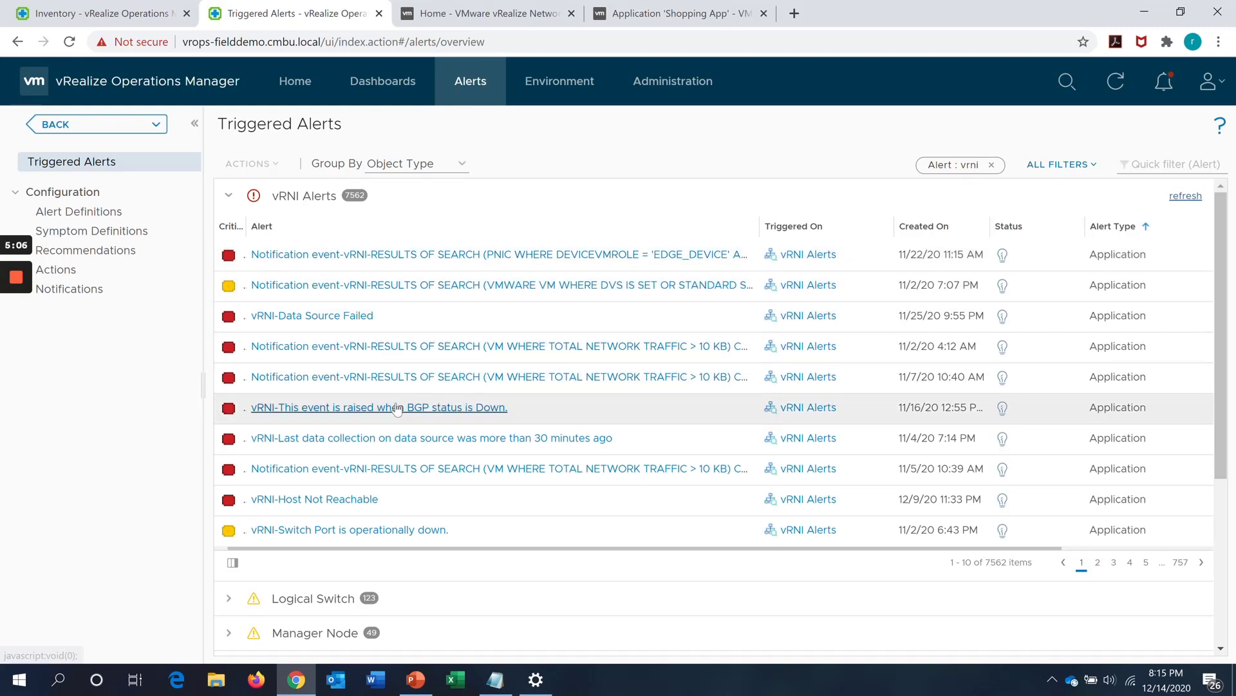
{"action": "mouse_move", "coordinate": [327, 489]}
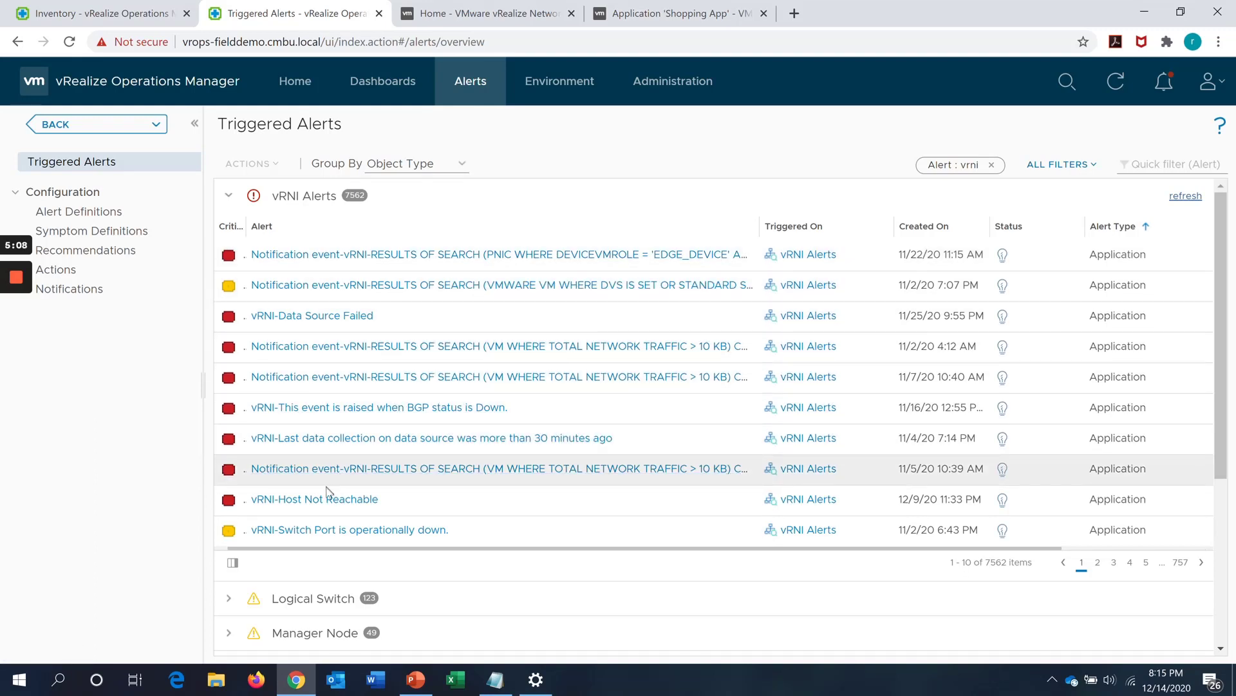
{"action": "mouse_move", "coordinate": [327, 501]}
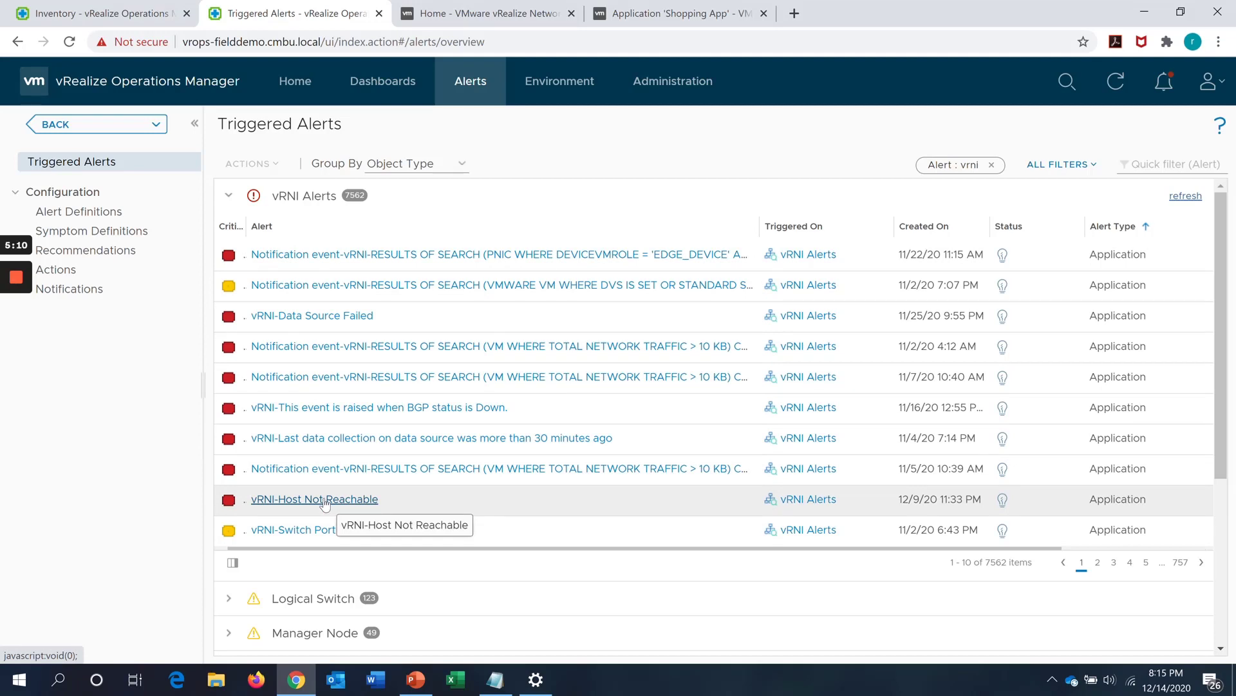
{"action": "mouse_move", "coordinate": [424, 325]}
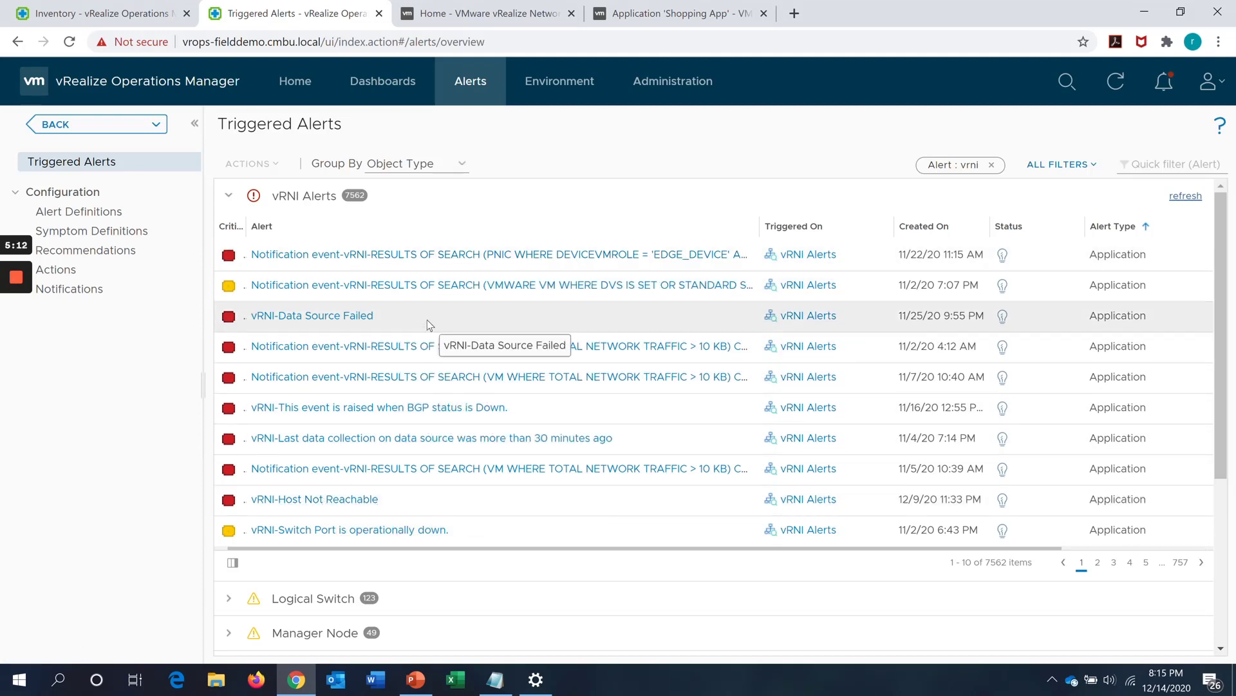
{"action": "mouse_move", "coordinate": [971, 211]}
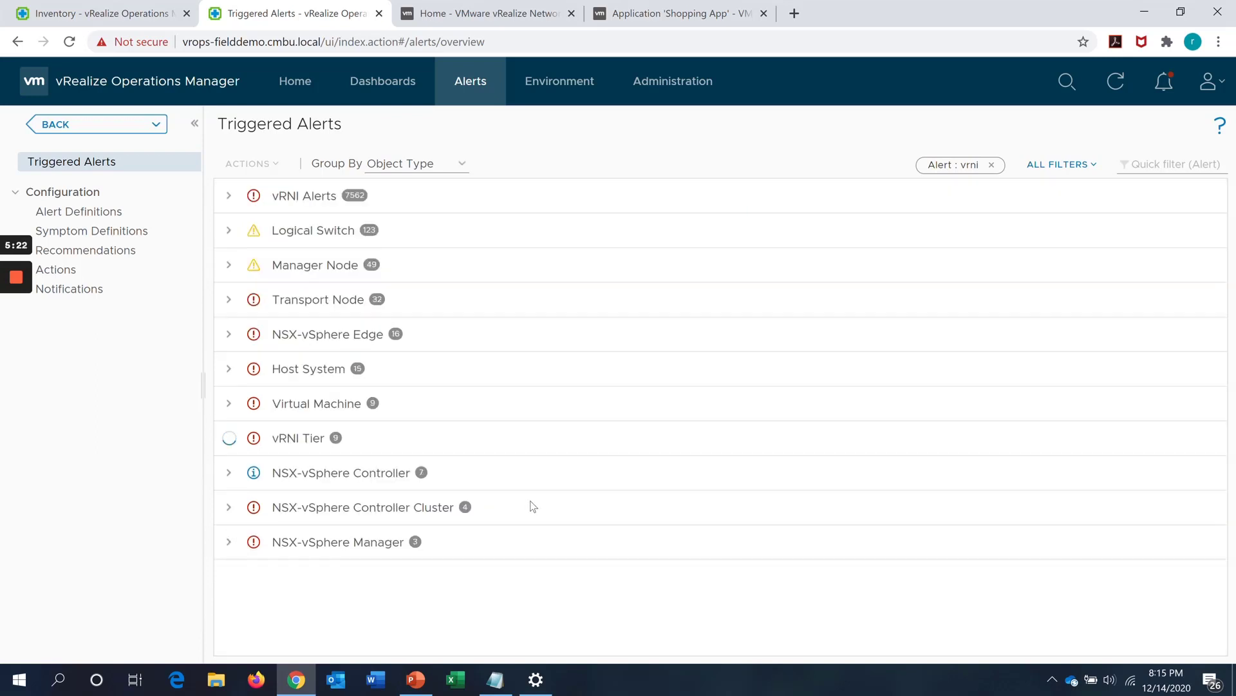
{"action": "left_click", "coordinate": [228, 438]}
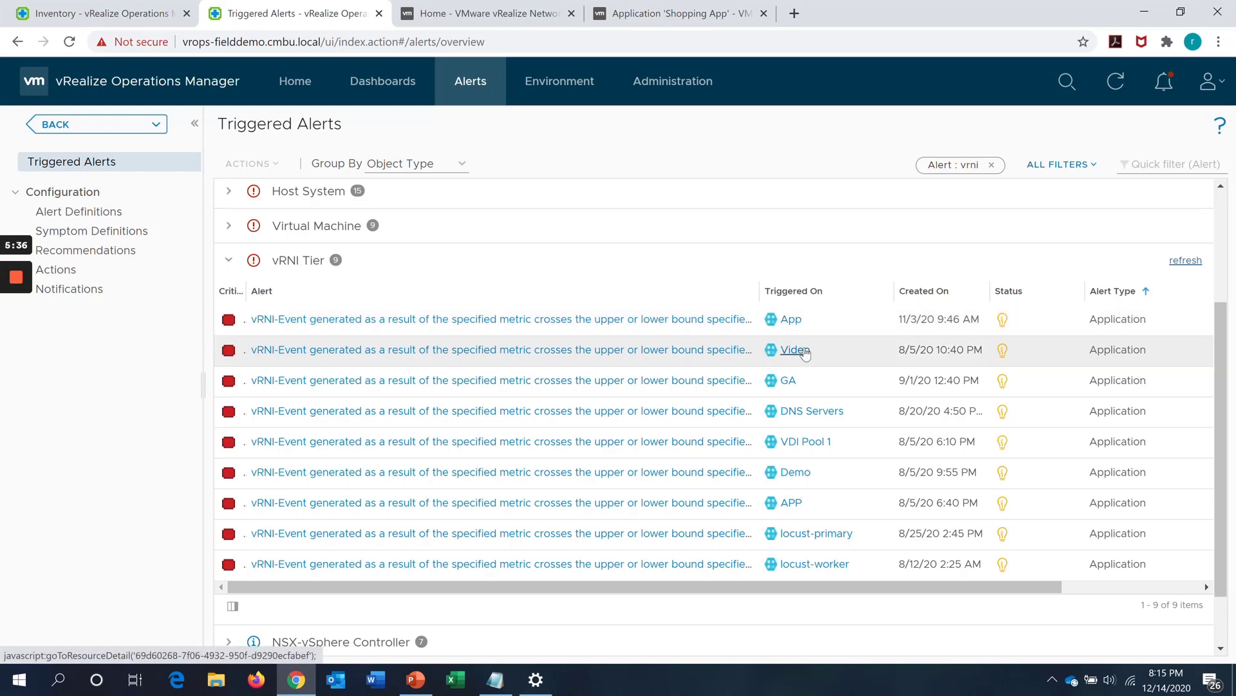
{"action": "mouse_move", "coordinate": [827, 442]}
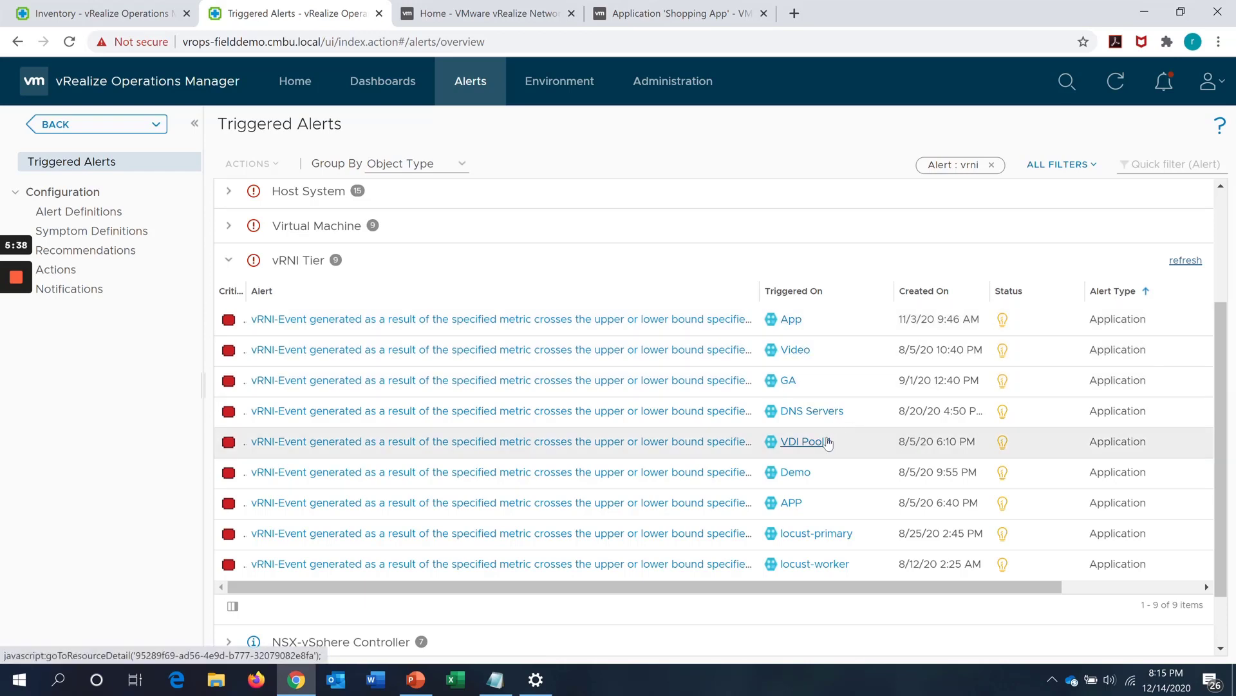
{"action": "mouse_move", "coordinate": [825, 443]}
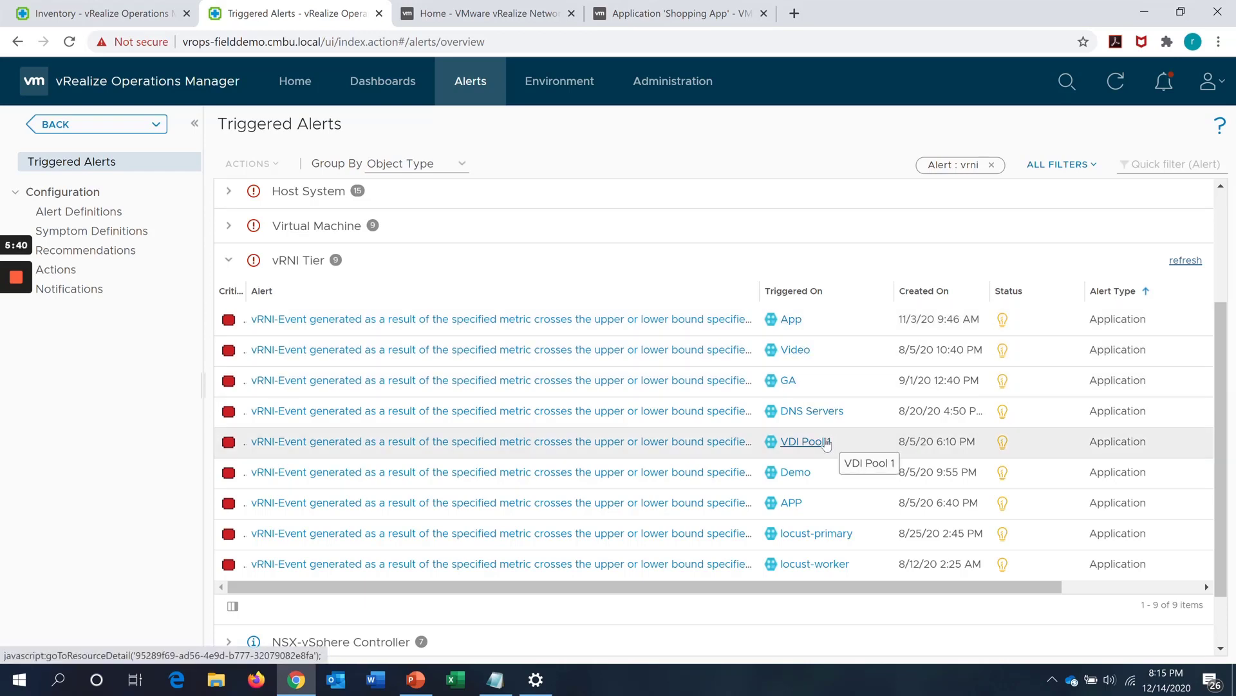
{"action": "mouse_move", "coordinate": [679, 329]}
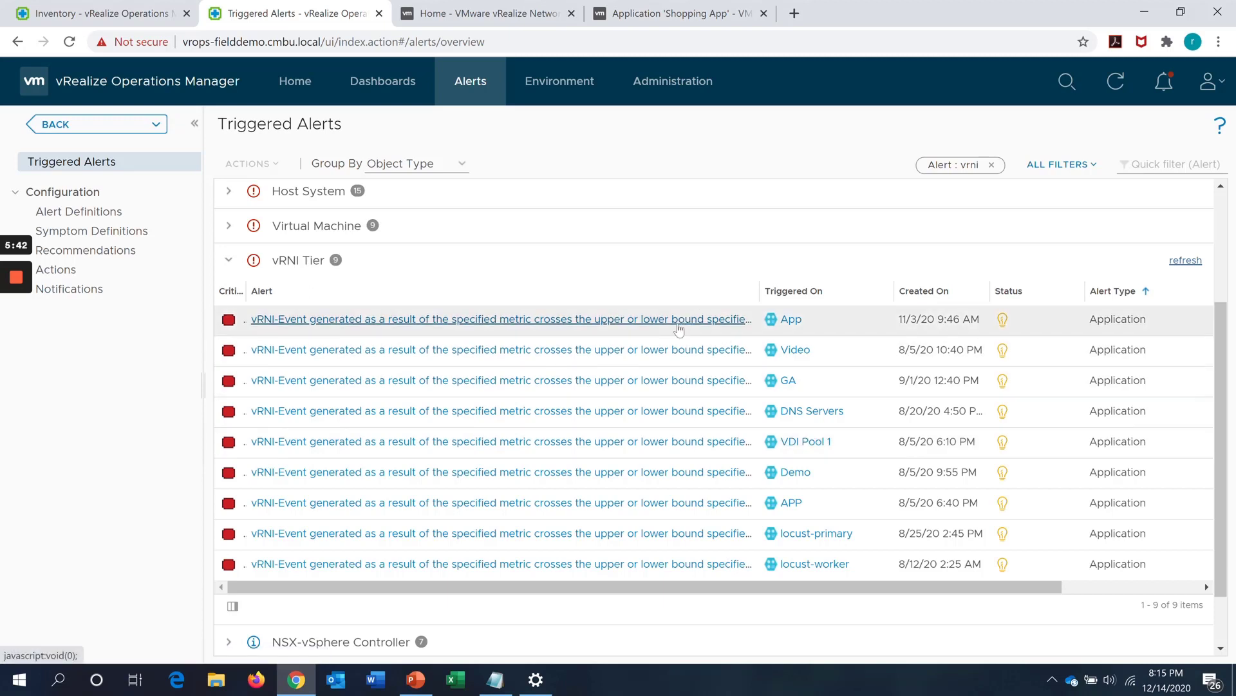
{"action": "mouse_move", "coordinate": [683, 399]}
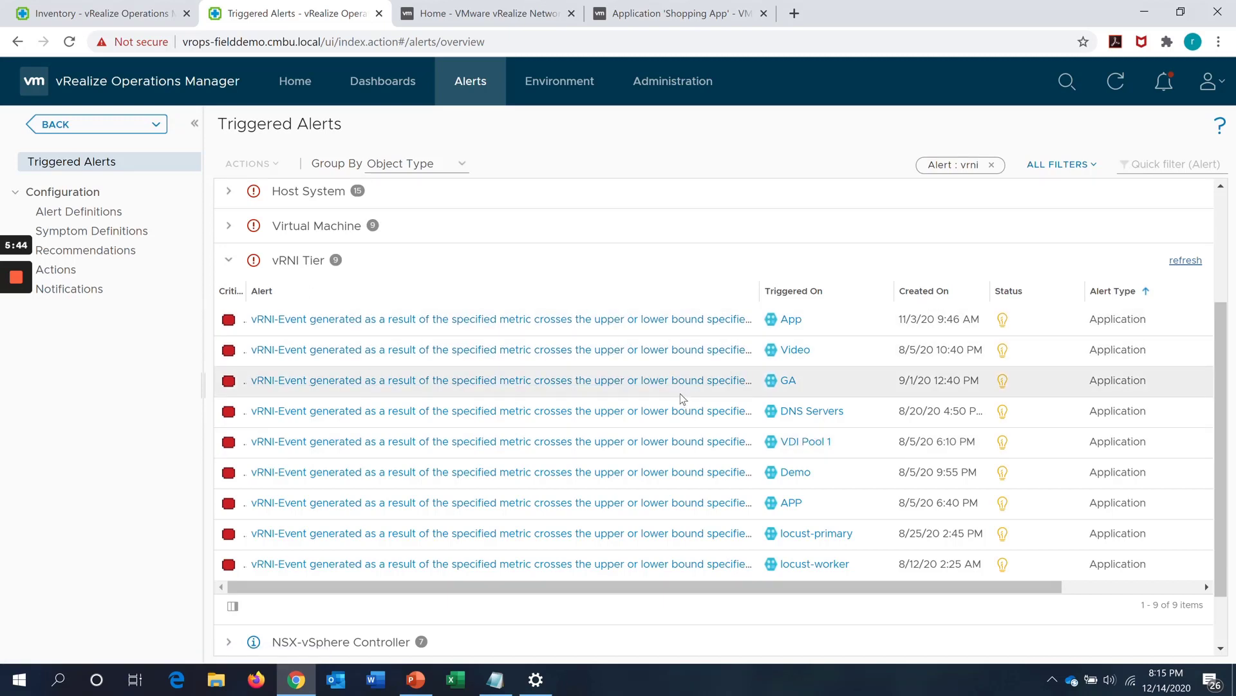
{"action": "mouse_move", "coordinate": [675, 391]}
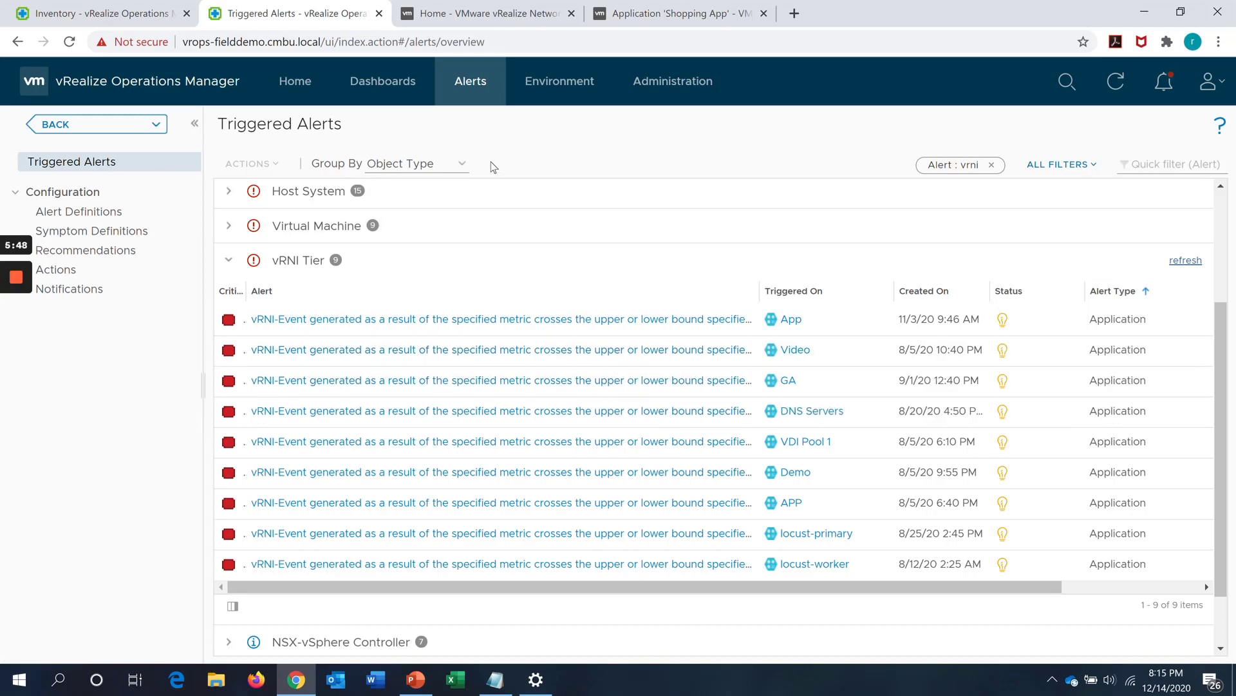
{"action": "mouse_move", "coordinate": [608, 319]}
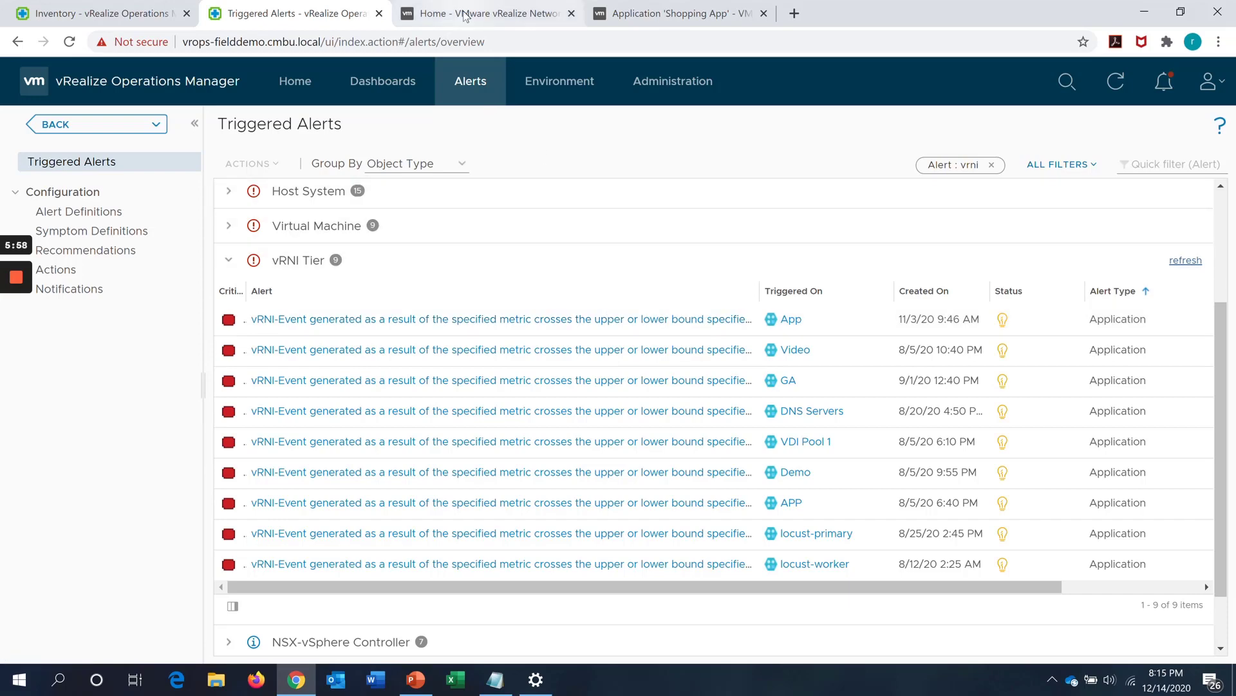
{"action": "left_click", "coordinate": [479, 13]}
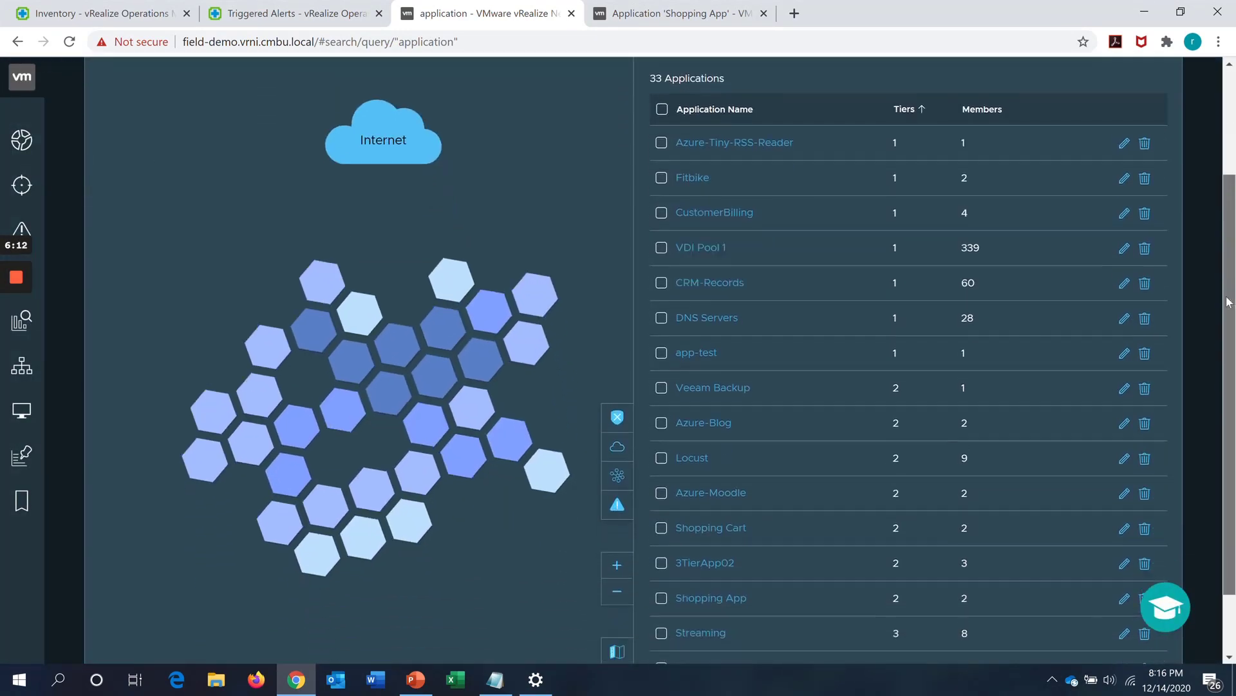
Scroll the applications list and bring up the Shopping App details.
{"action": "scroll", "scroll_direction": "down", "scroll_amount": 3}
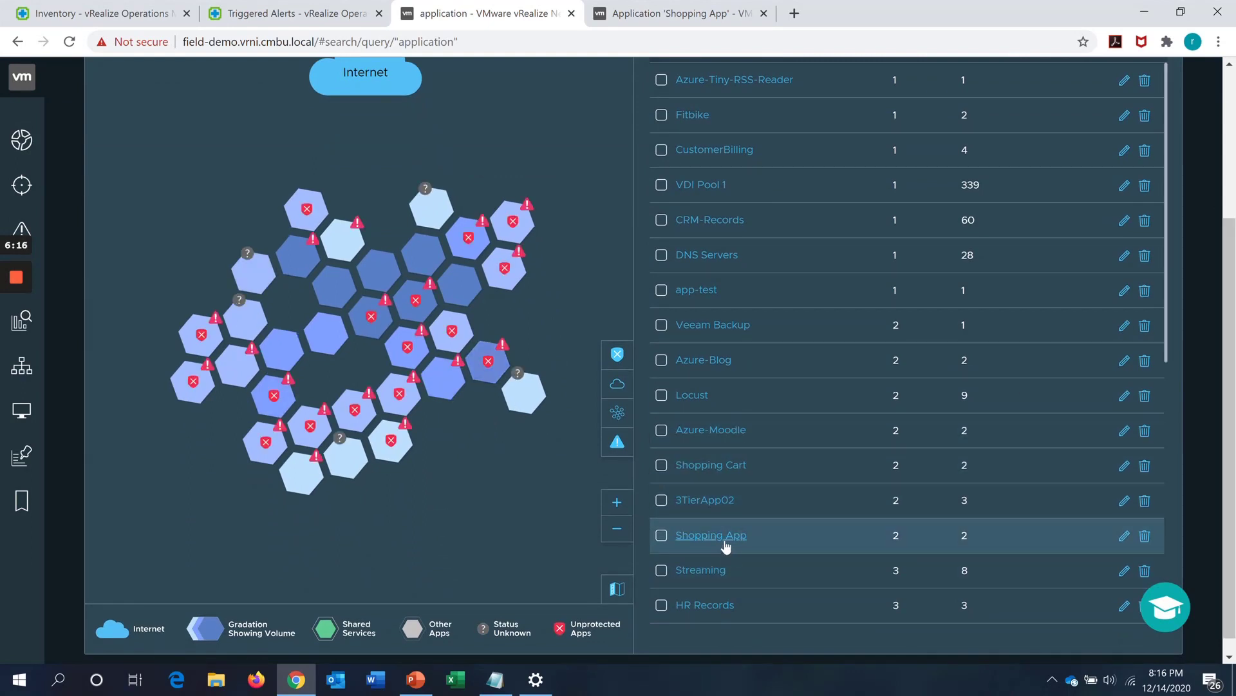
{"action": "mouse_move", "coordinate": [725, 540]}
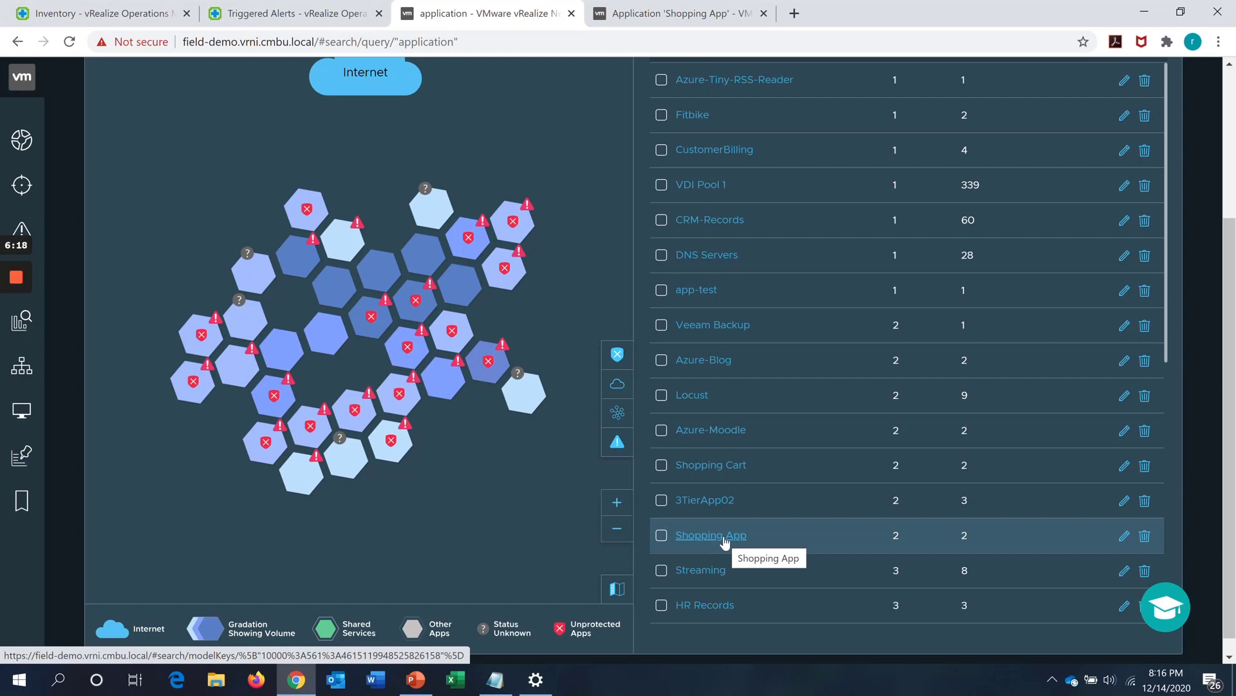
{"action": "left_click", "coordinate": [711, 535]}
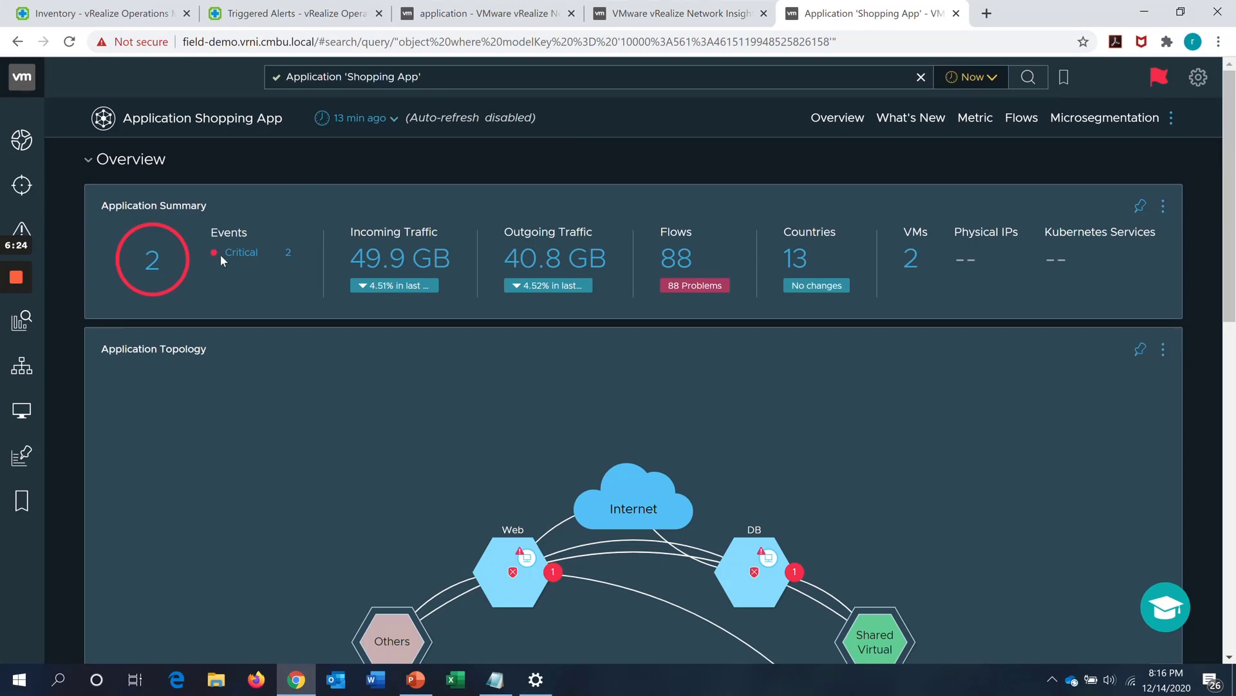
{"action": "mouse_move", "coordinate": [387, 262]}
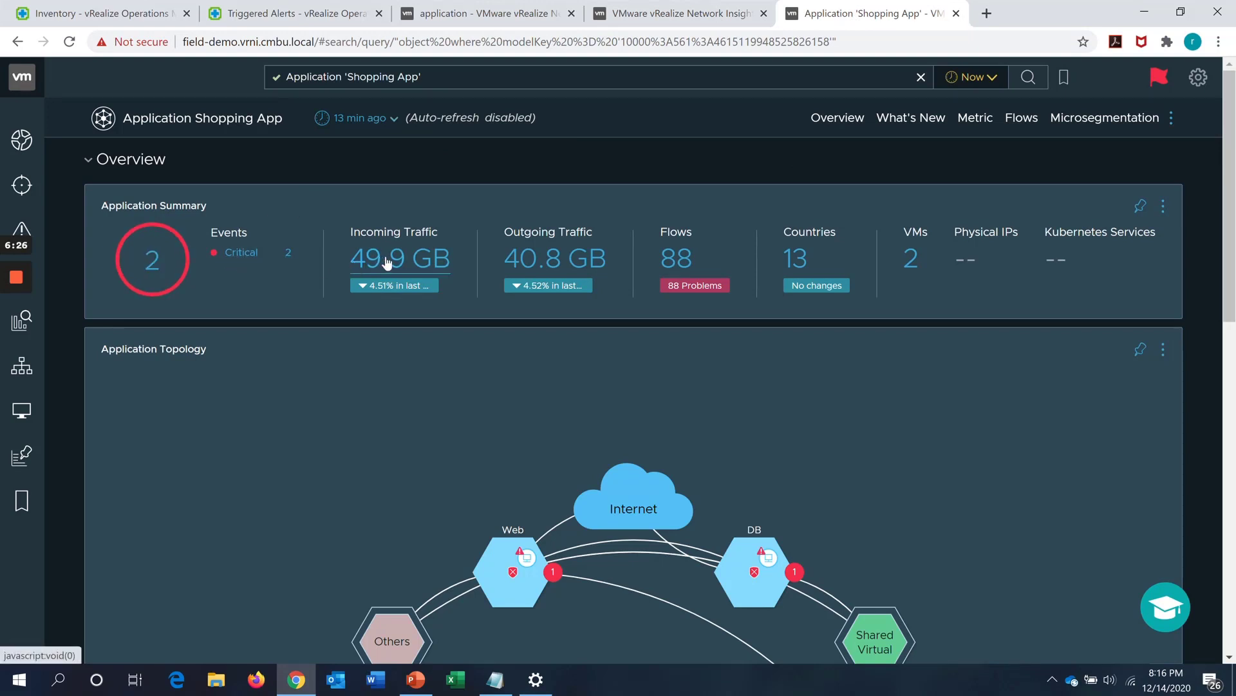
{"action": "mouse_move", "coordinate": [747, 260]}
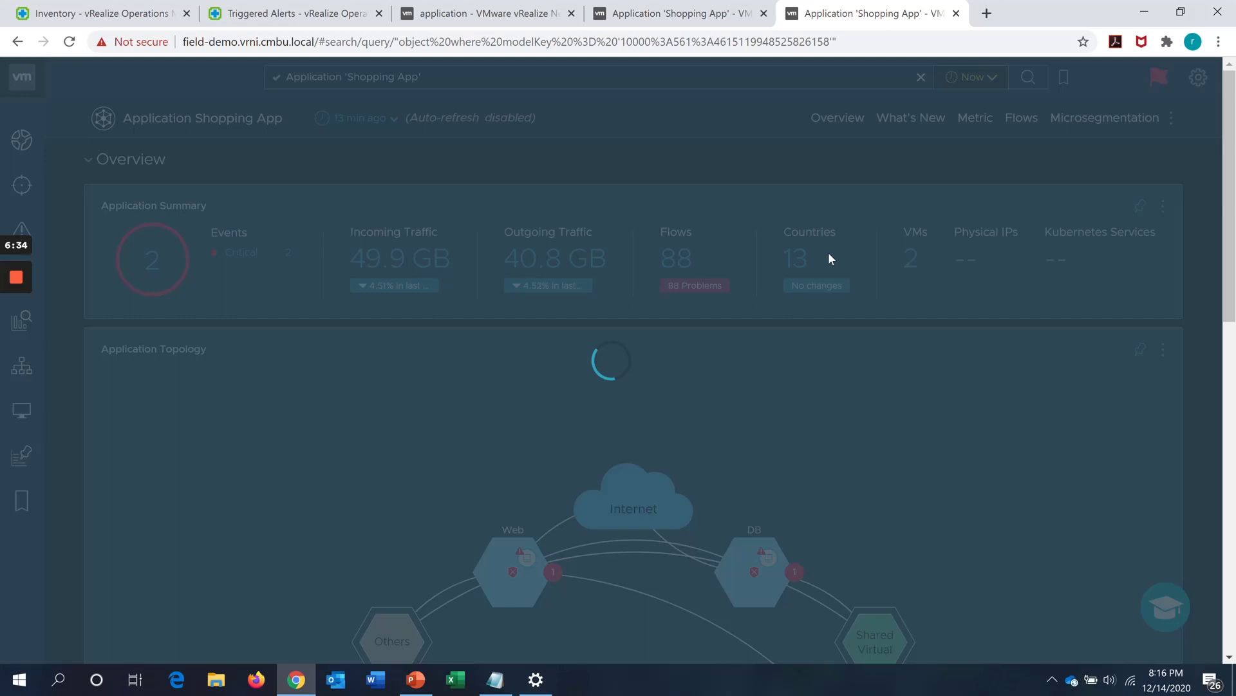
{"action": "mouse_move", "coordinate": [653, 302]}
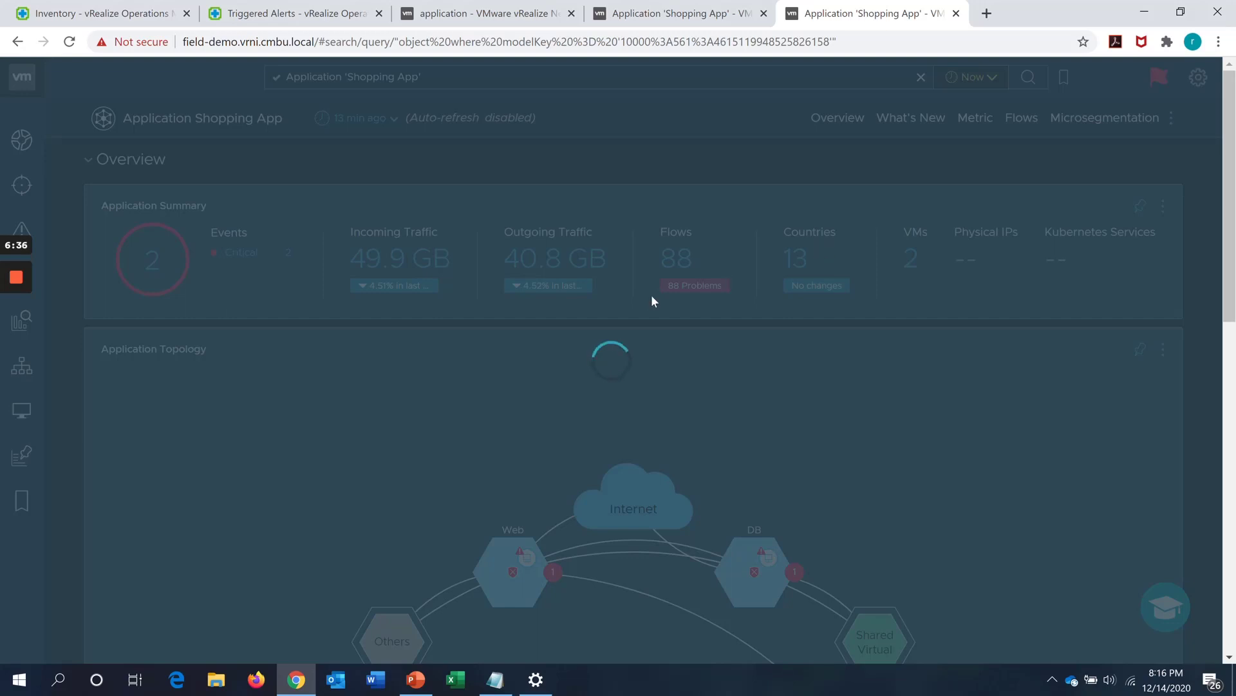
{"action": "mouse_move", "coordinate": [896, 286]}
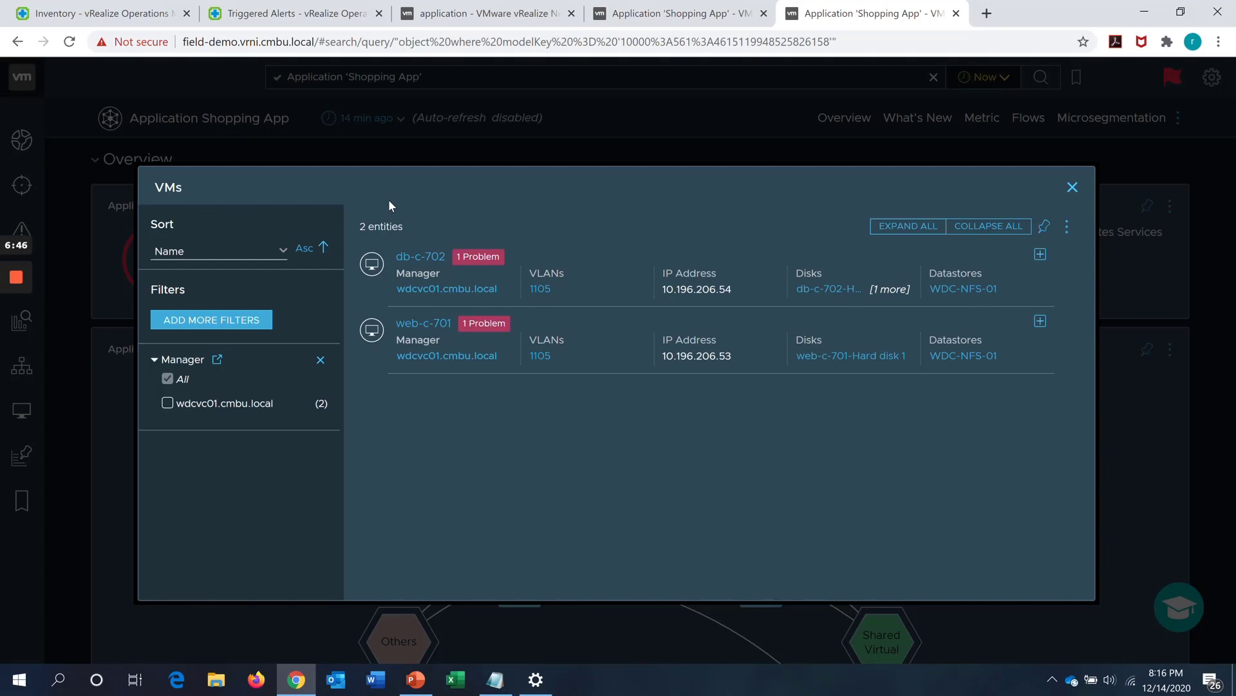
{"action": "mouse_move", "coordinate": [410, 200]}
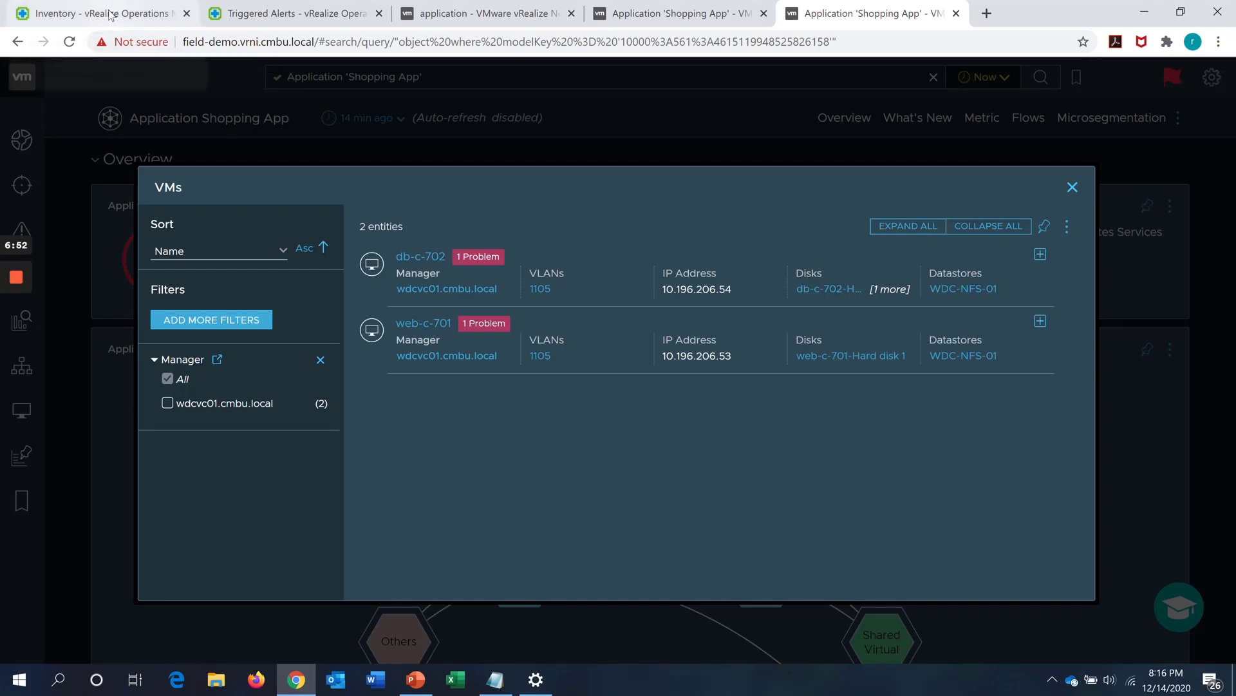
Search vROps for 'shopping app' and bring up the vRNI - Shopping App object summary.
{"action": "left_click", "coordinate": [299, 12]}
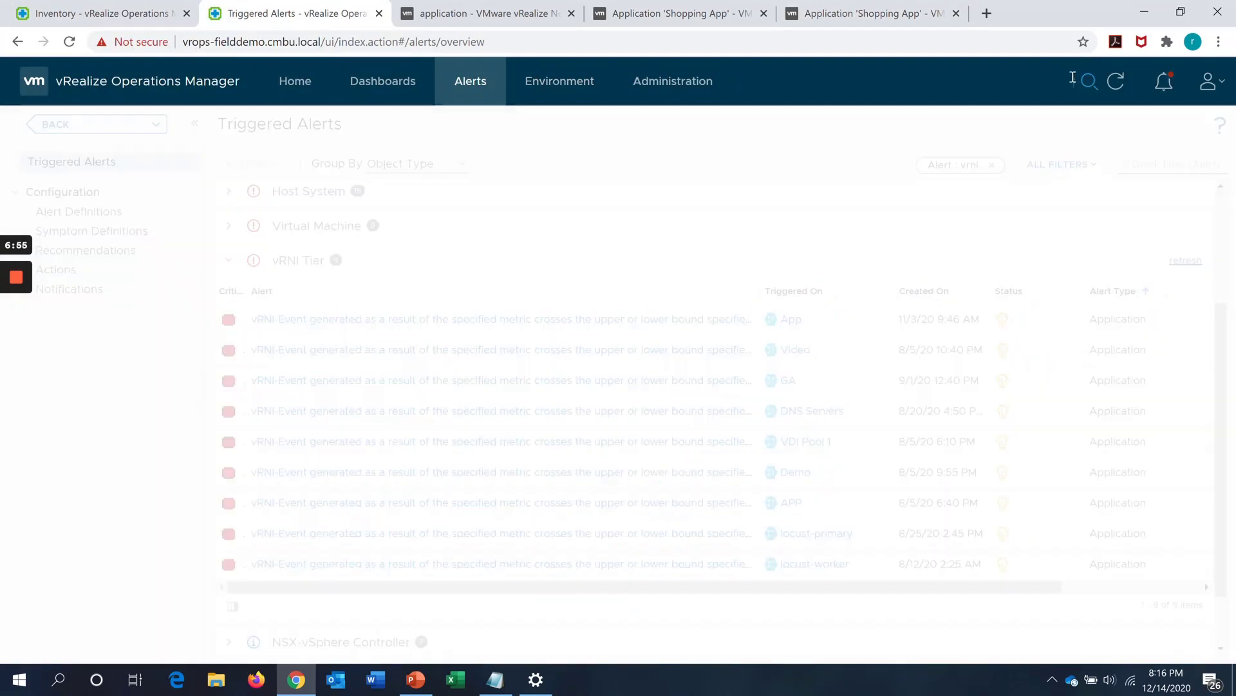
{"action": "left_click", "coordinate": [1090, 80]}
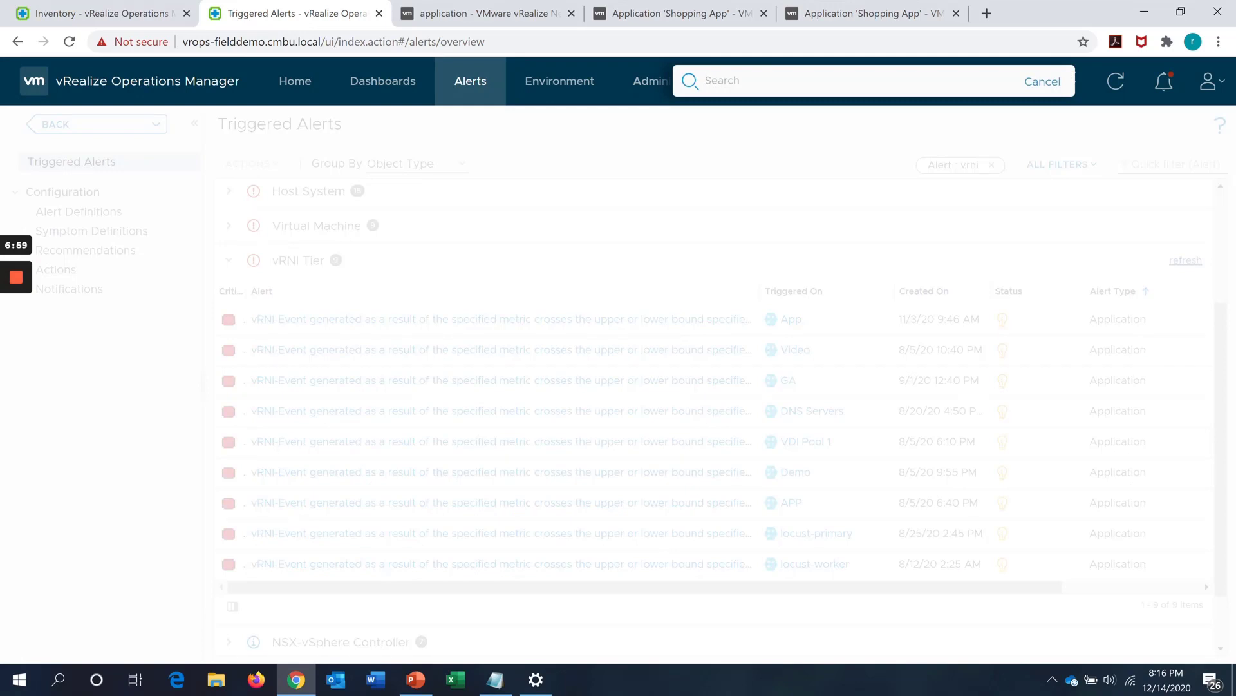
{"action": "type", "text": "shopping"}
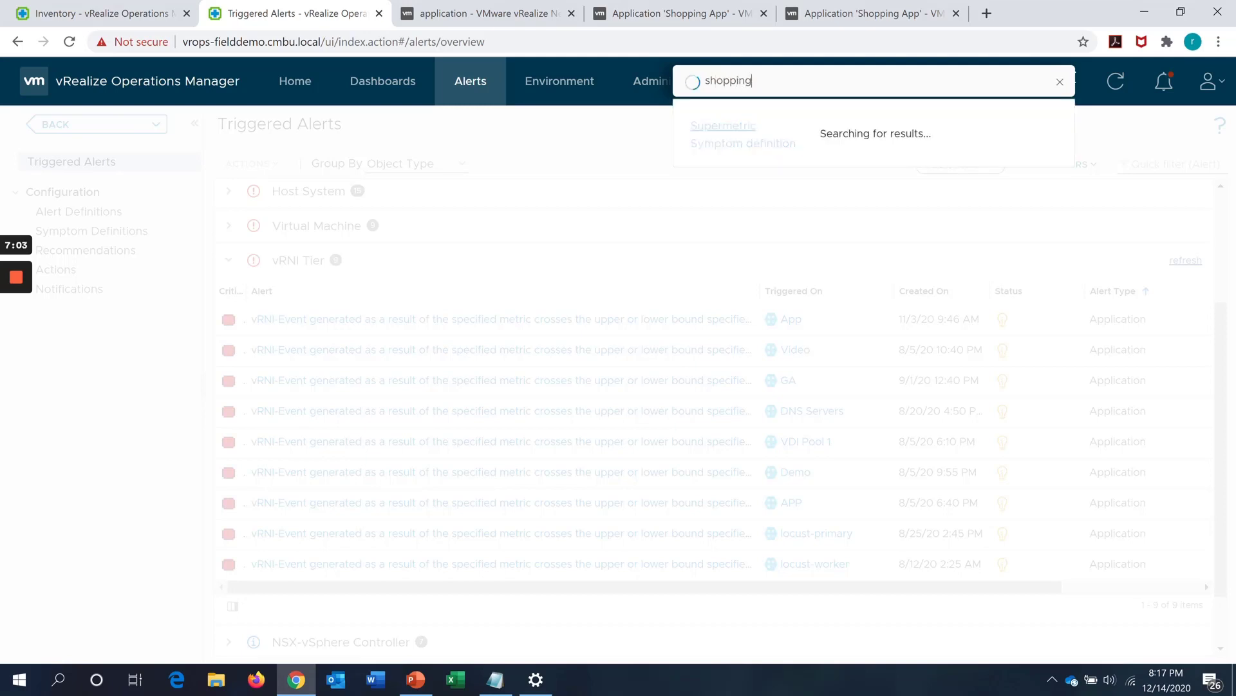
{"action": "type", "text": "app"}
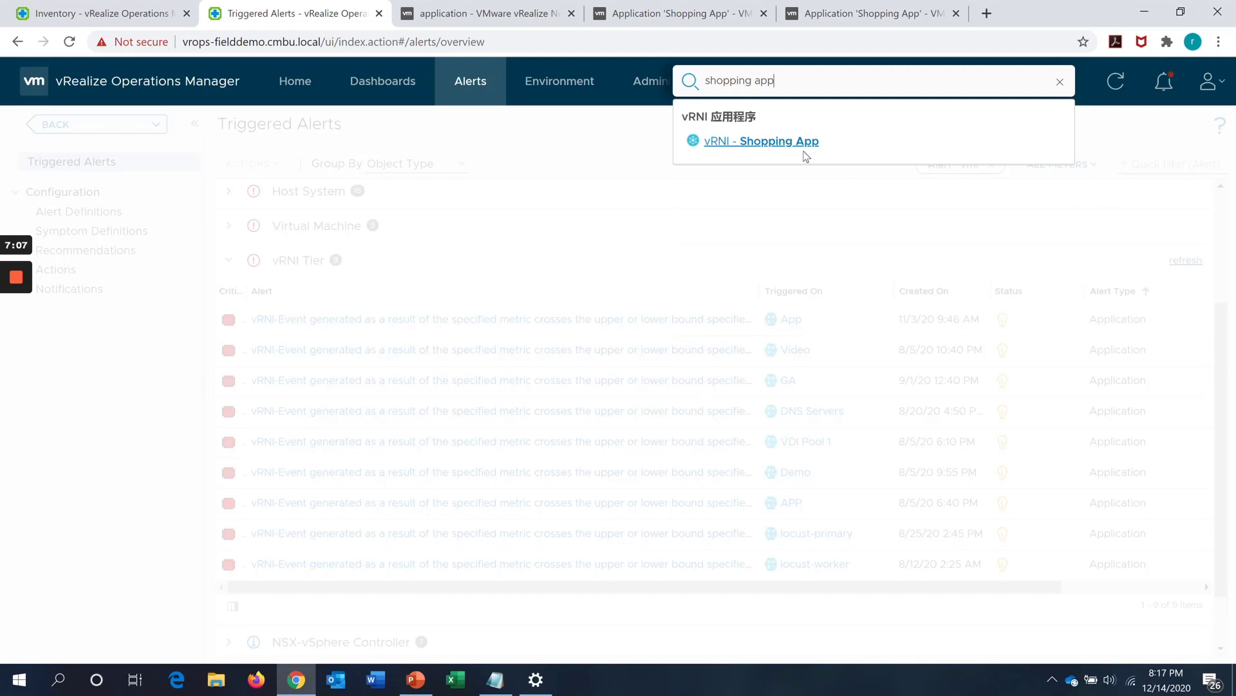
{"action": "left_click", "coordinate": [761, 141]}
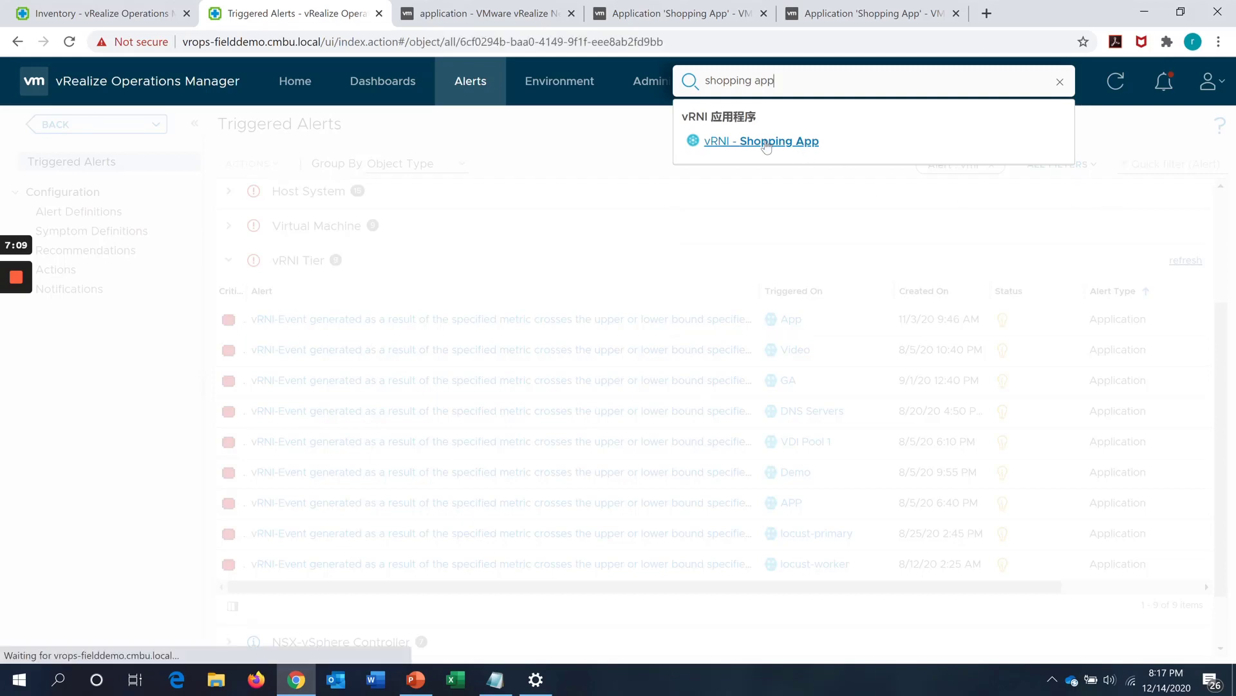
{"action": "left_click", "coordinate": [761, 142]}
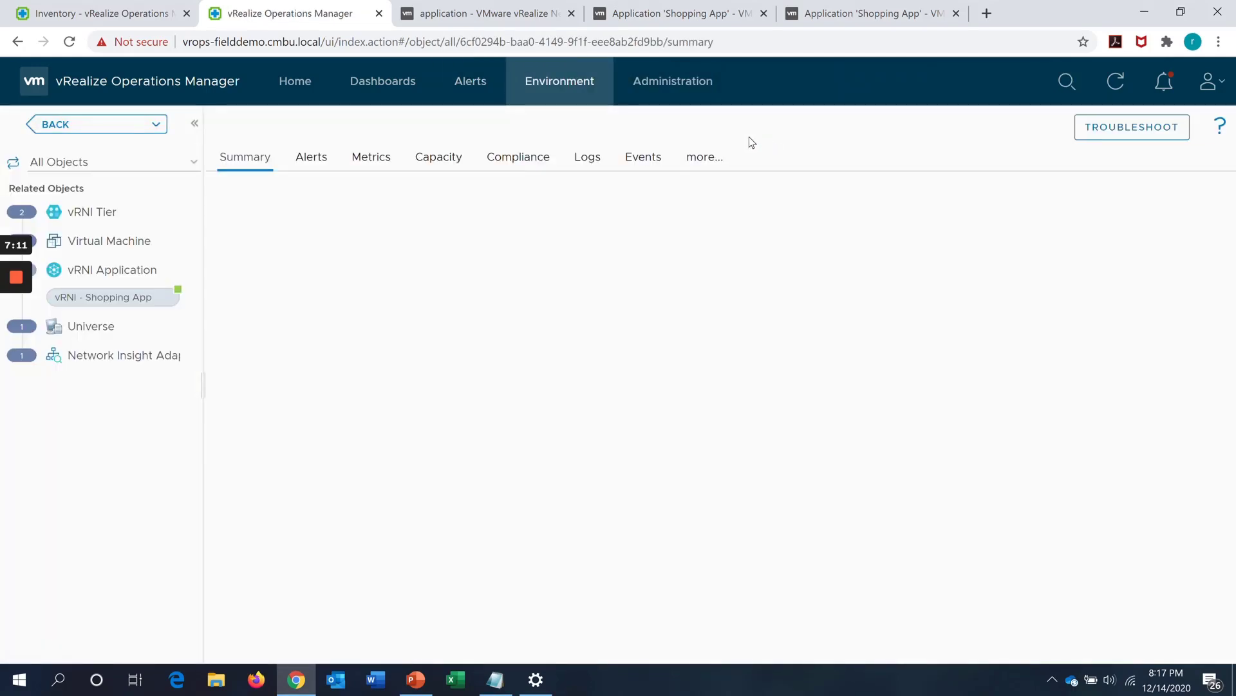
{"action": "left_click", "coordinate": [103, 296]}
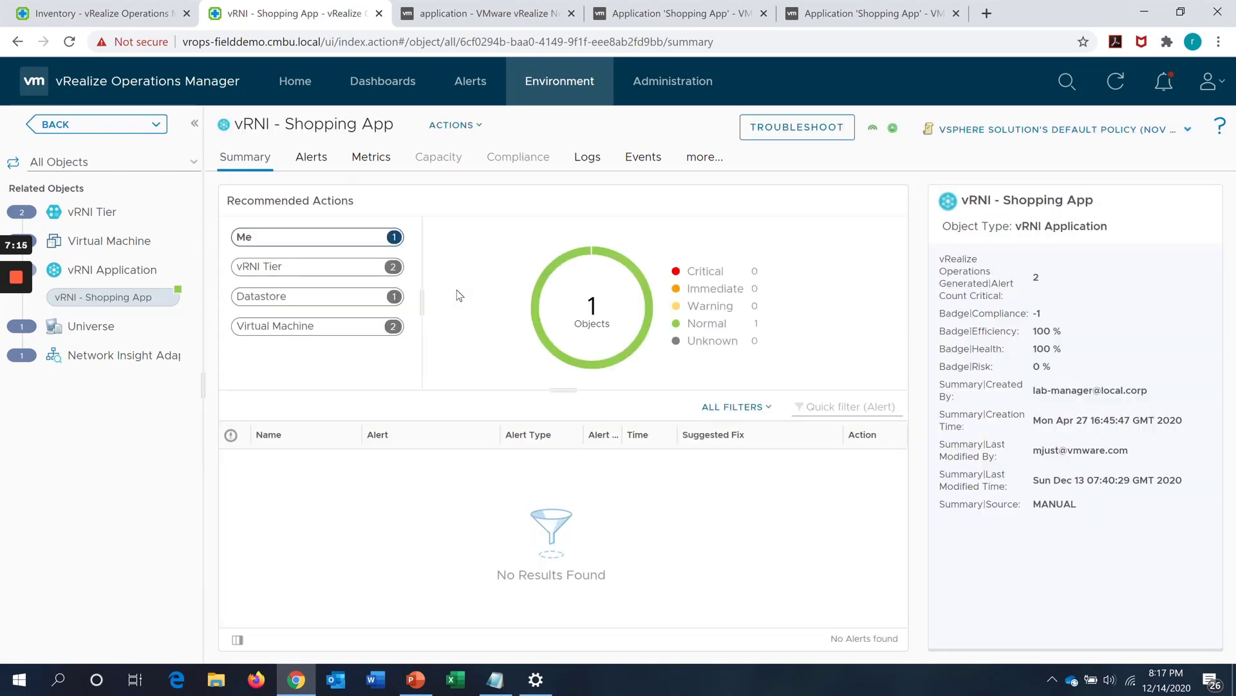
{"action": "mouse_move", "coordinate": [564, 313]}
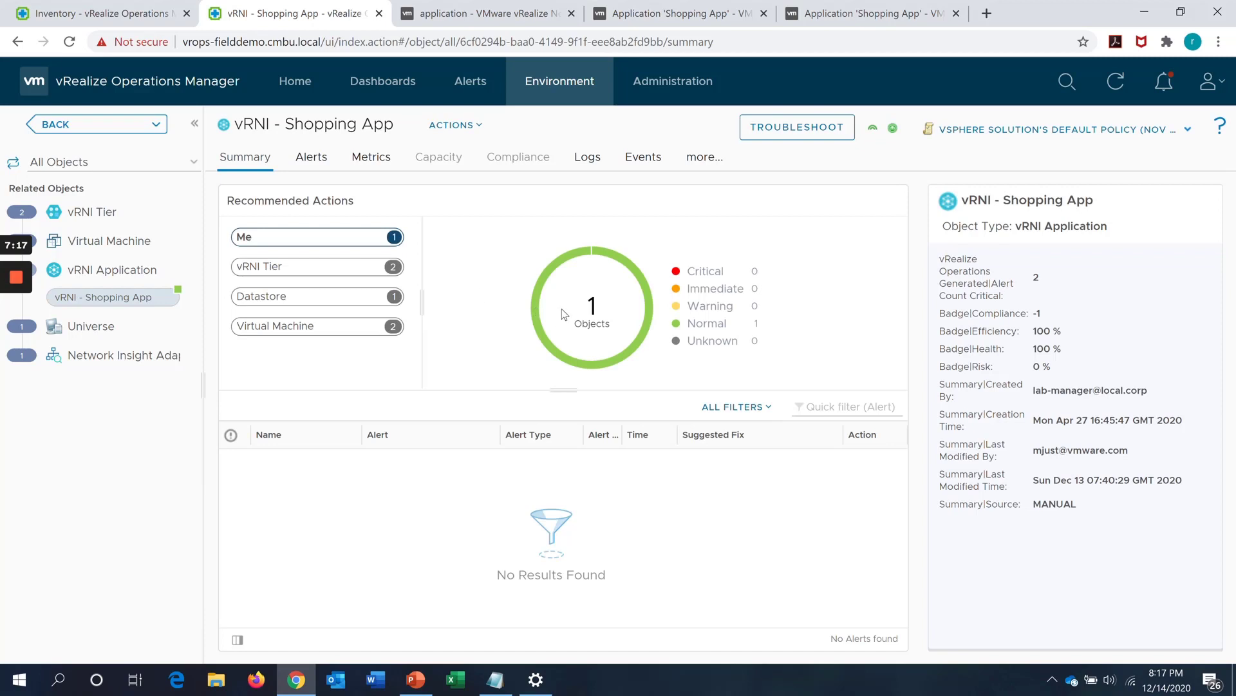
{"action": "left_click", "coordinate": [797, 126]}
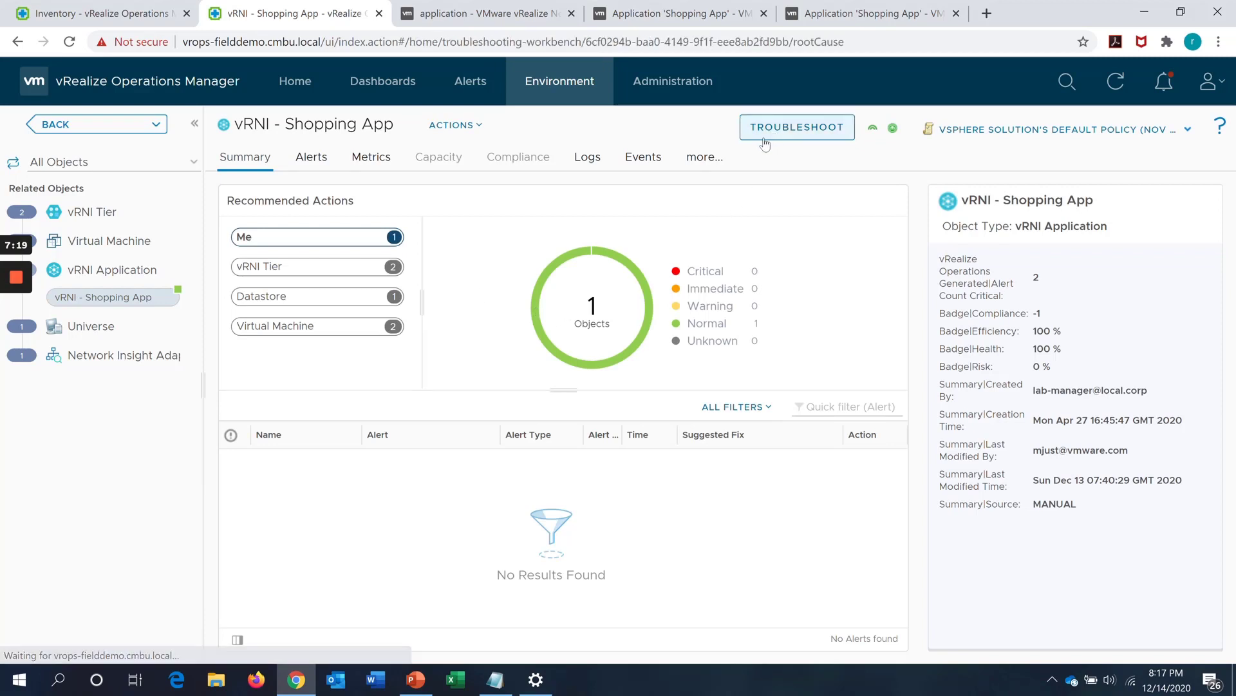
{"action": "left_click", "coordinate": [796, 126]}
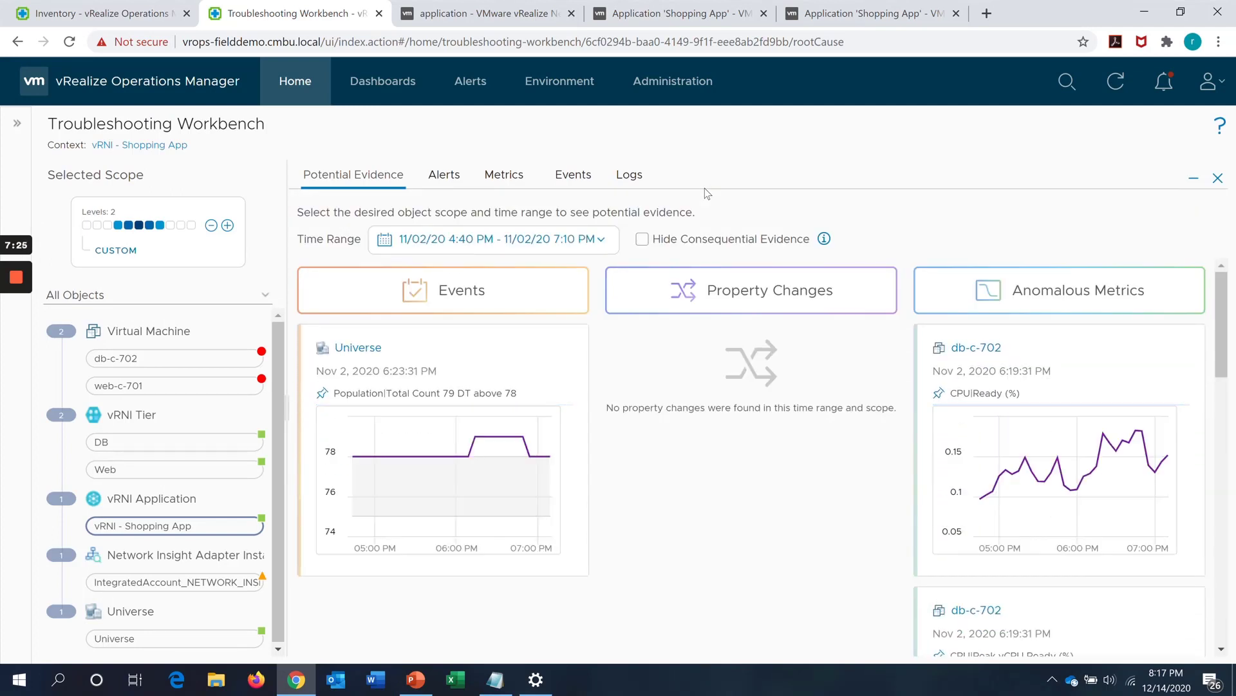
{"action": "mouse_move", "coordinate": [520, 304]}
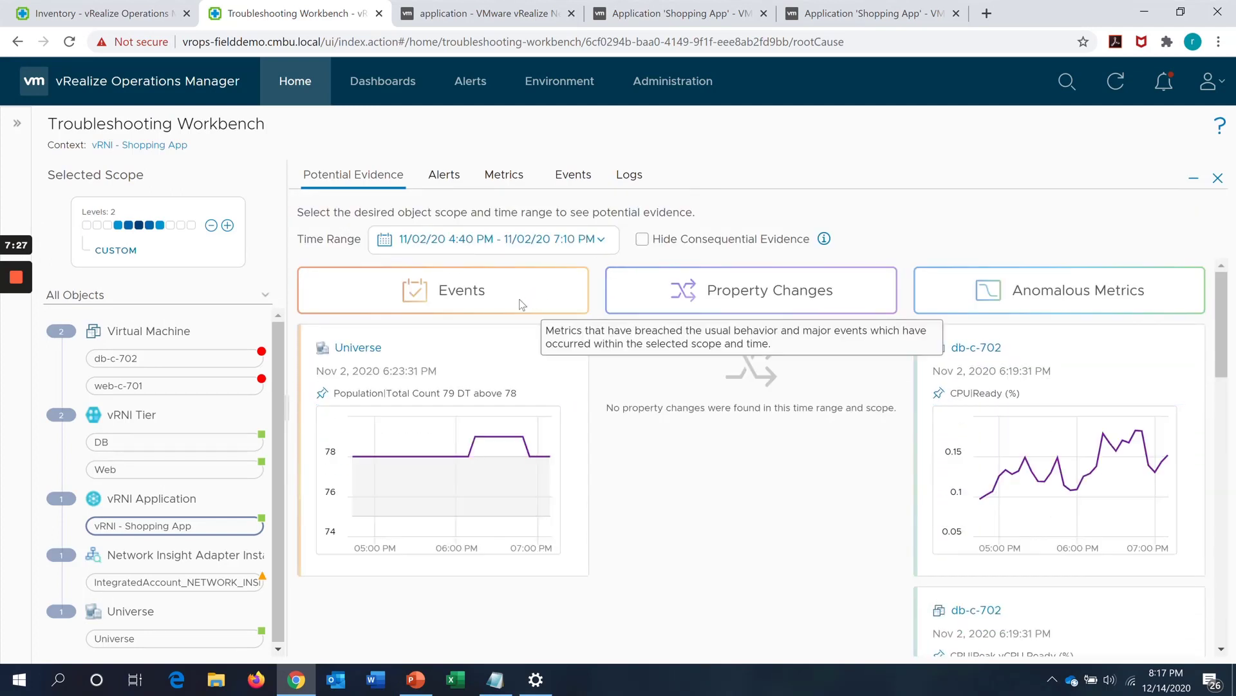
{"action": "mouse_move", "coordinate": [727, 307]}
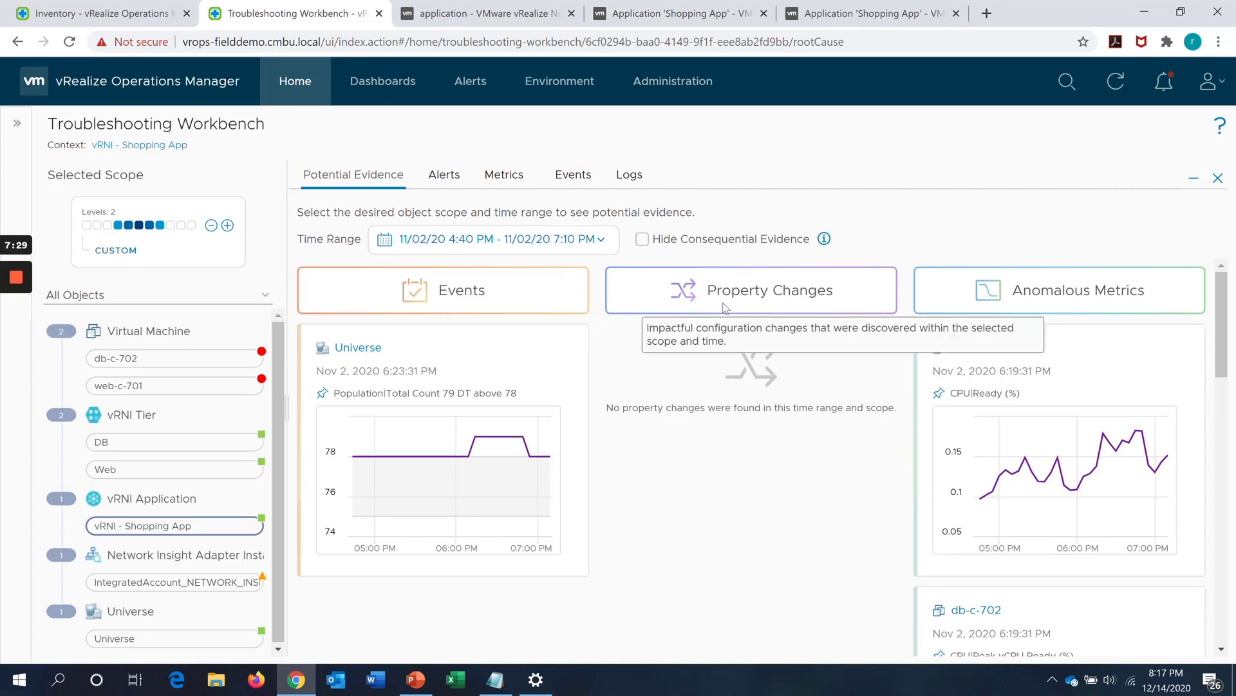
{"action": "mouse_move", "coordinate": [736, 309]}
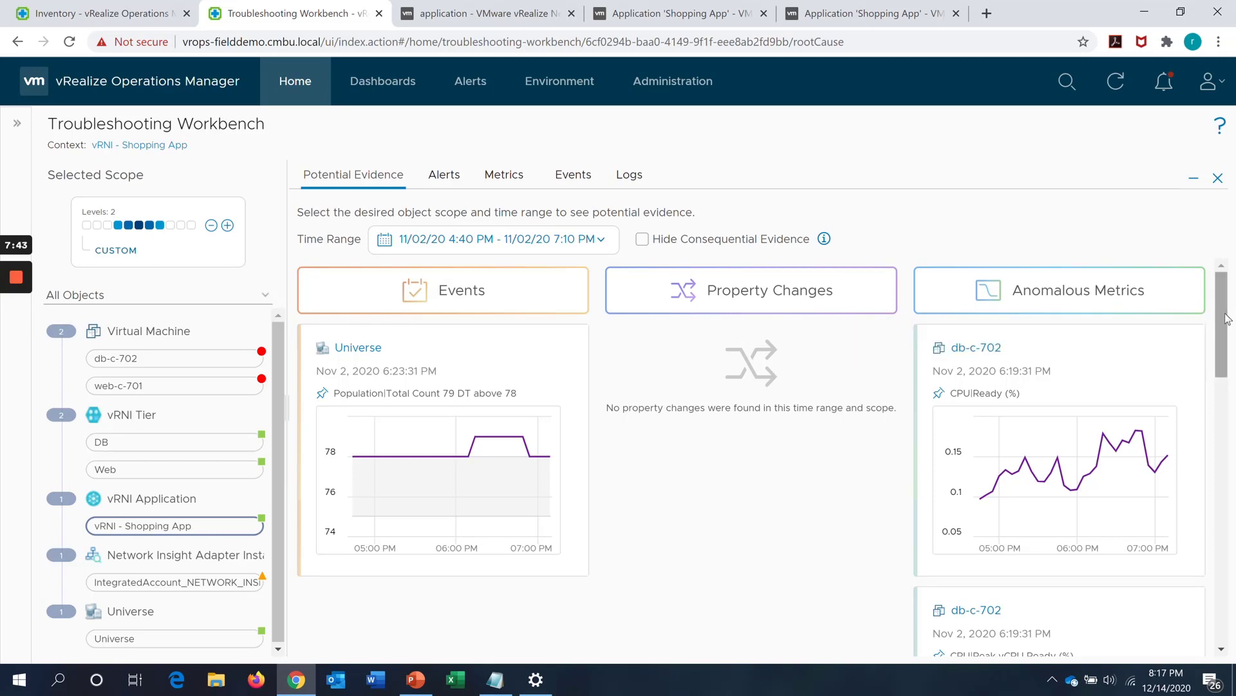
{"action": "scroll", "scroll_direction": "down", "scroll_amount": 3}
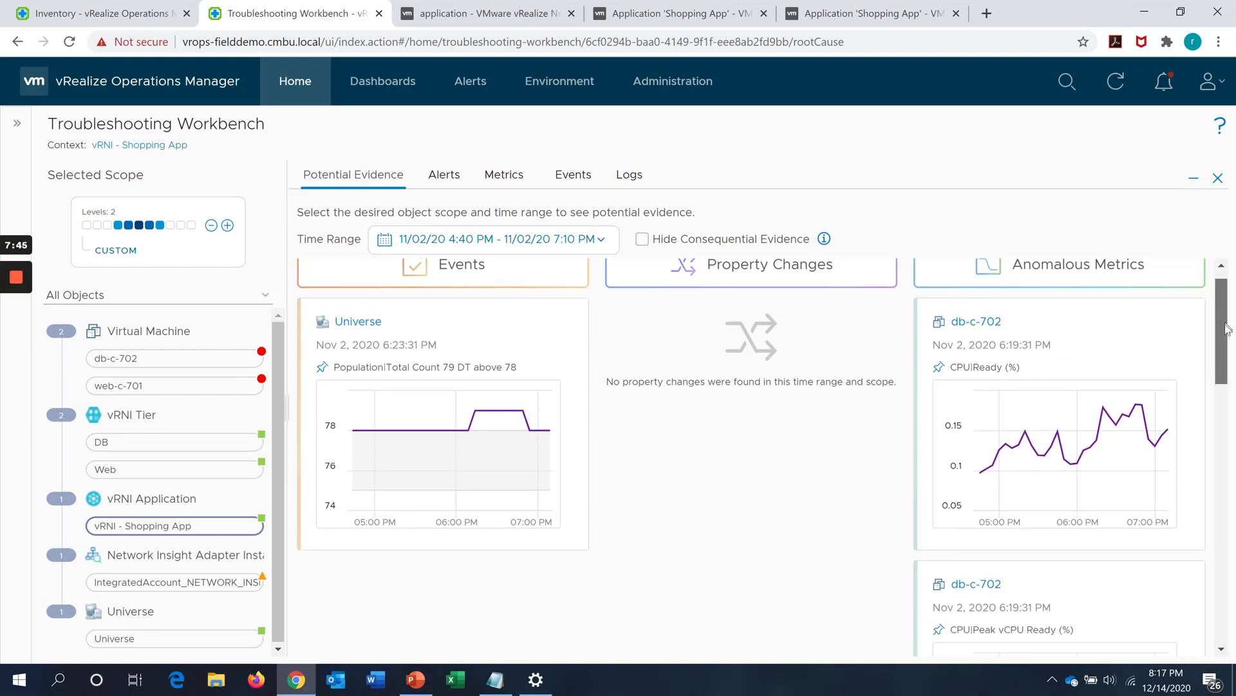
{"action": "scroll", "scroll_direction": "down", "scroll_amount": 3}
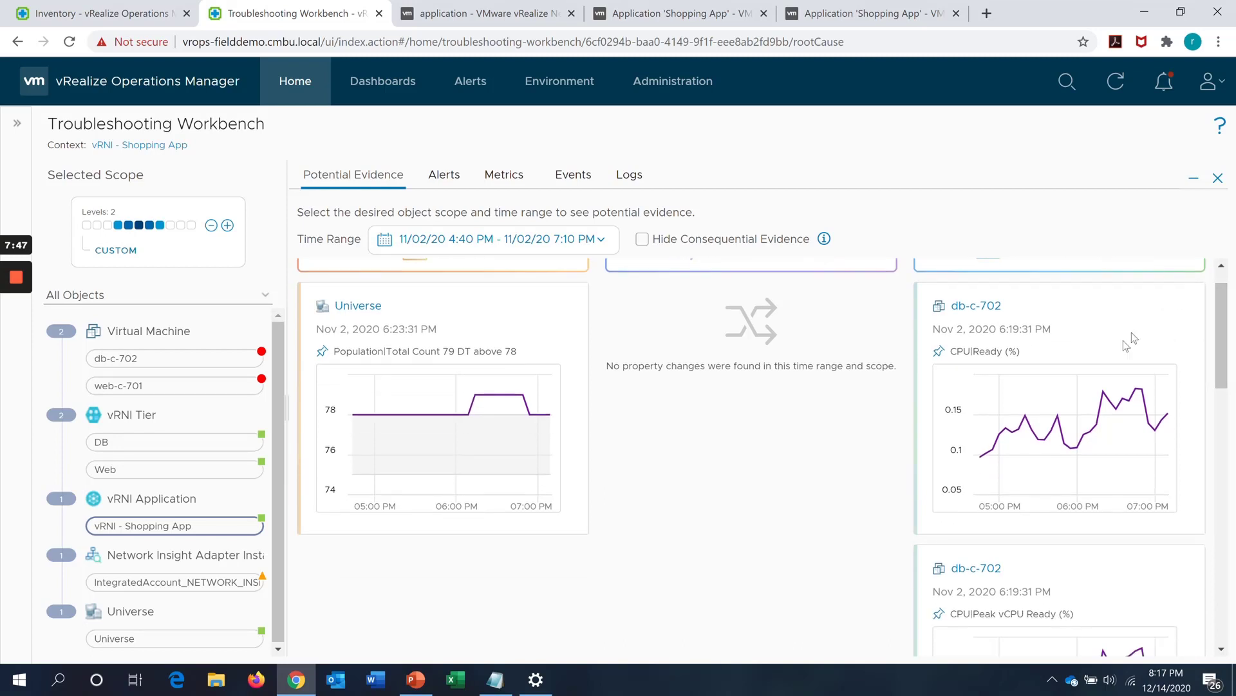
{"action": "mouse_move", "coordinate": [1019, 367]}
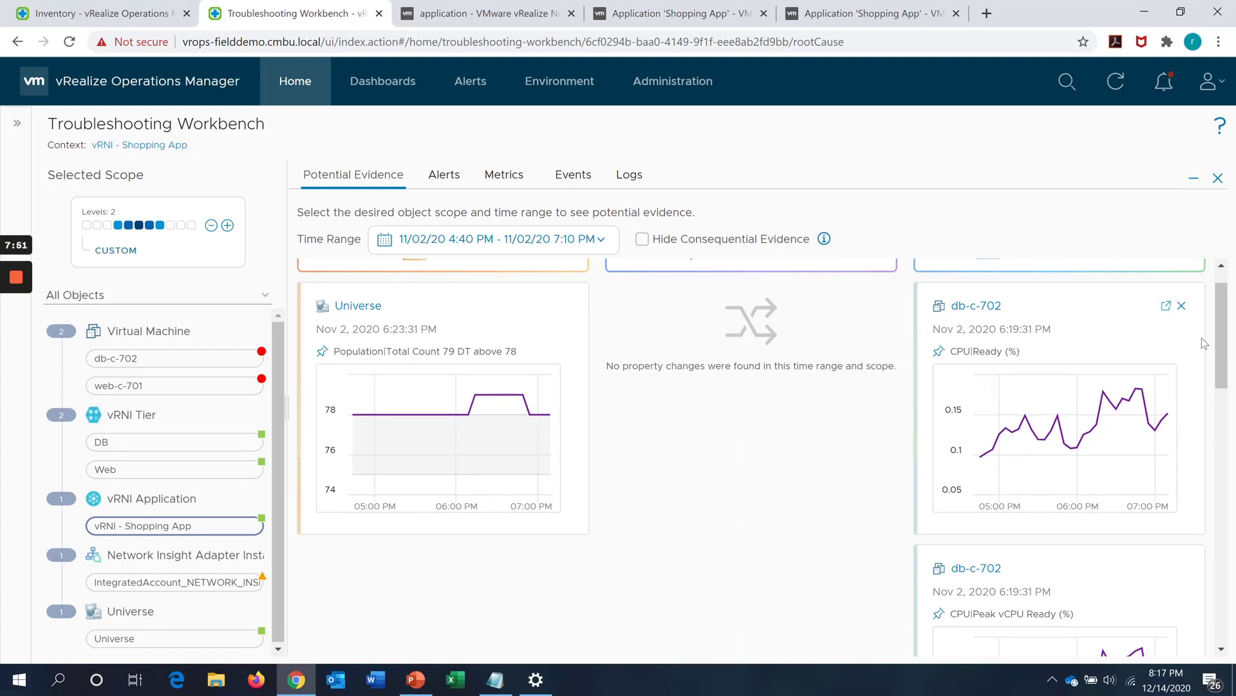
{"action": "scroll", "scroll_direction": "down", "scroll_amount": 3}
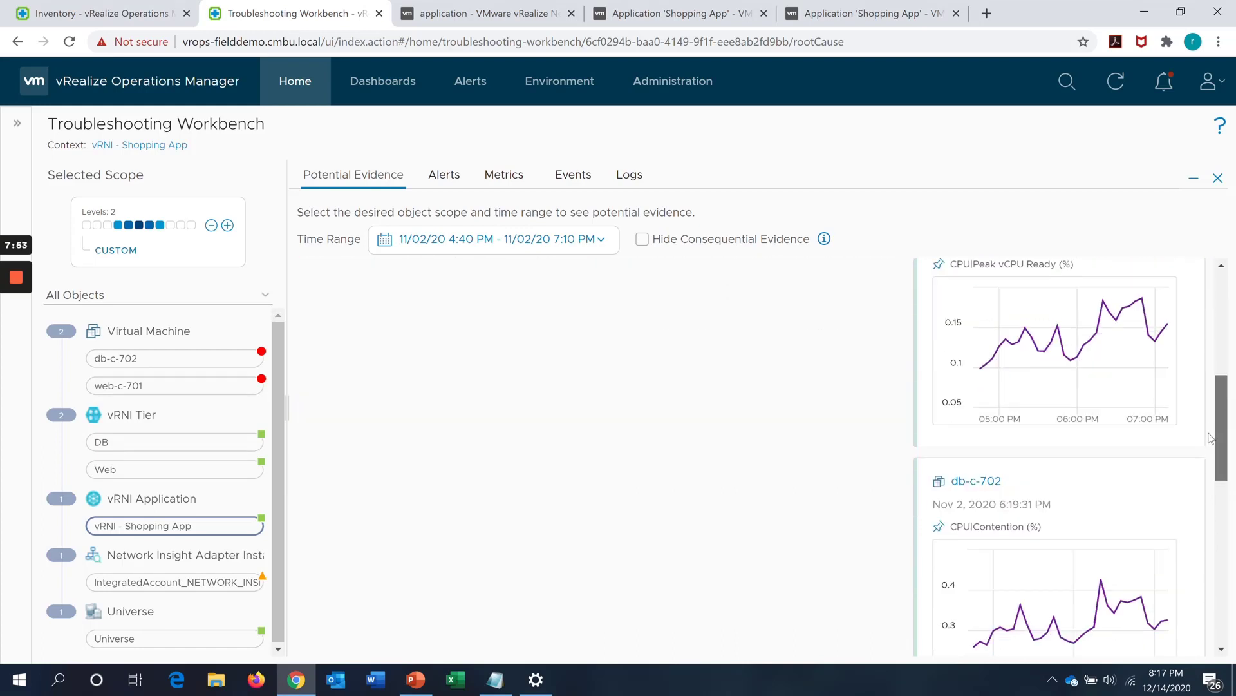
{"action": "scroll", "scroll_direction": "down", "scroll_amount": 3}
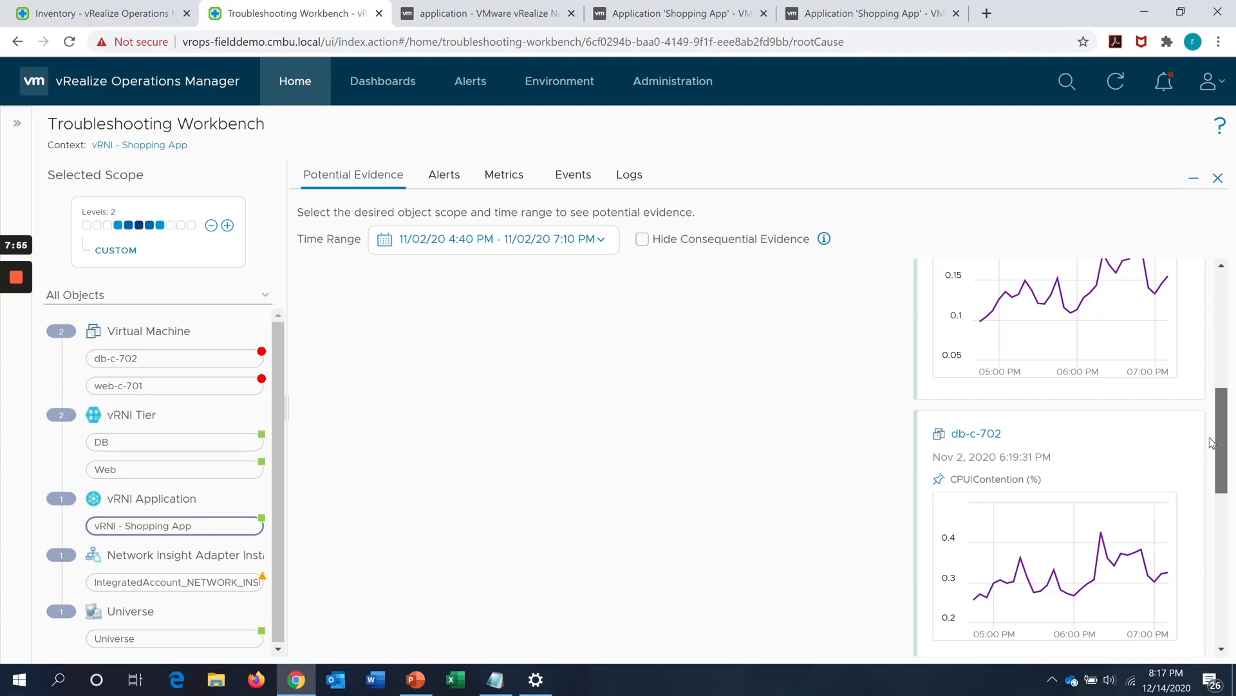
{"action": "scroll", "scroll_direction": "down", "scroll_amount": 3}
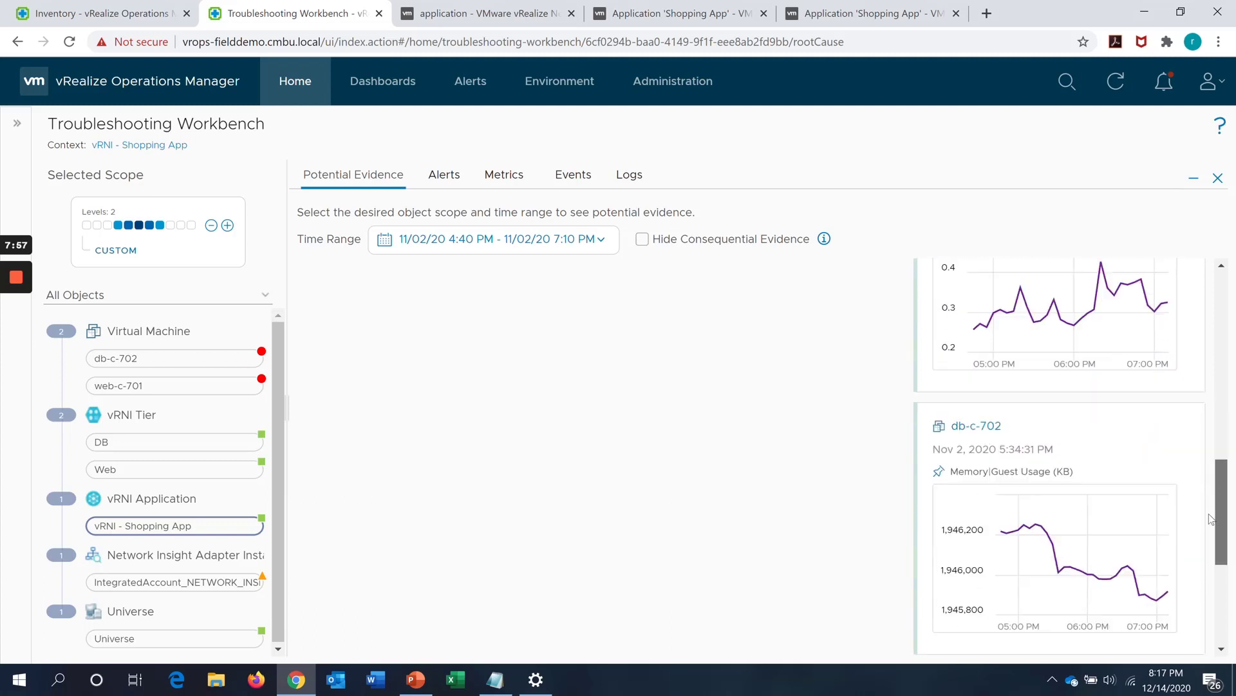
{"action": "scroll", "scroll_direction": "down", "scroll_amount": 3}
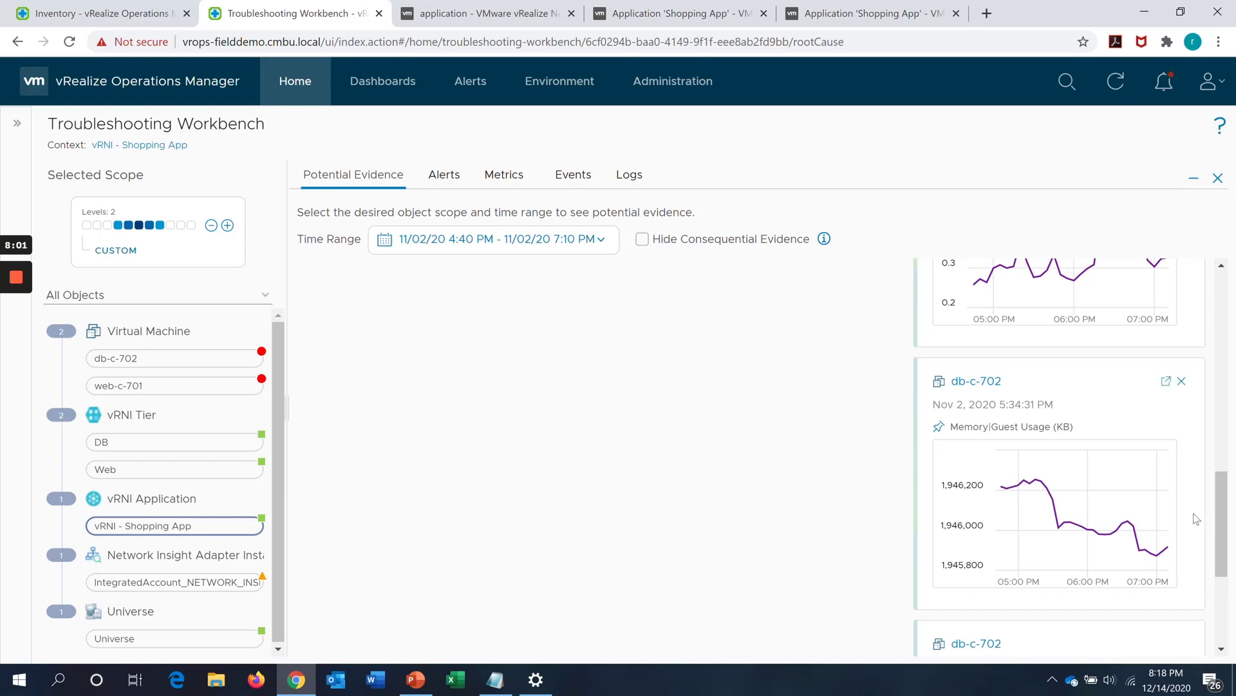
{"action": "mouse_move", "coordinate": [381, 406]}
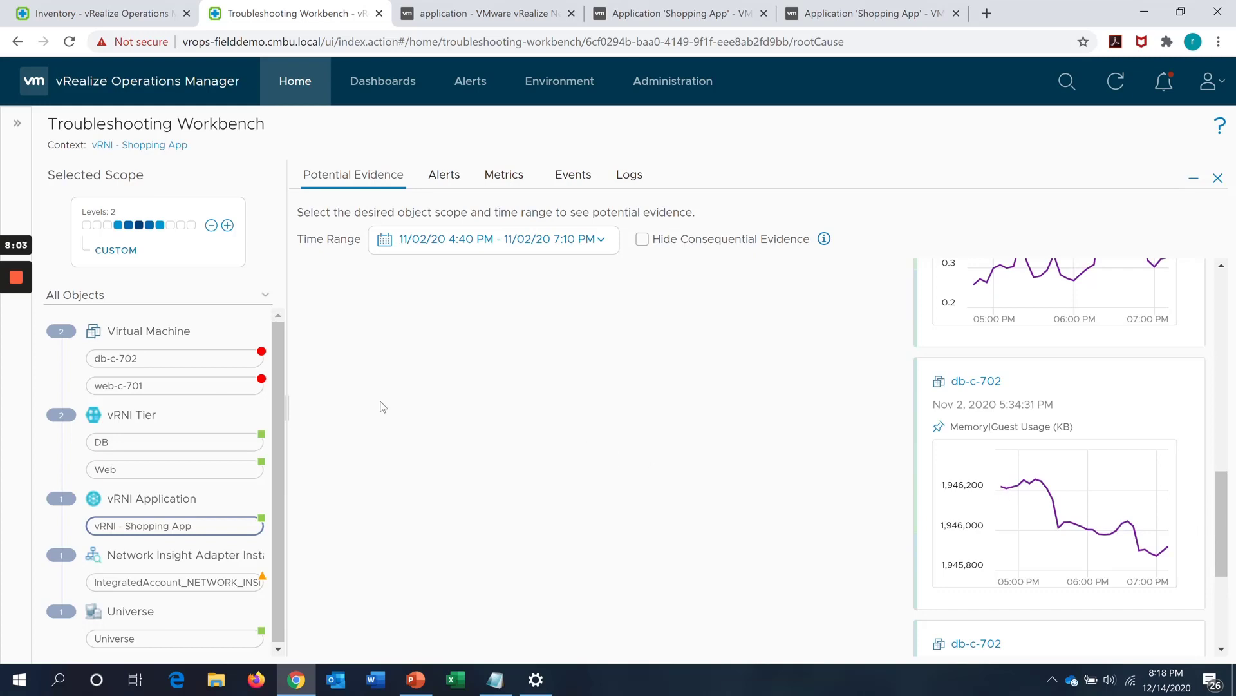
Set the Troubleshooting Workbench scope to Levels: 3 so datastore WDC-NFS-01 and its disk-space anomaly appear.
{"action": "left_click", "coordinate": [170, 224]}
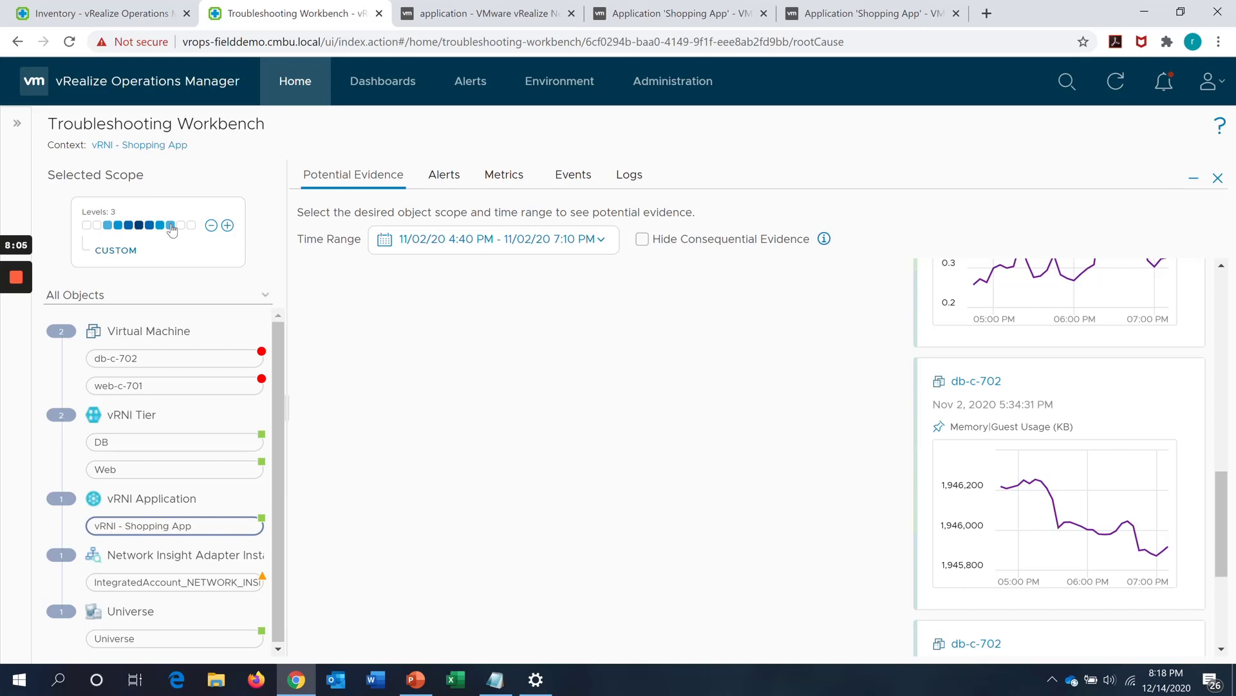
{"action": "left_click", "coordinate": [171, 224]}
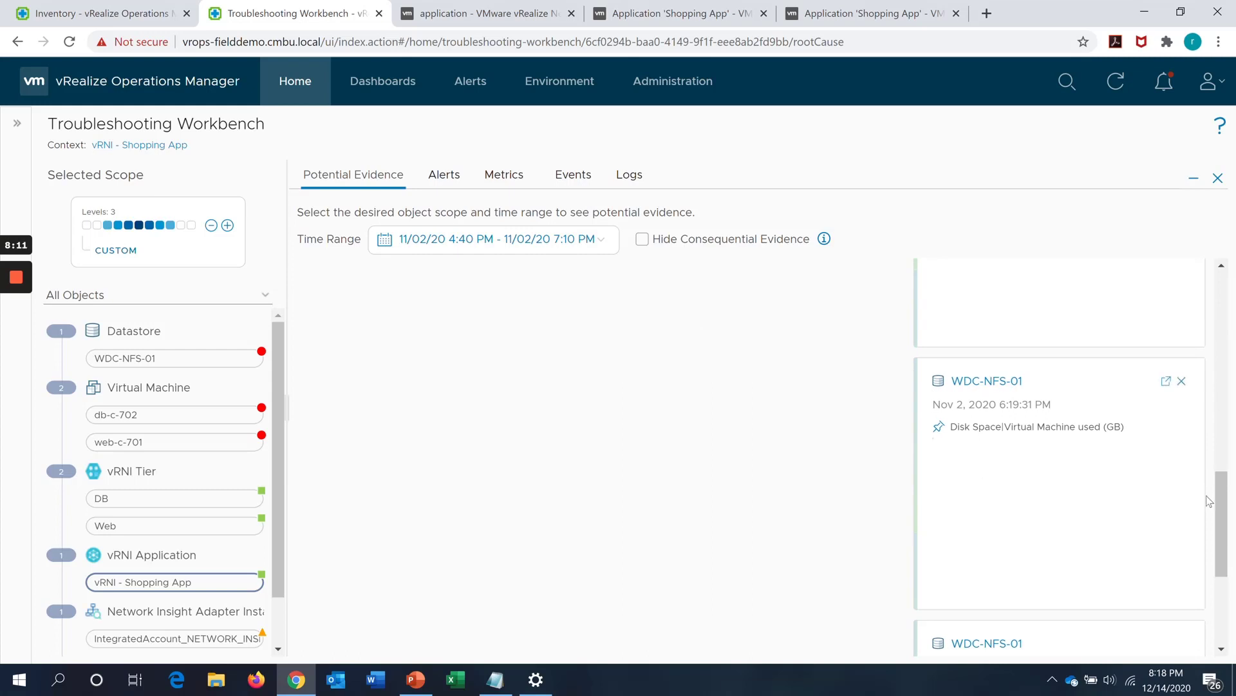
{"action": "scroll", "scroll_direction": "down", "scroll_amount": 3}
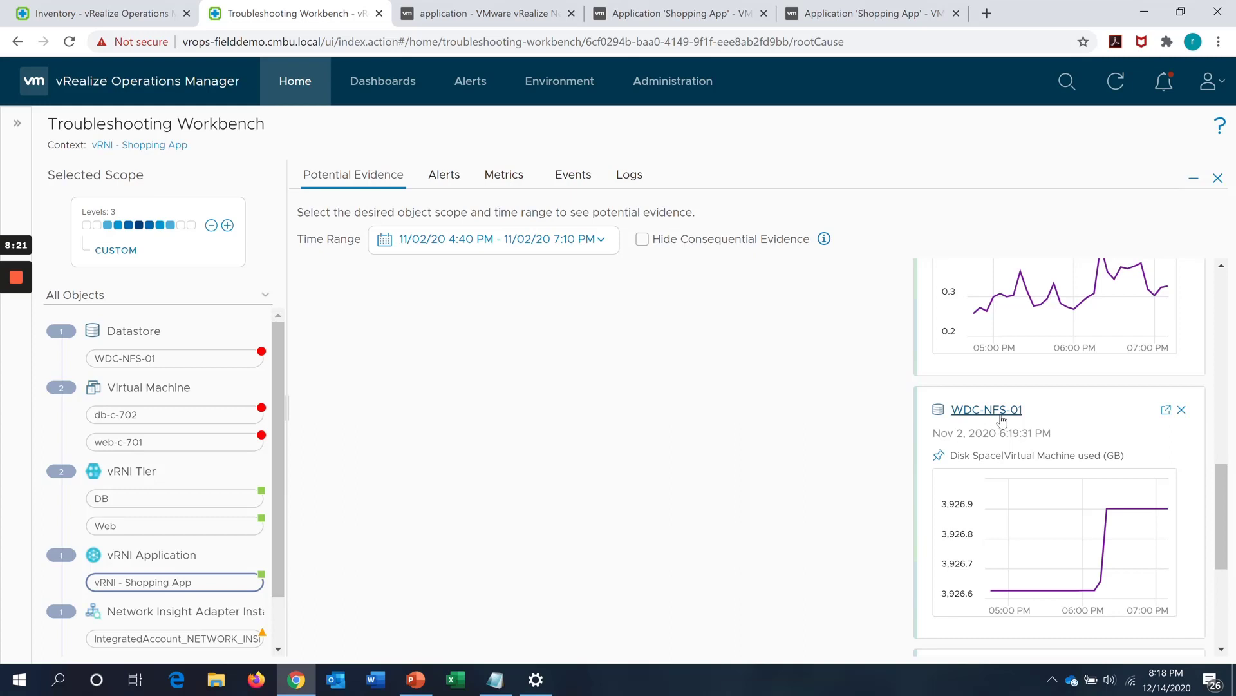
{"action": "mouse_move", "coordinate": [1002, 415]}
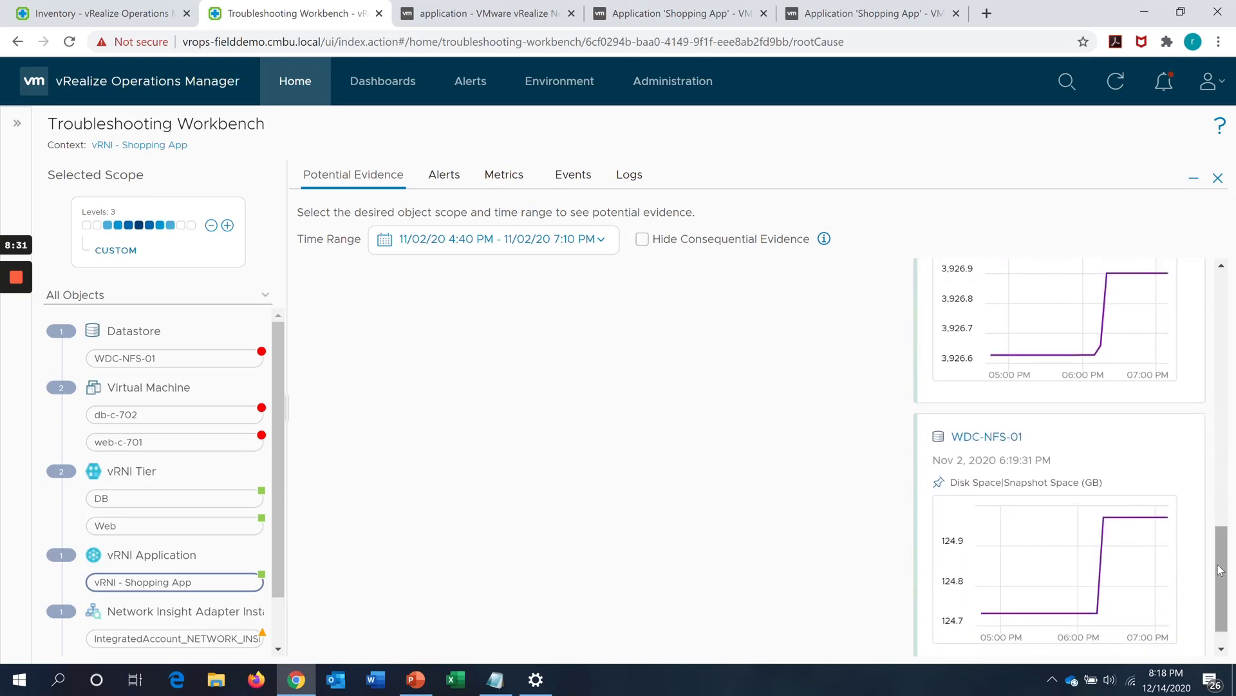
{"action": "mouse_move", "coordinate": [1107, 556]}
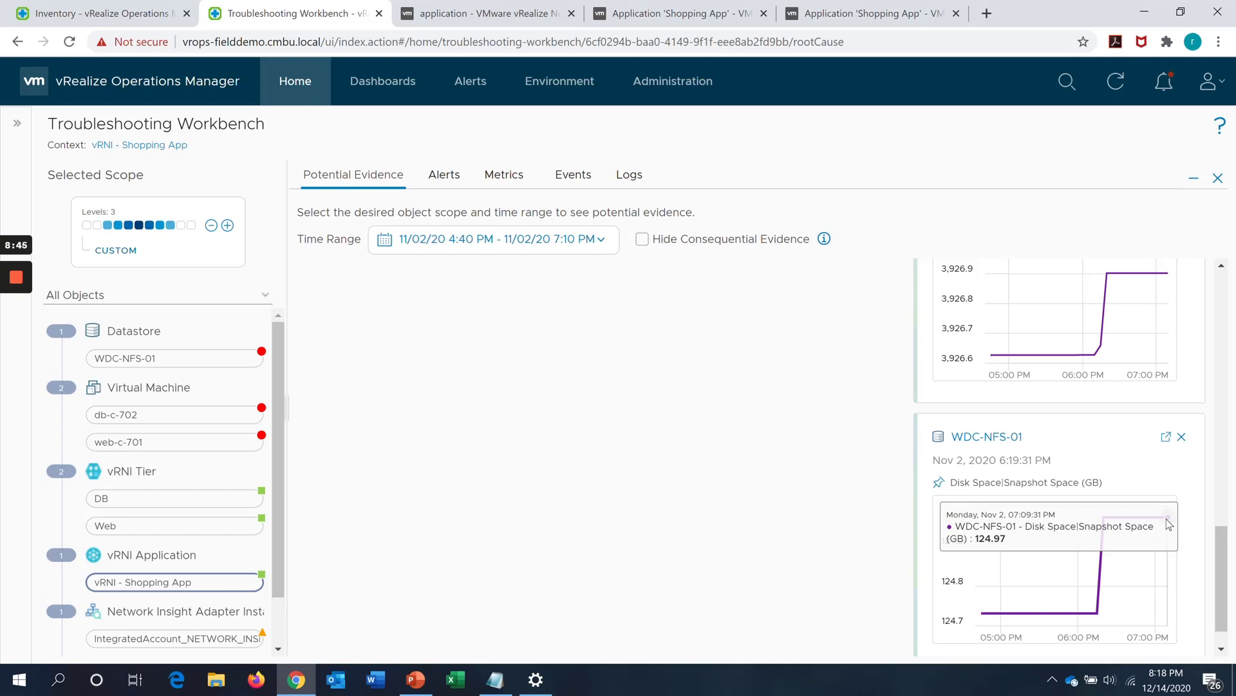
{"action": "mouse_move", "coordinate": [912, 128]}
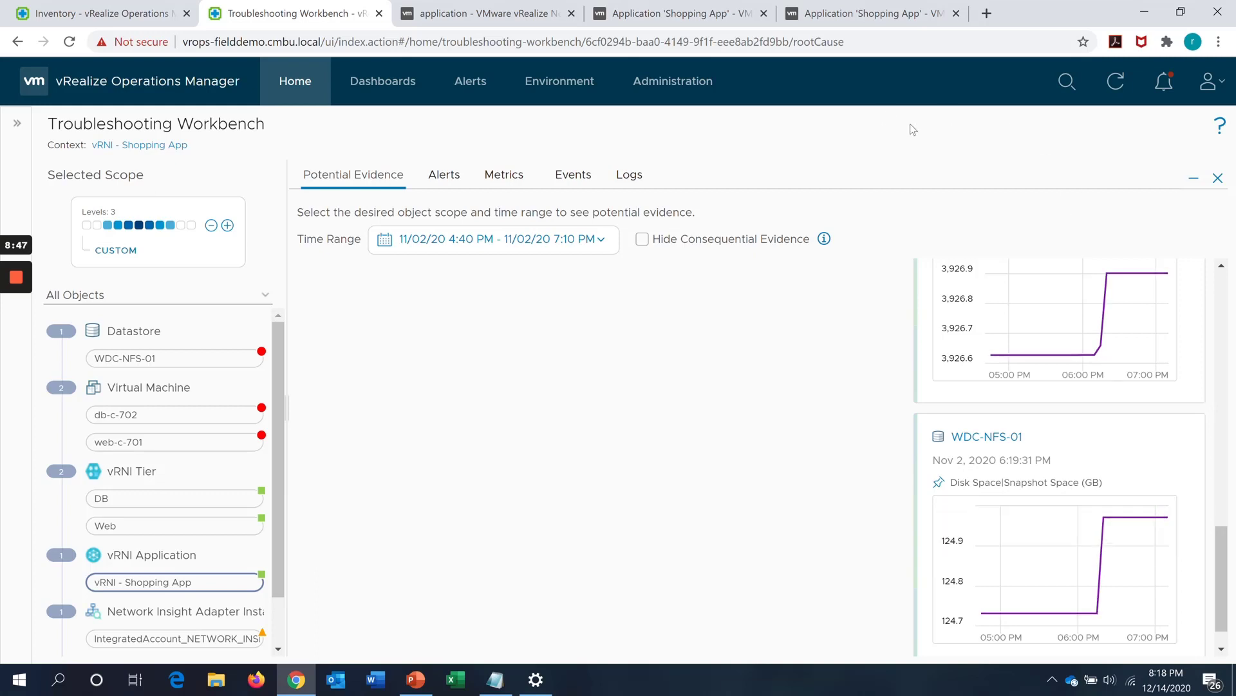
Show the Shopping App's critical events in vRNI, expanded into both App Packet Drop violations for web-c-701 and db-c-702.
{"action": "left_click", "coordinate": [870, 13]}
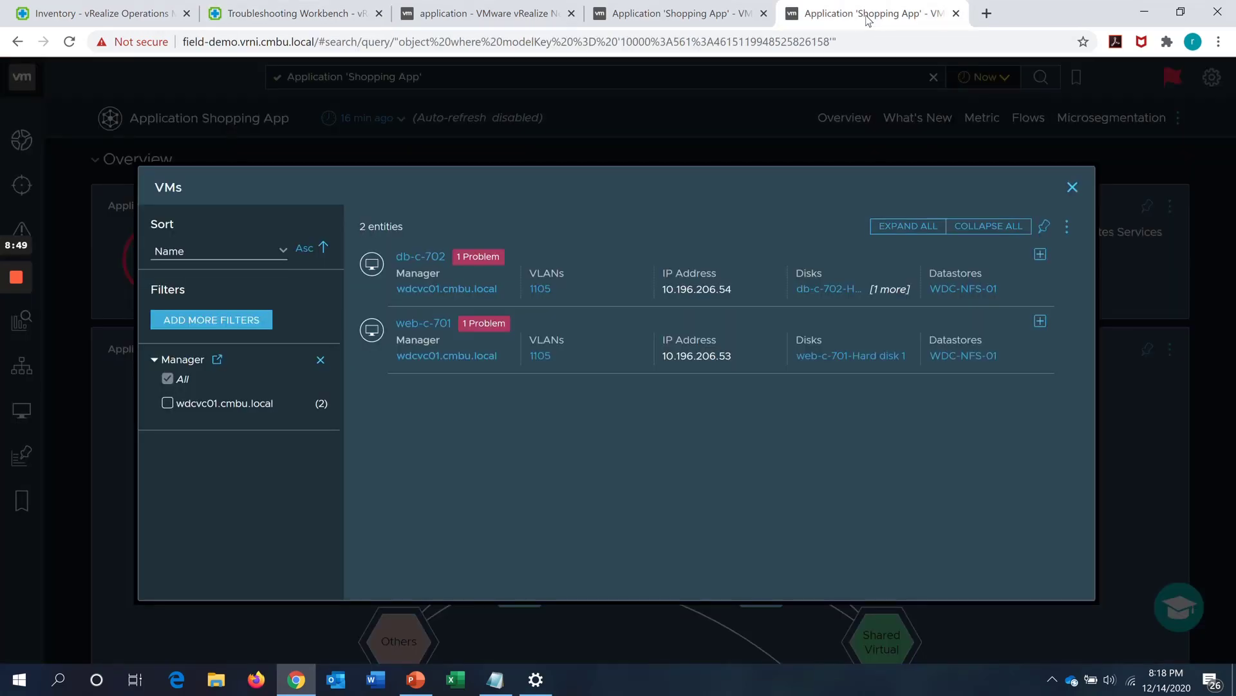
{"action": "mouse_move", "coordinate": [670, 14]}
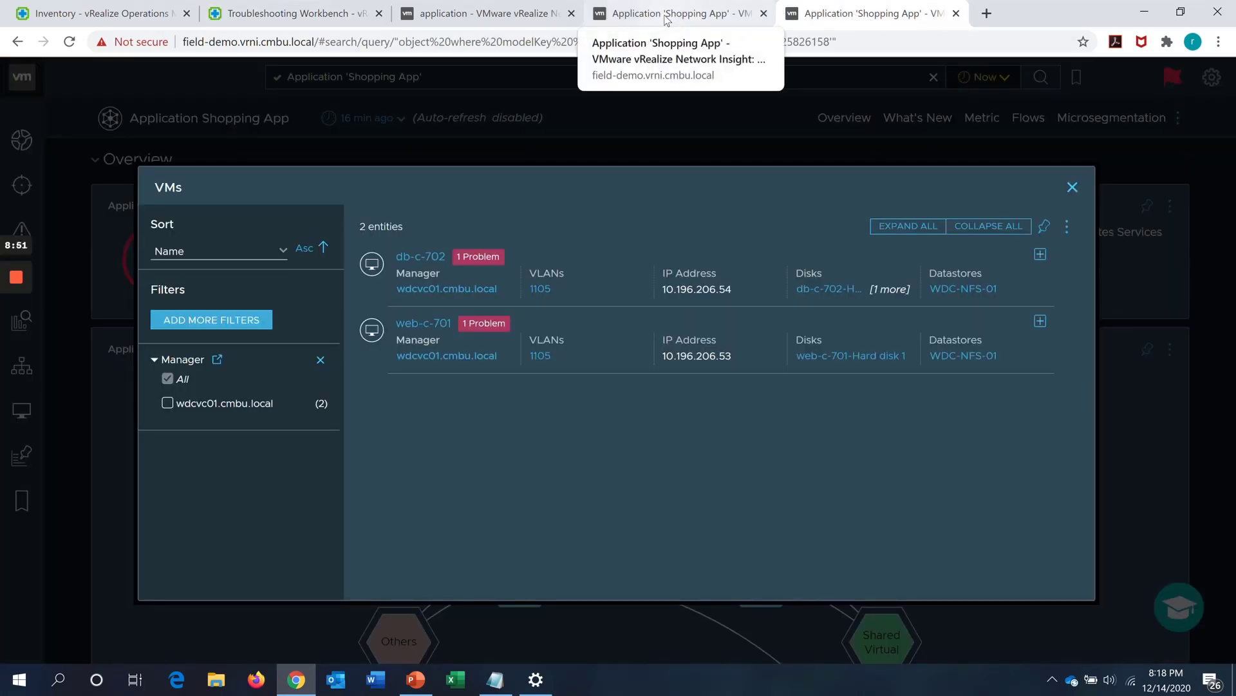
{"action": "left_click", "coordinate": [1072, 187]}
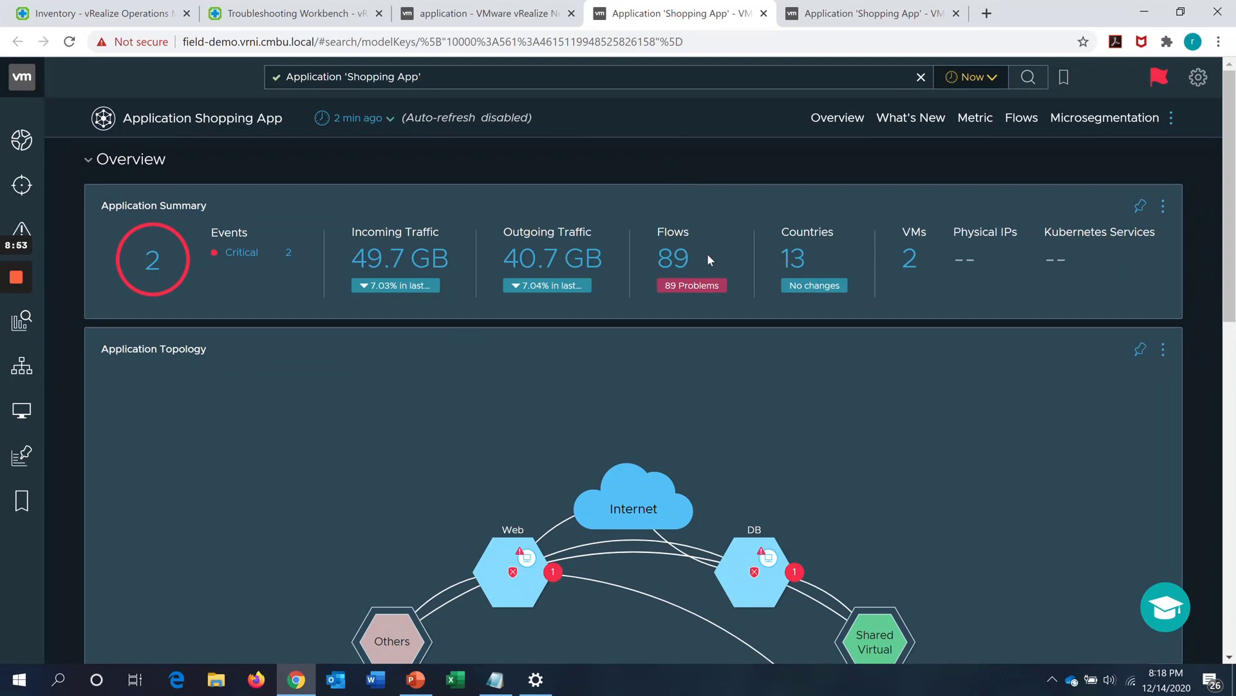
{"action": "mouse_move", "coordinate": [242, 263]}
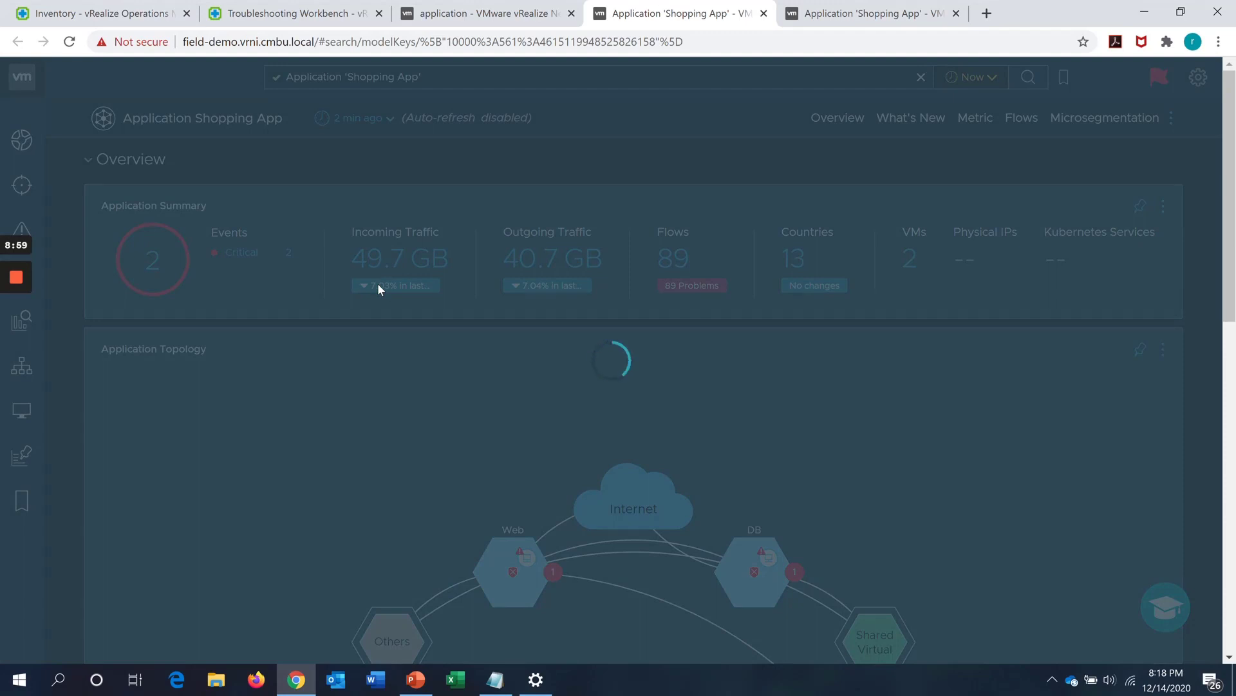
{"action": "left_click", "coordinate": [152, 259]}
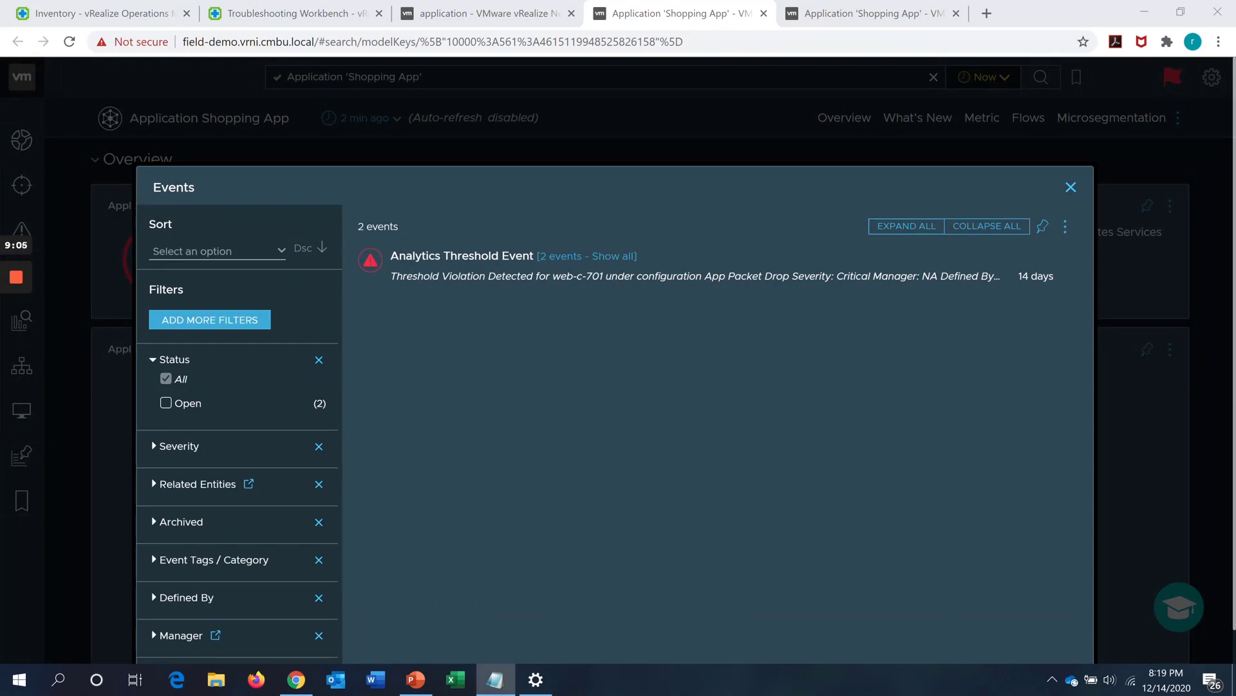
{"action": "mouse_move", "coordinate": [424, 293]}
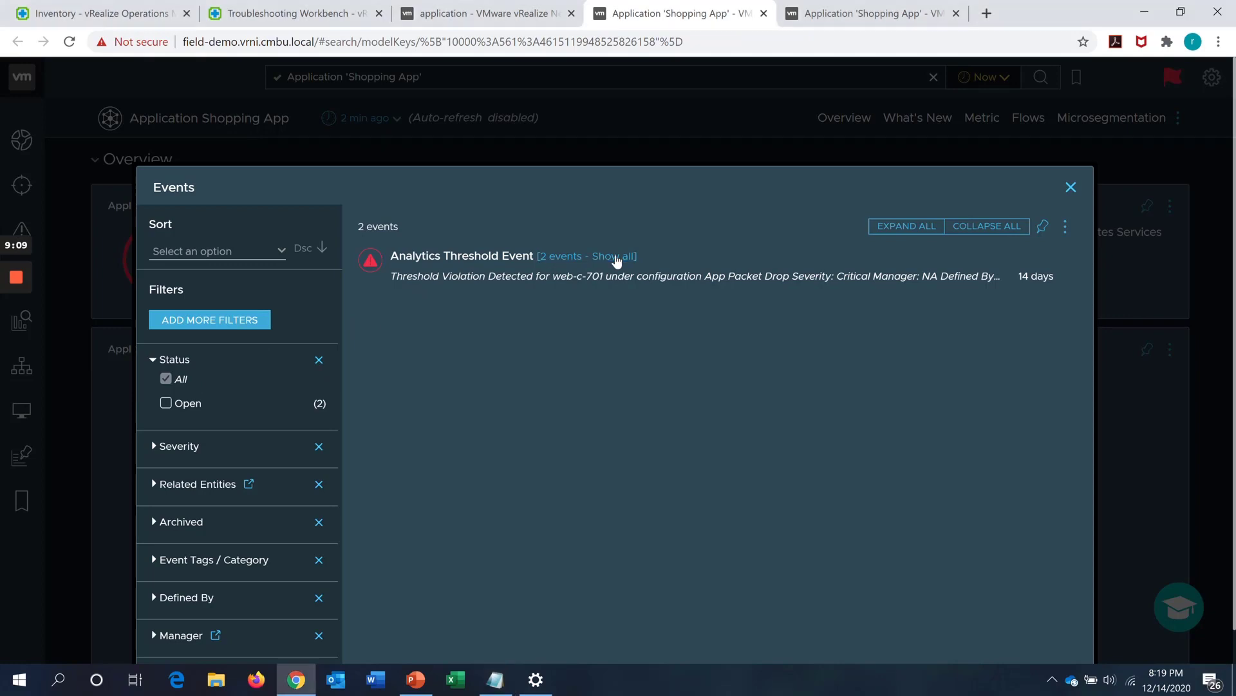
{"action": "left_click", "coordinate": [615, 255]}
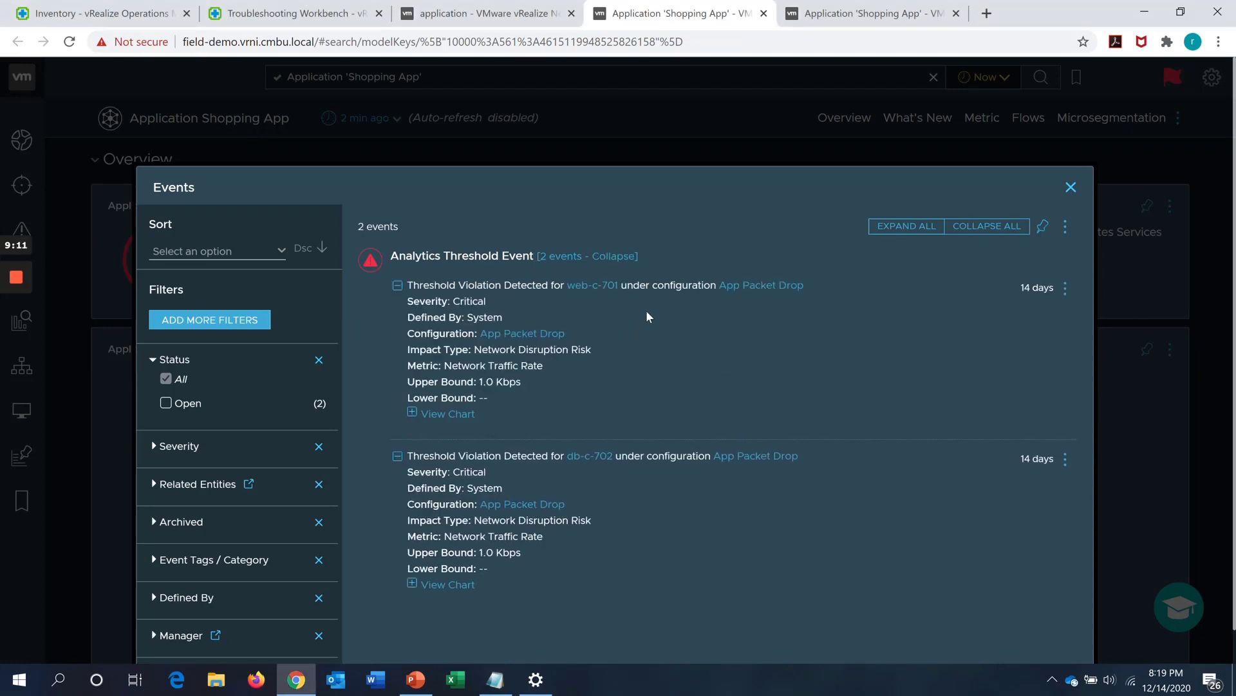
{"action": "mouse_move", "coordinate": [575, 311]}
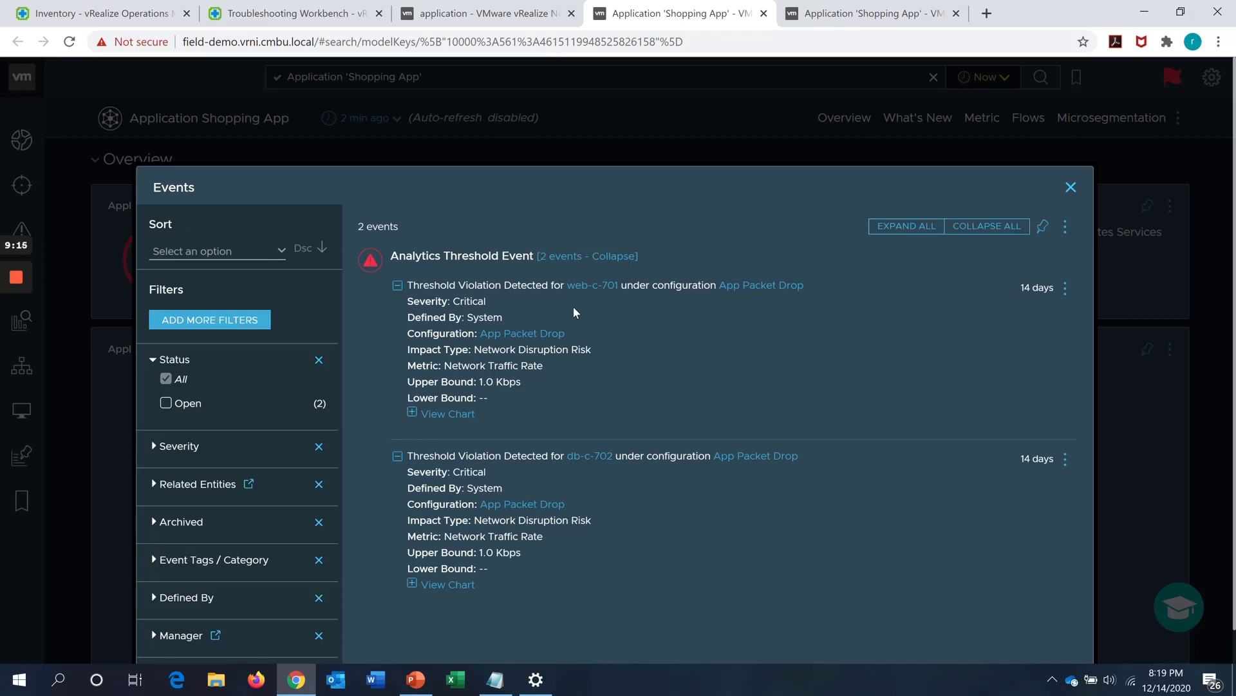
{"action": "mouse_move", "coordinate": [751, 284]}
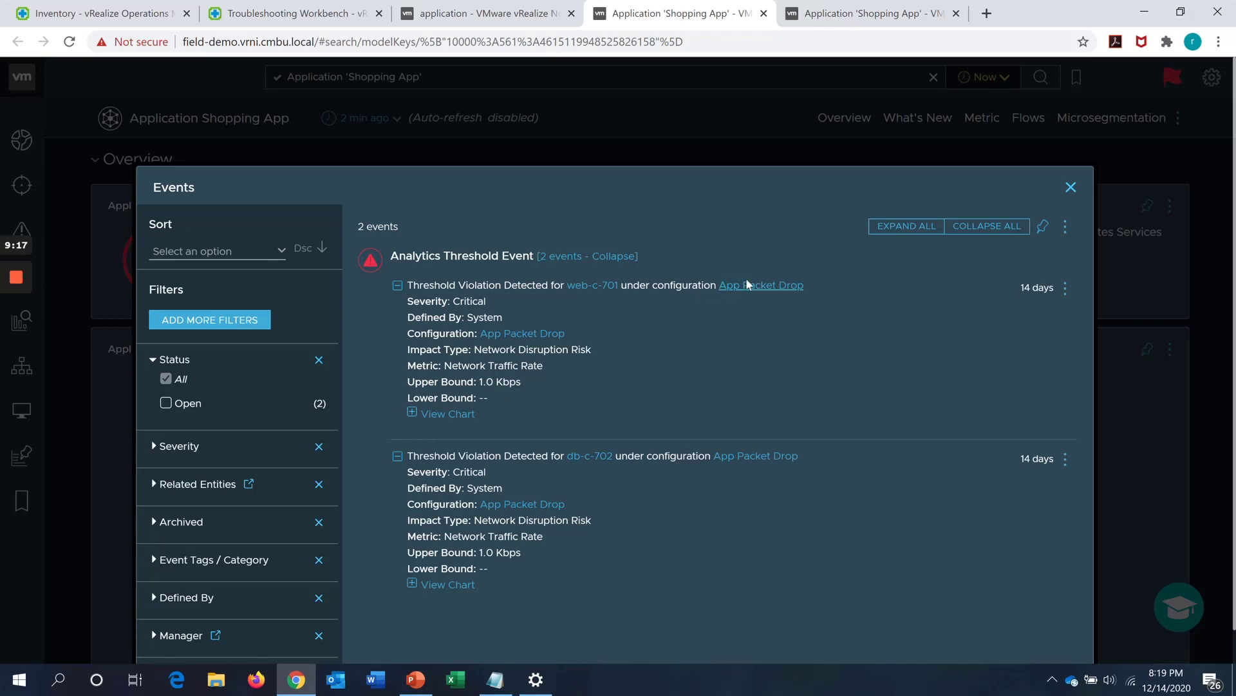
{"action": "mouse_move", "coordinate": [747, 291]}
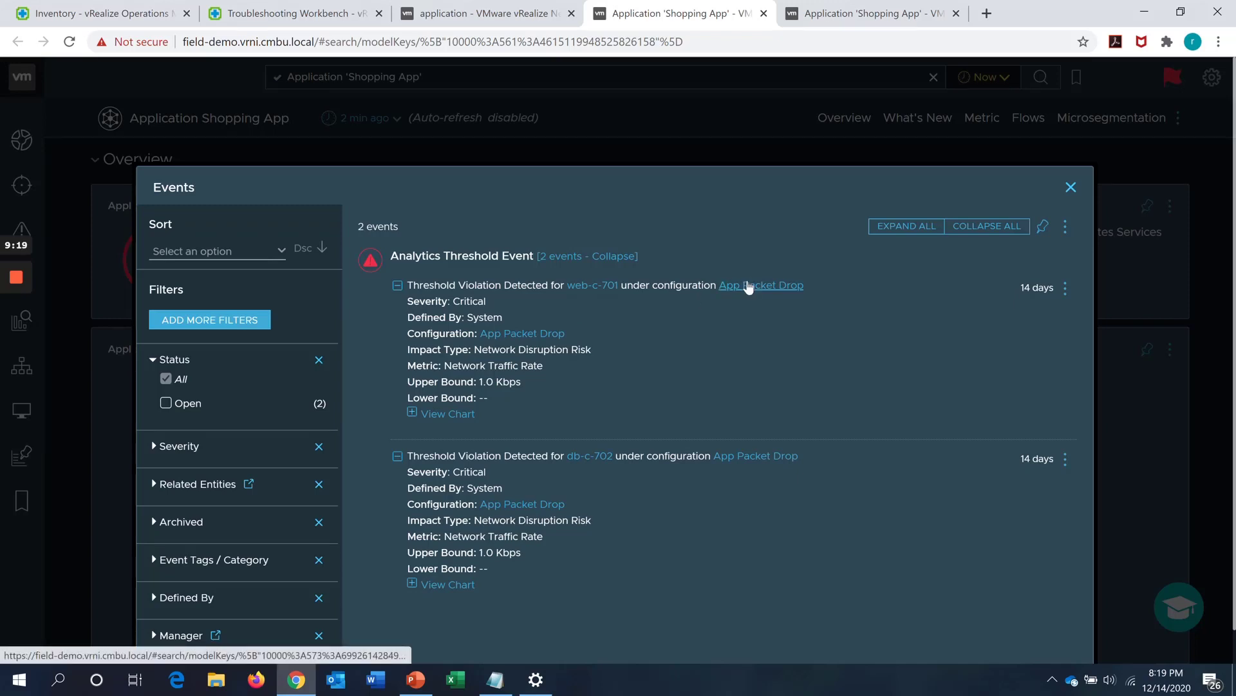
{"action": "mouse_move", "coordinate": [744, 279]}
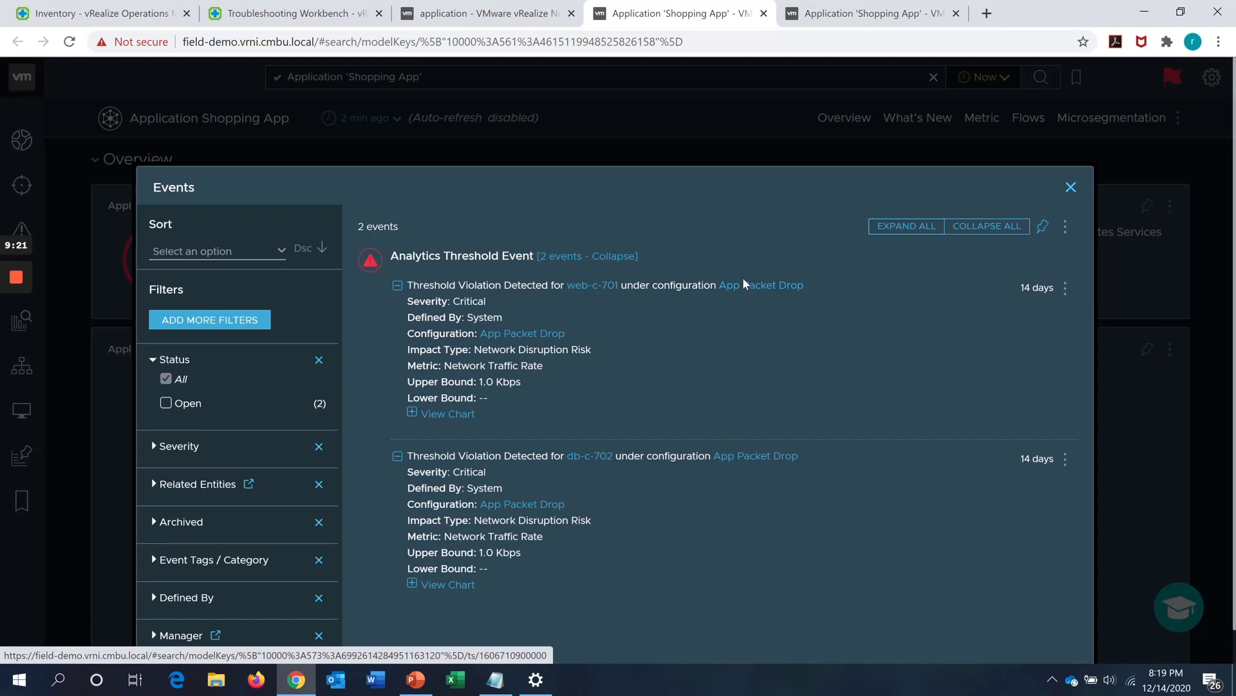